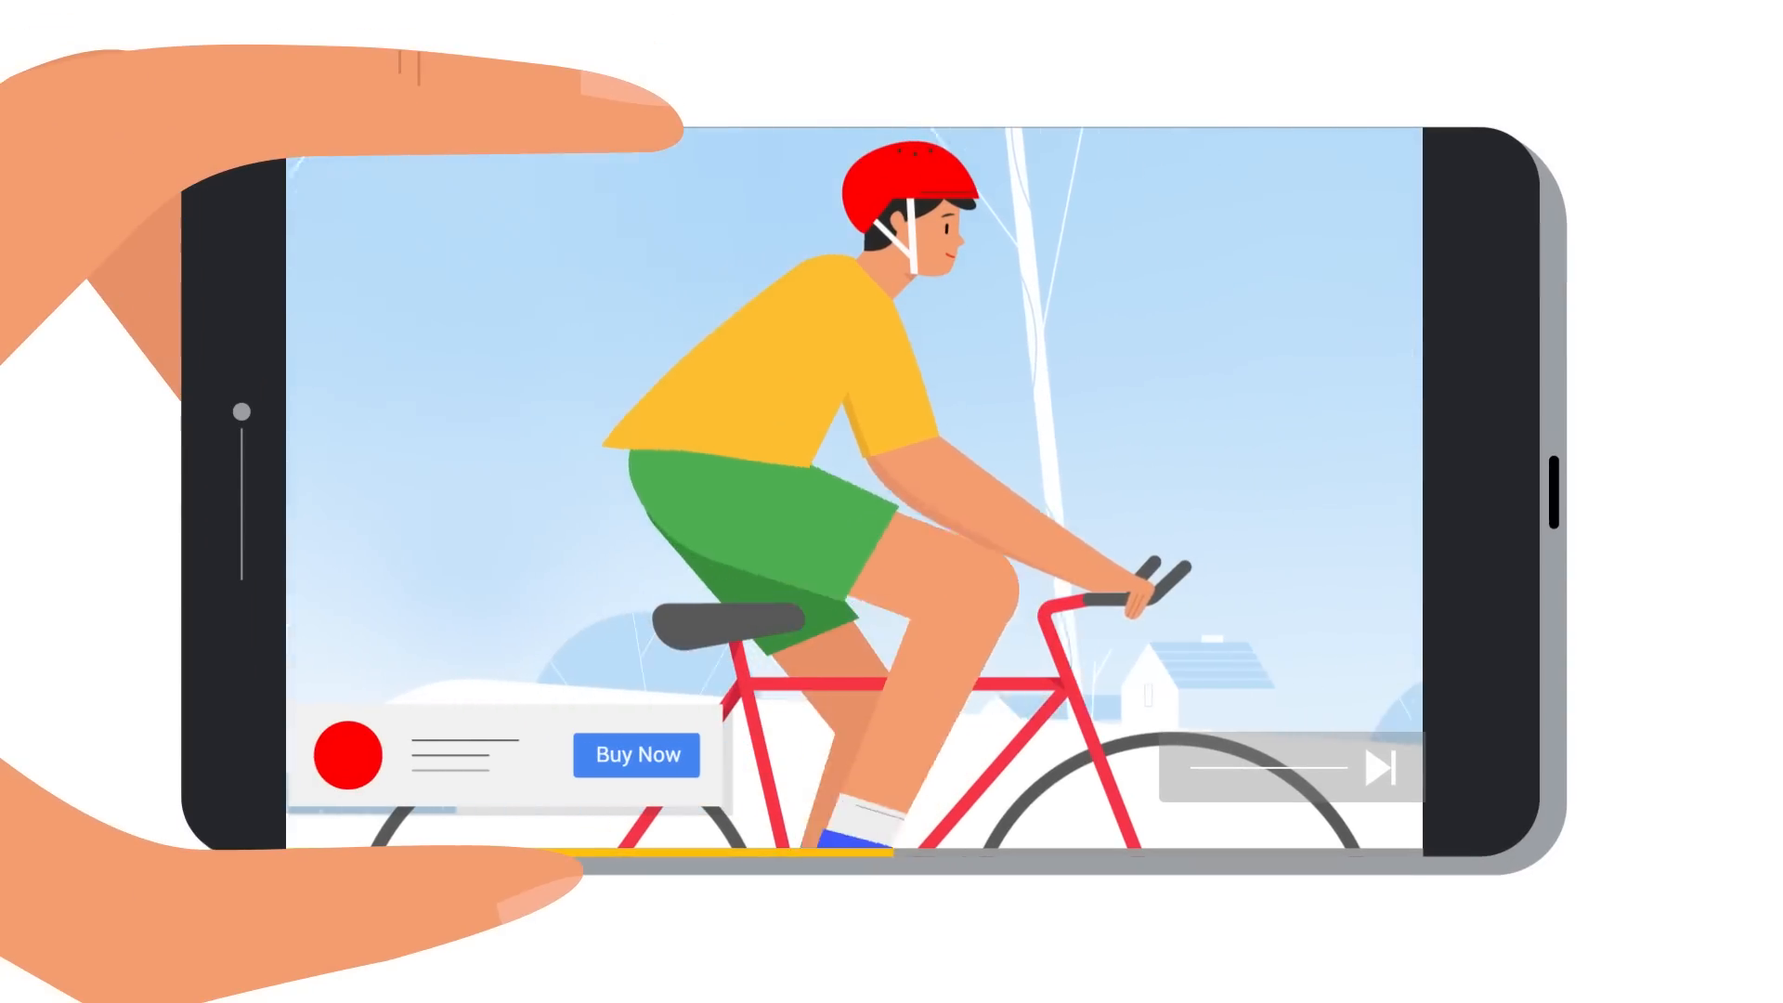
Start creating a new campaign from the + menu
left_click(637, 754)
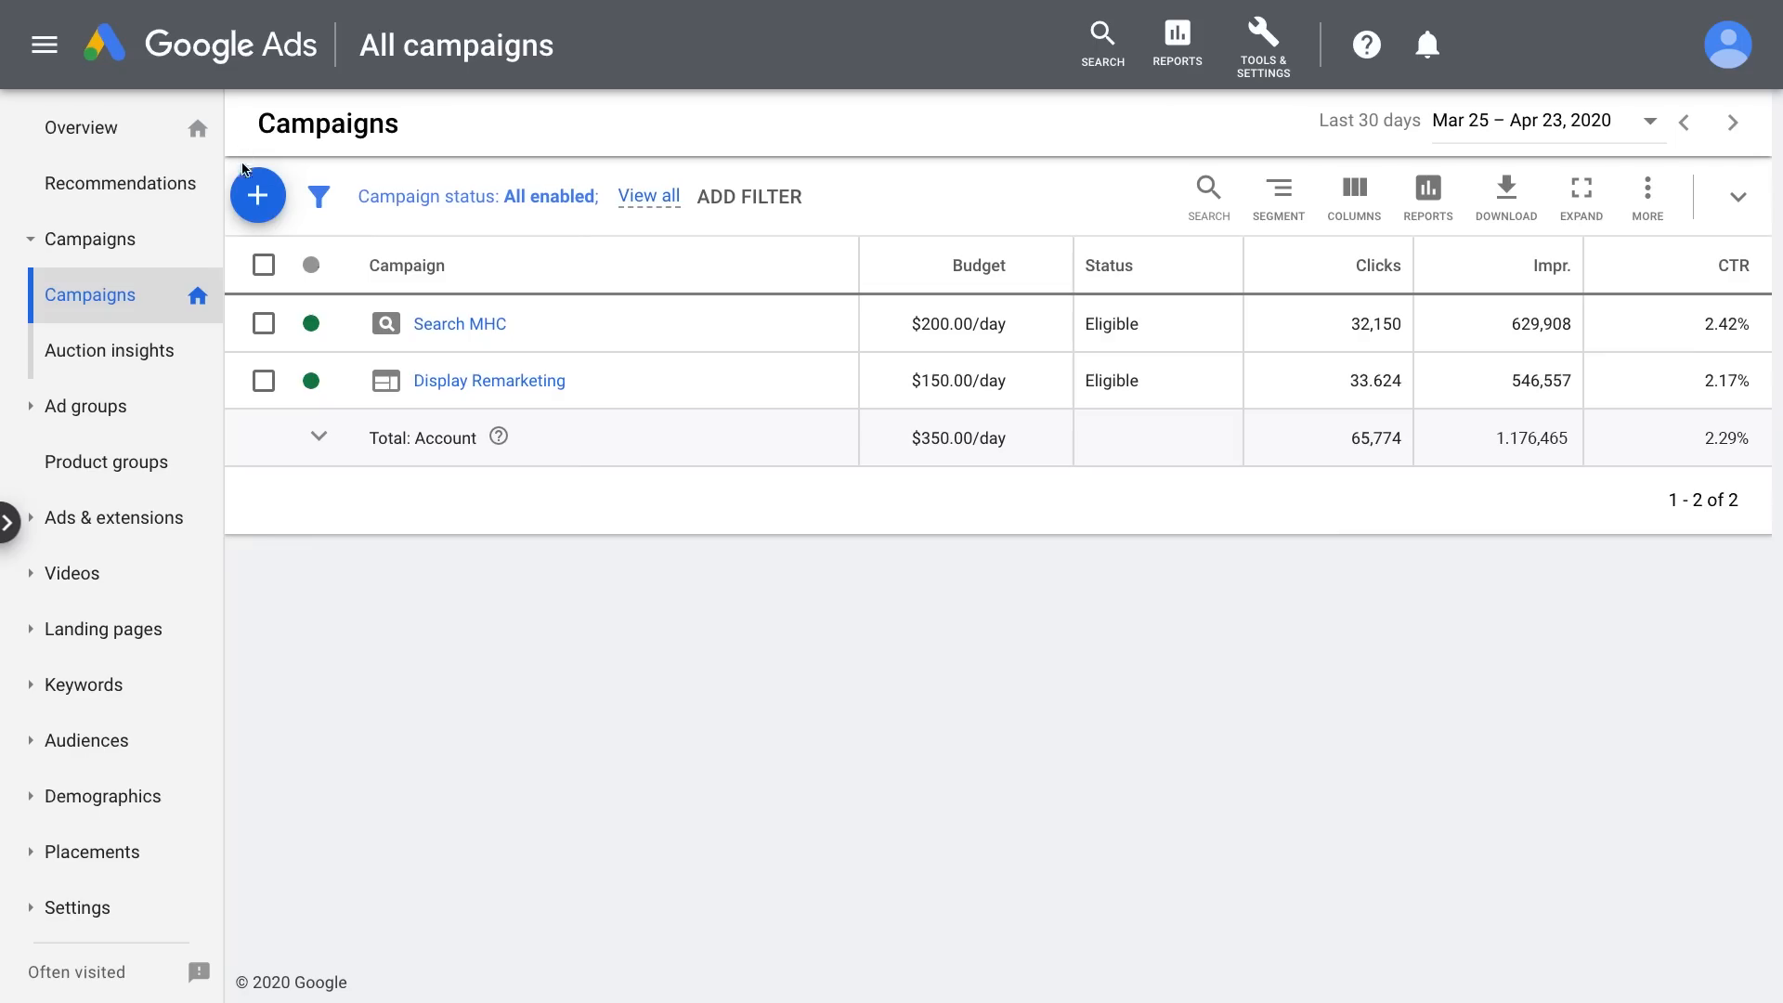
left_click(258, 195)
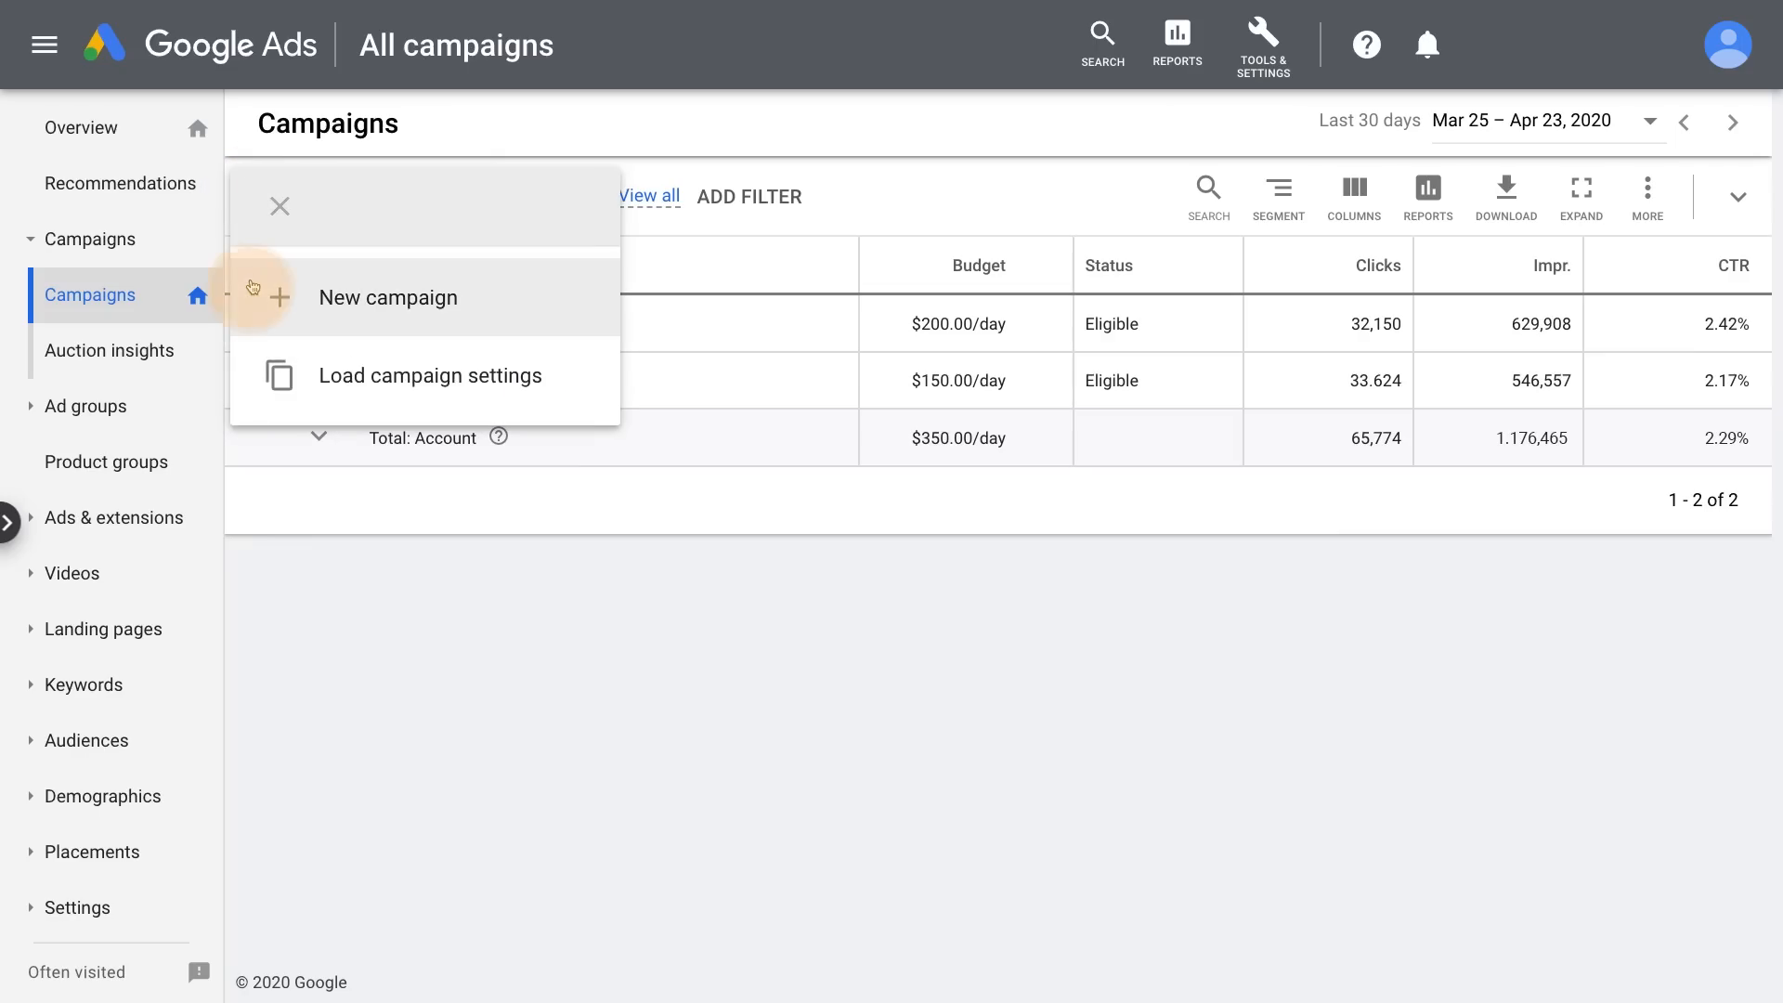
left_click(386, 297)
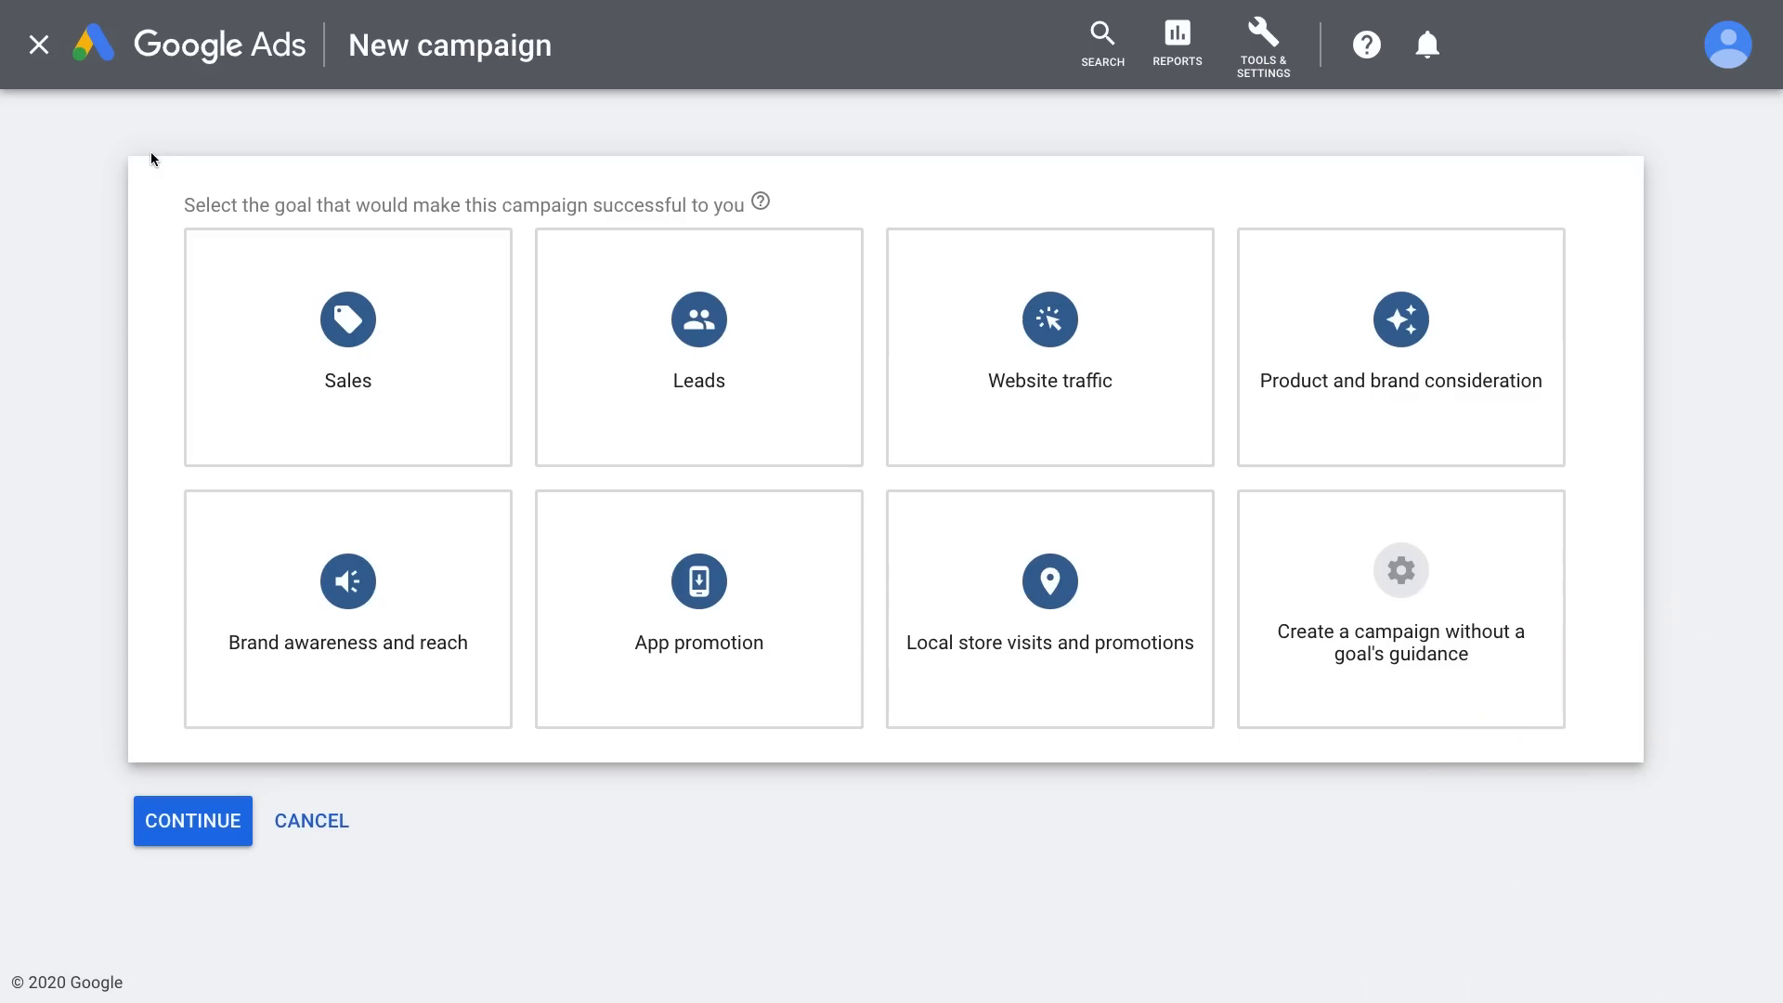
Choose the Website traffic goal with the Video campaign type and continue to settings
left_click(698, 347)
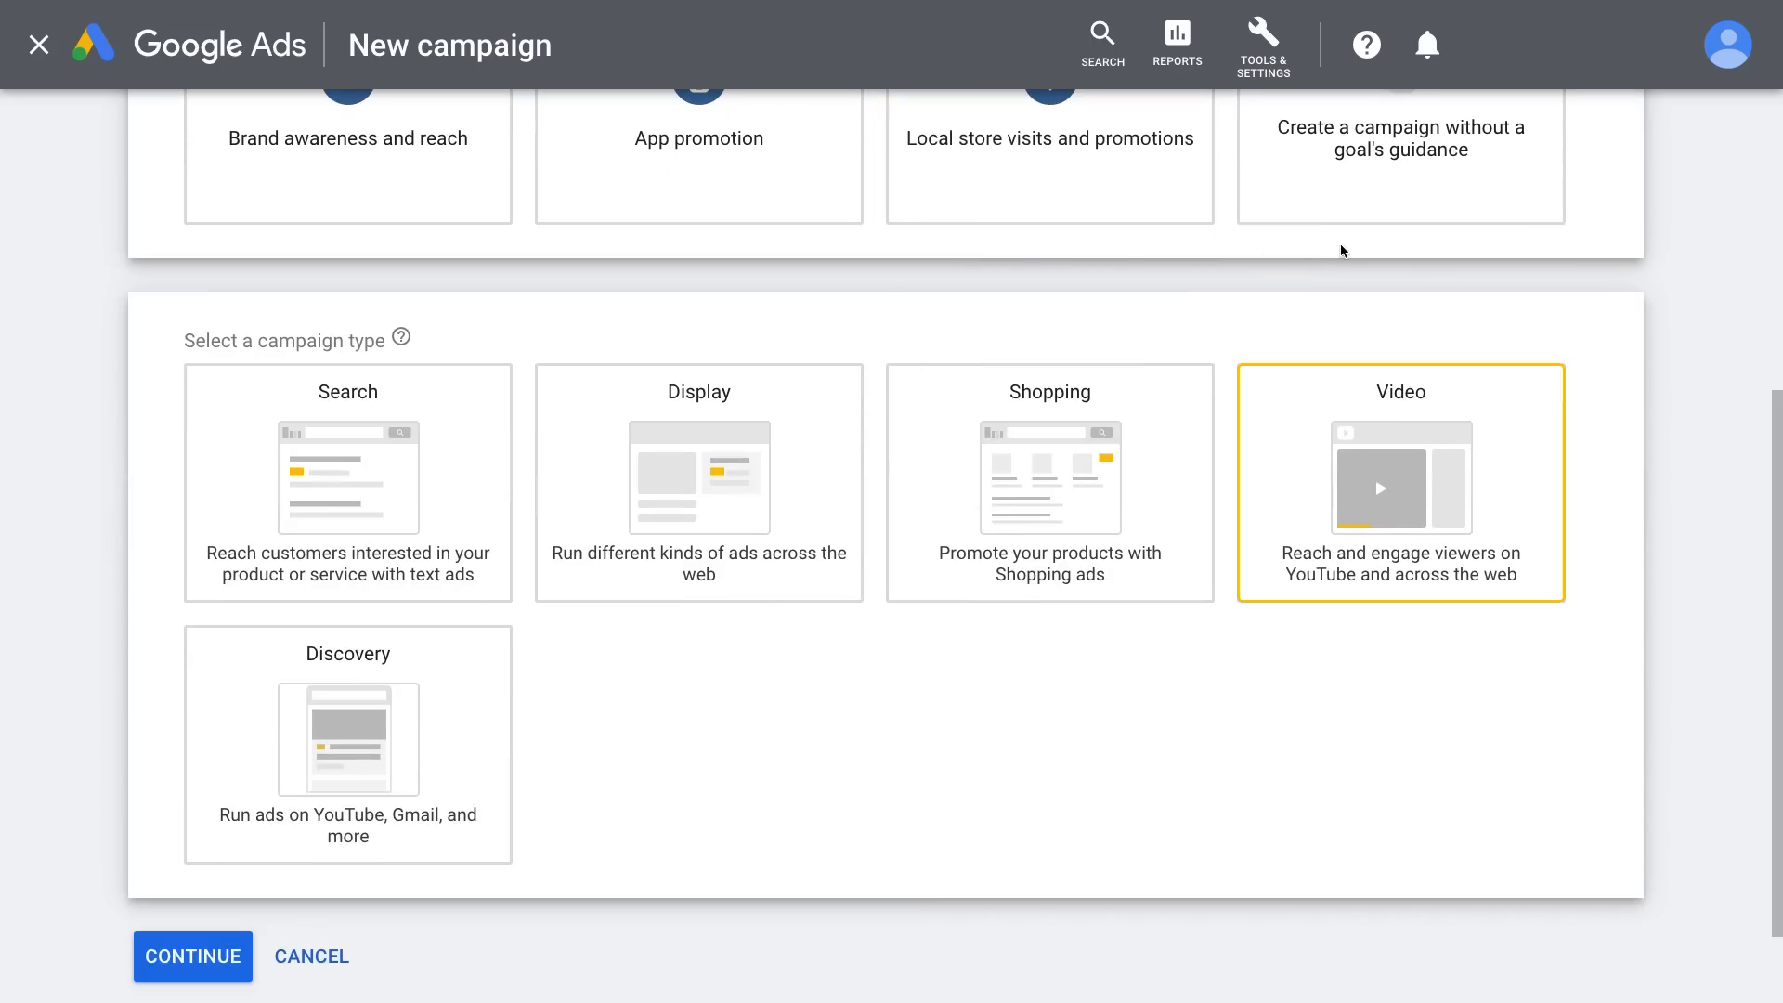
left_click(1400, 481)
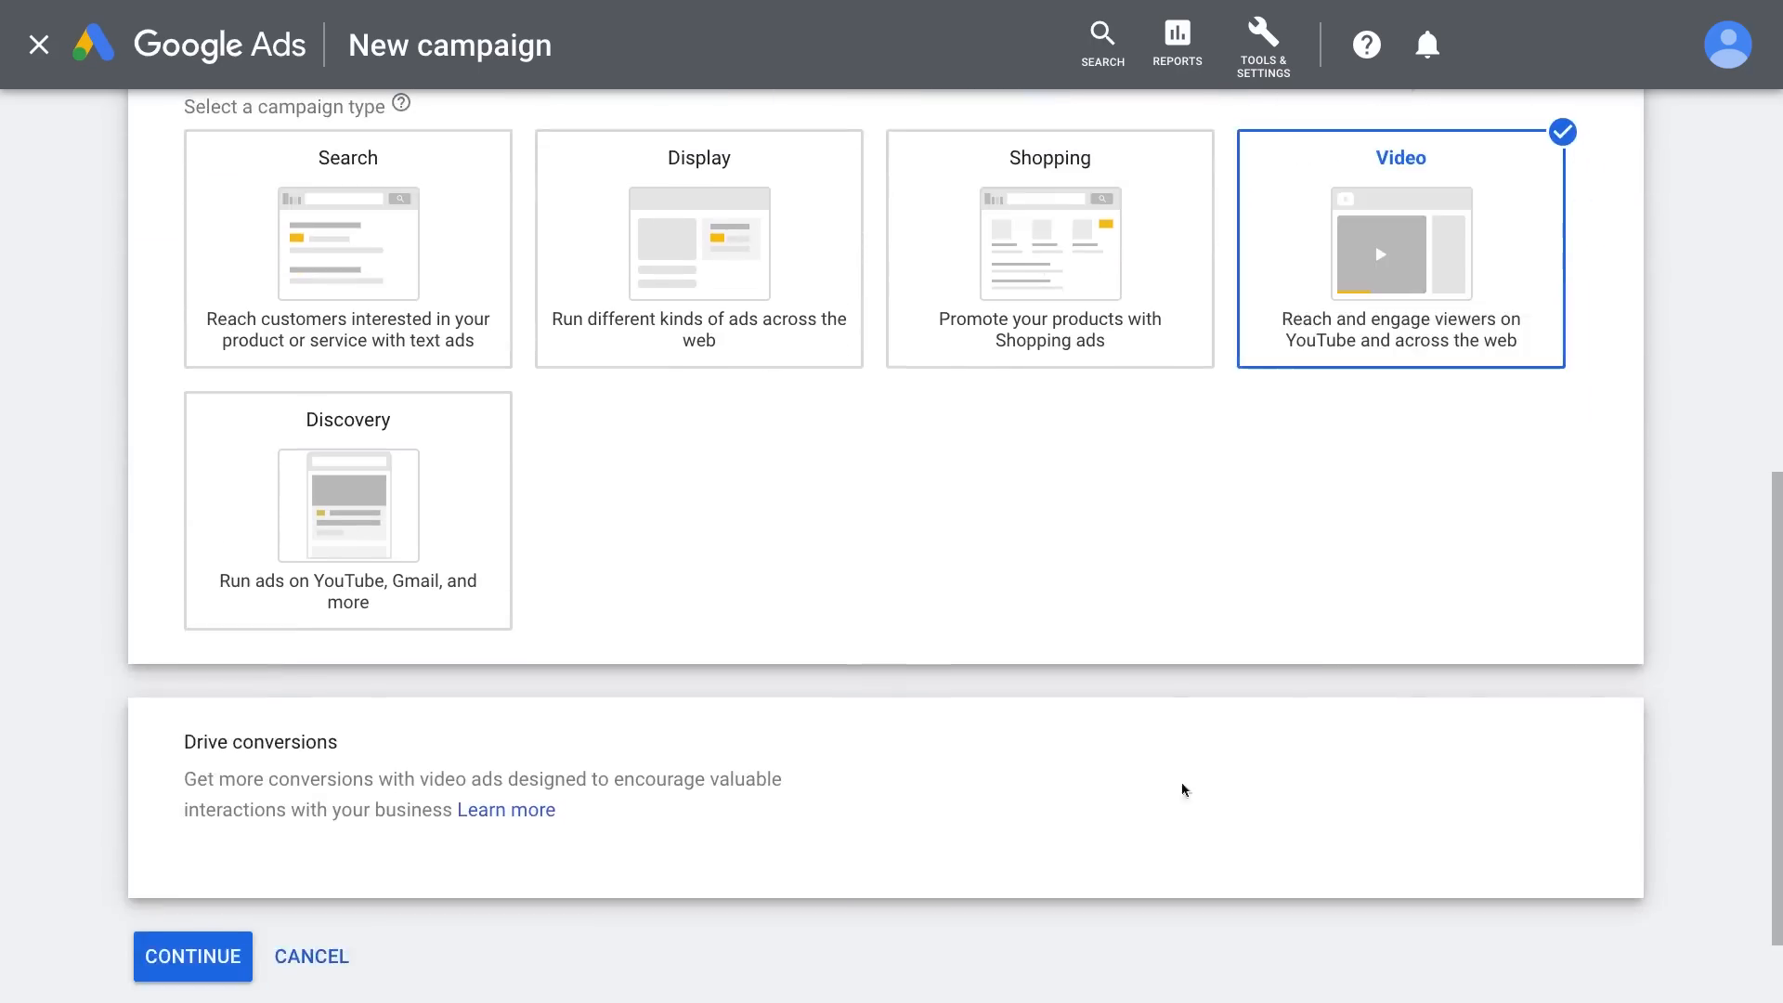
left_click(191, 955)
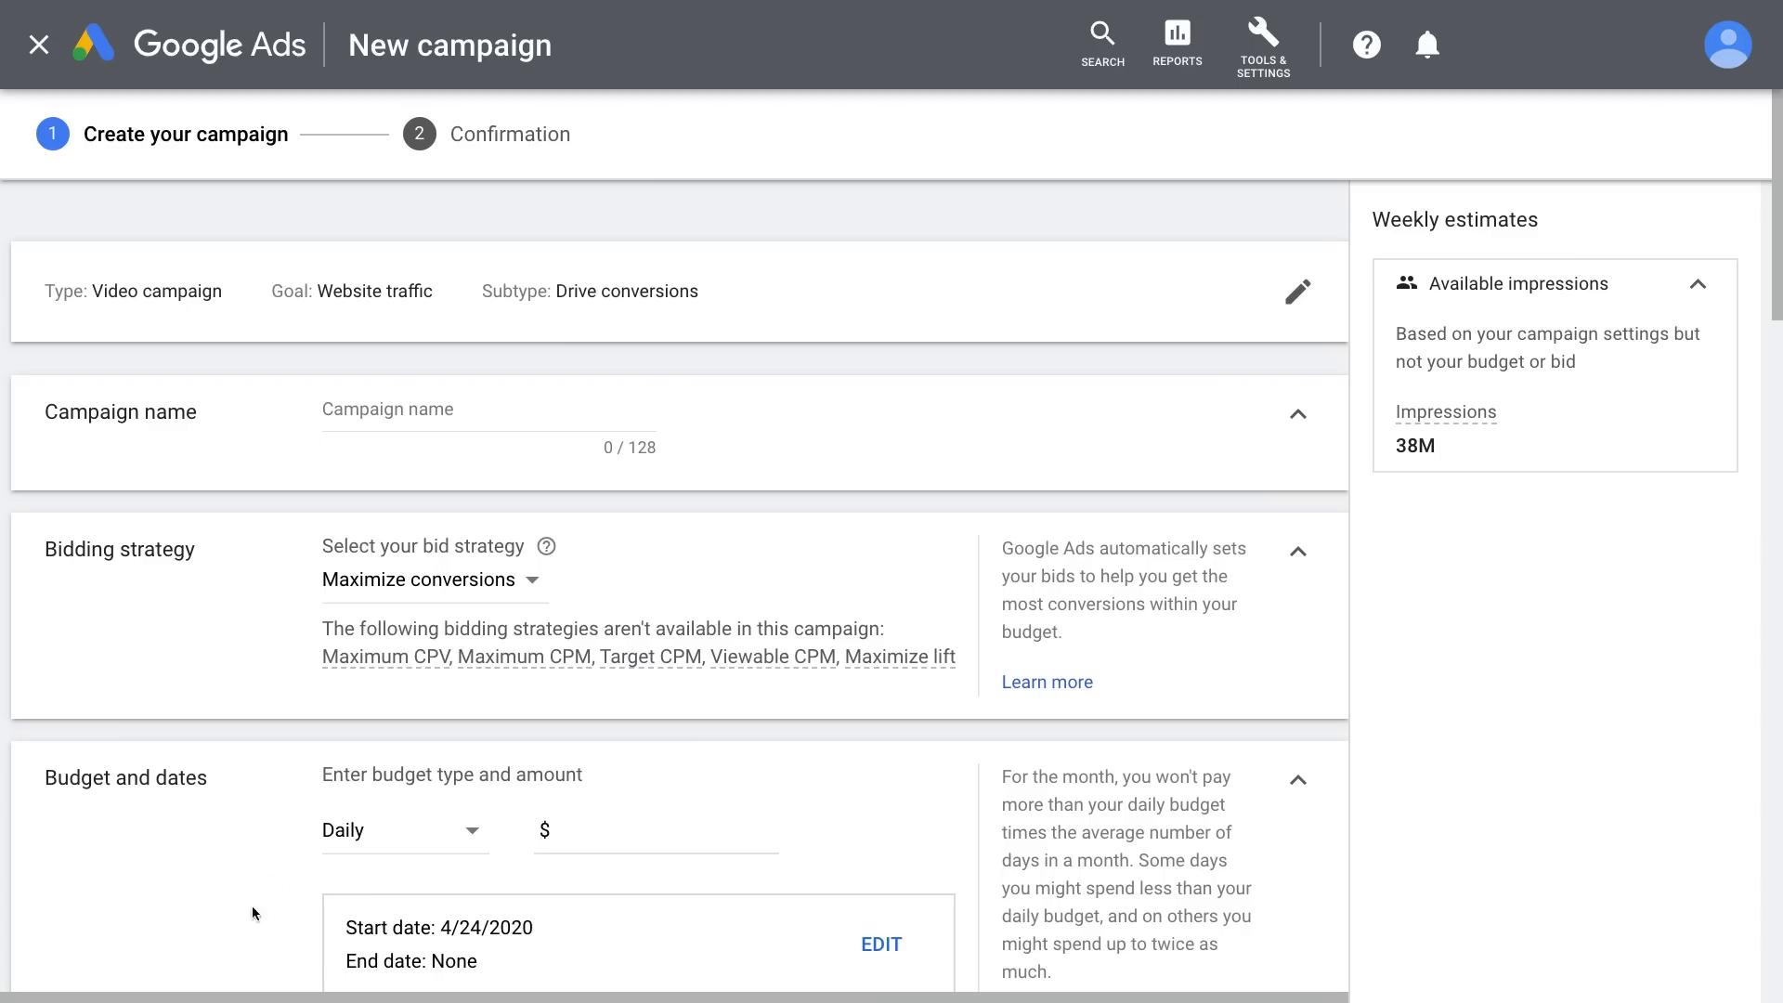
Name the campaign 'Video - MHC' and review the bid strategies, keeping Maximize conversions
type("Video - MHC")
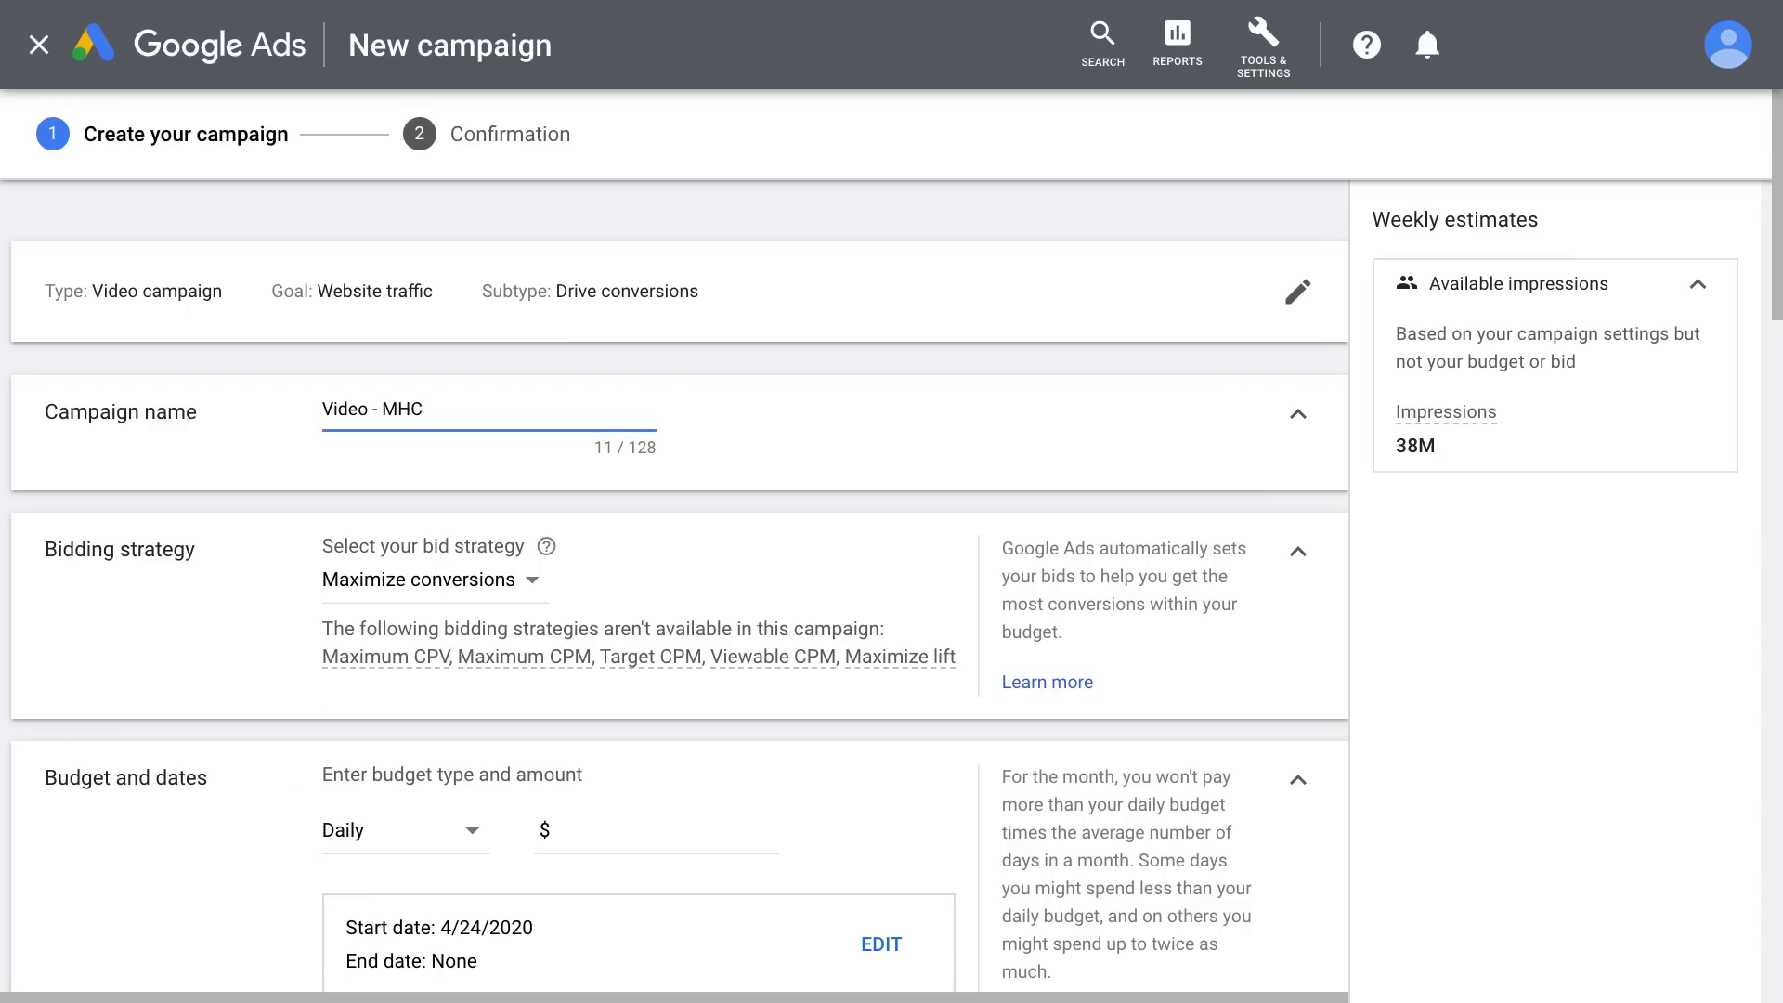
mouse_move(477, 592)
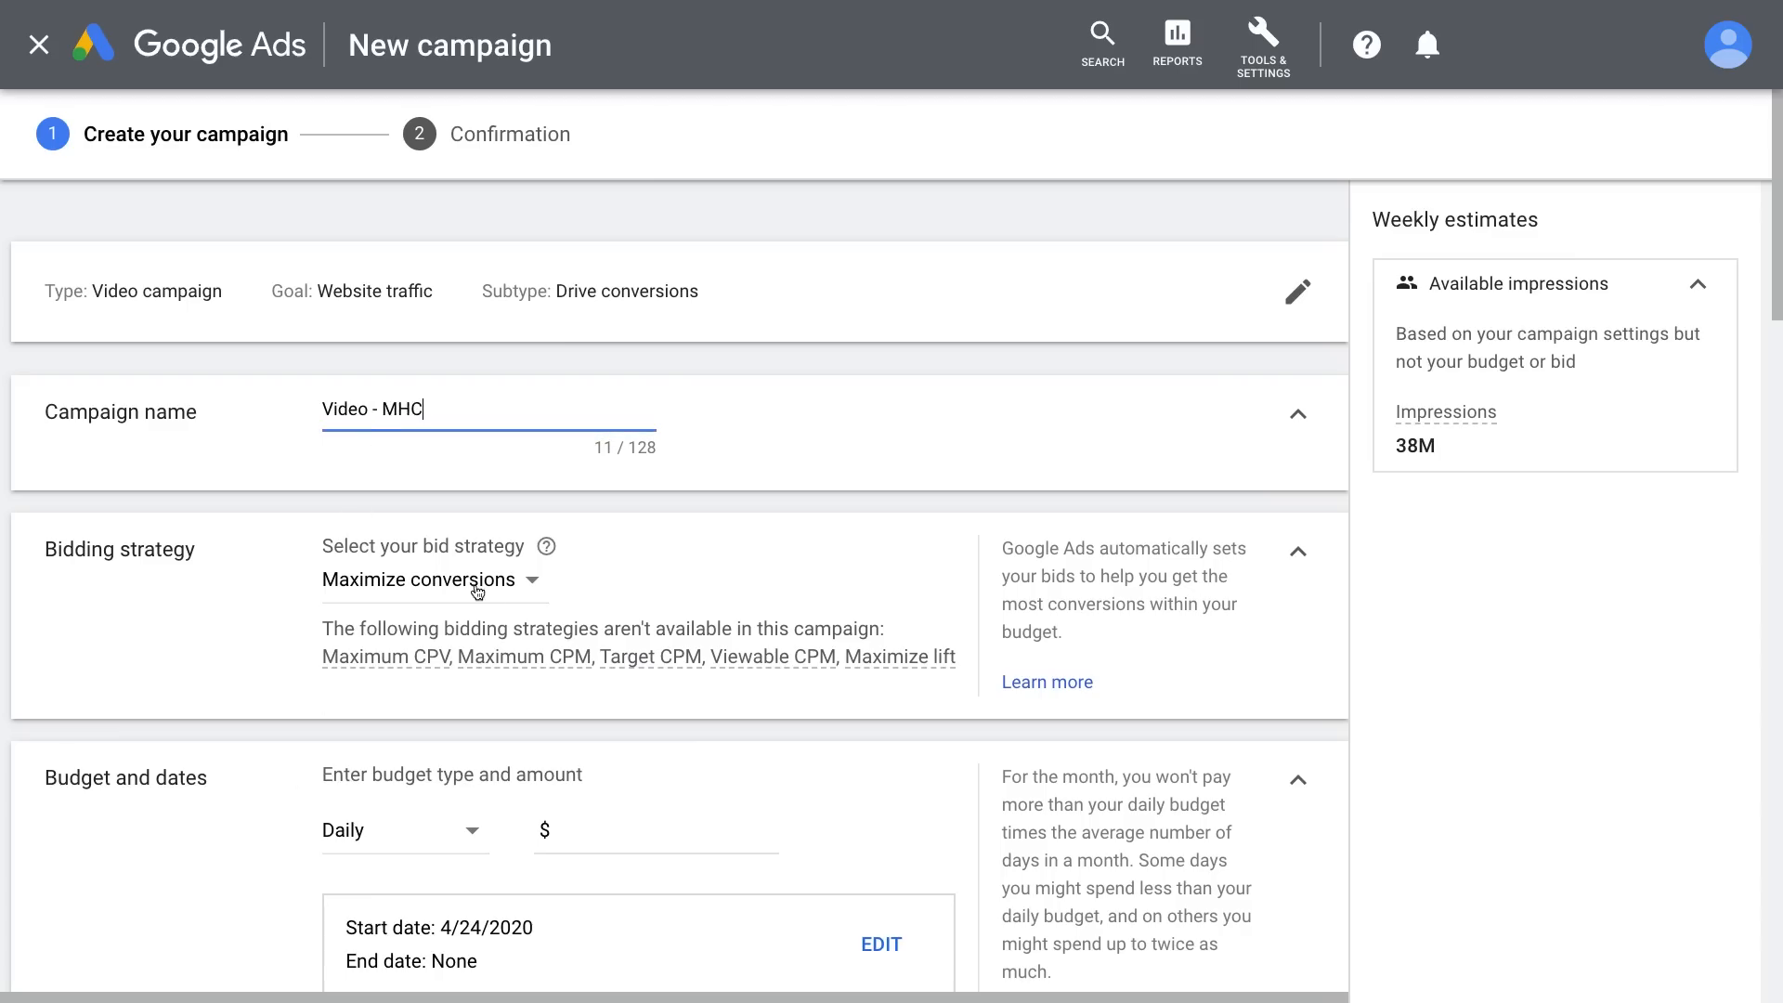
left_click(433, 580)
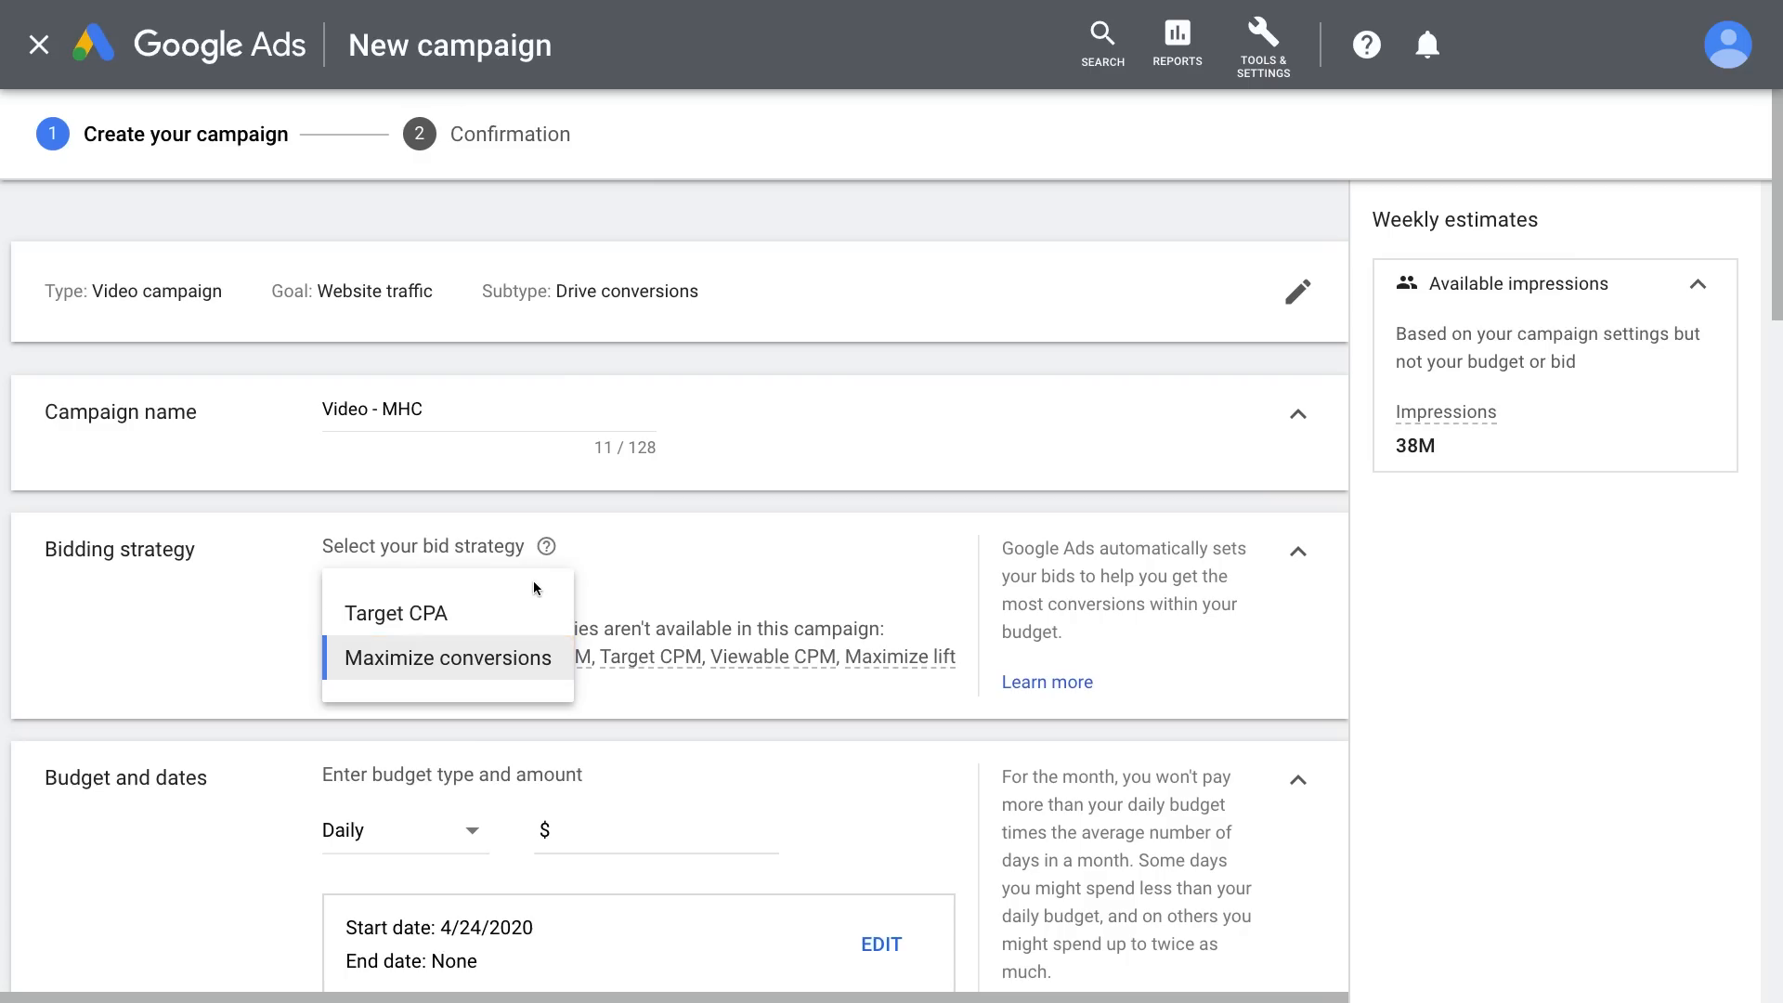
left_click(395, 611)
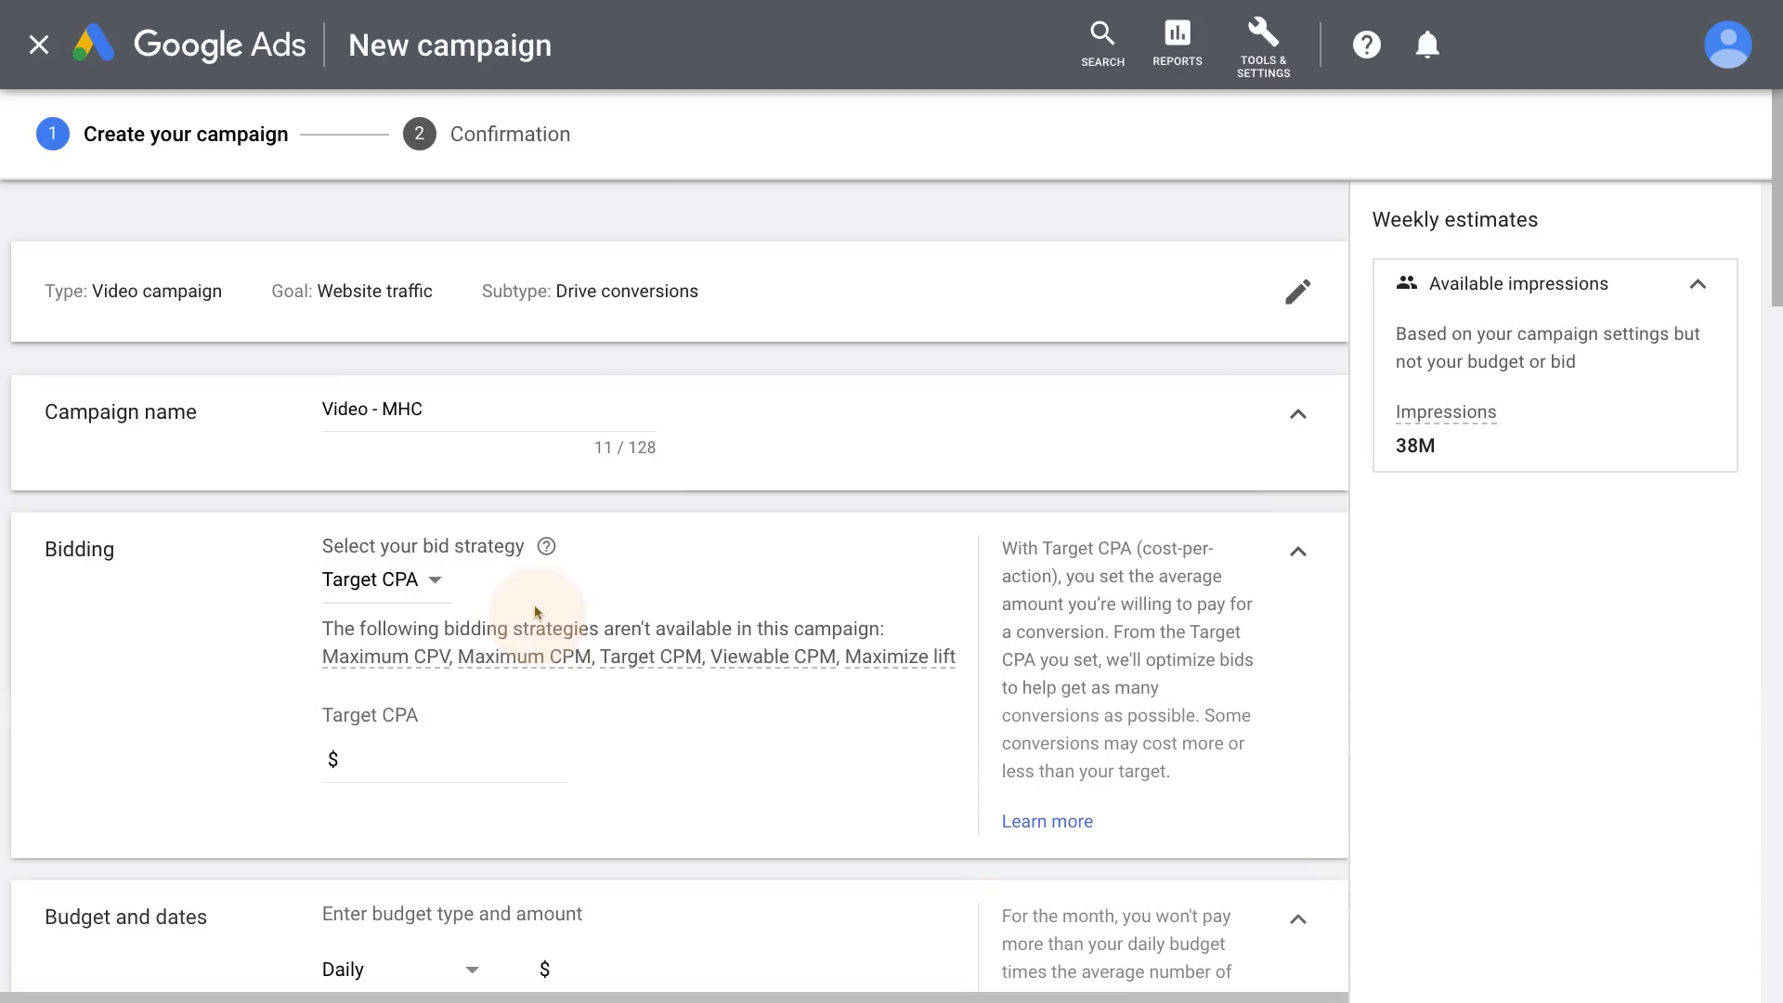
left_click(444, 759)
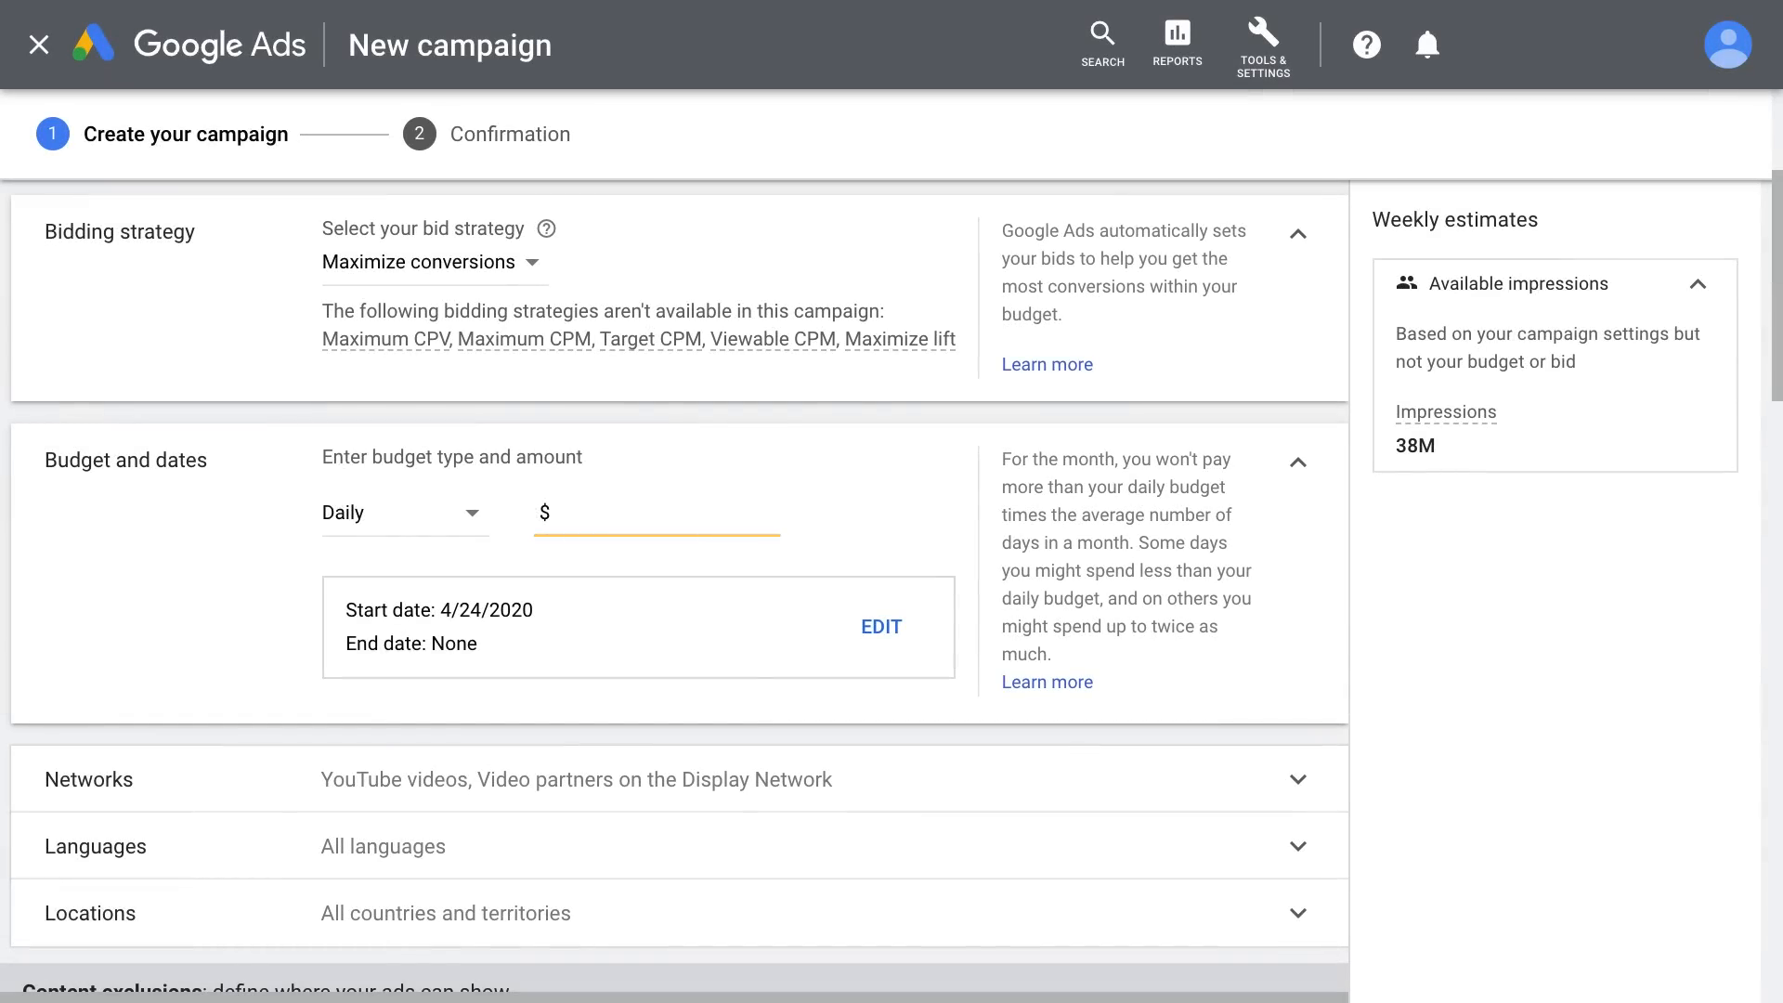
Set the daily budget to $400.00 and check the schedule, keeping no end date
left_click(429, 262)
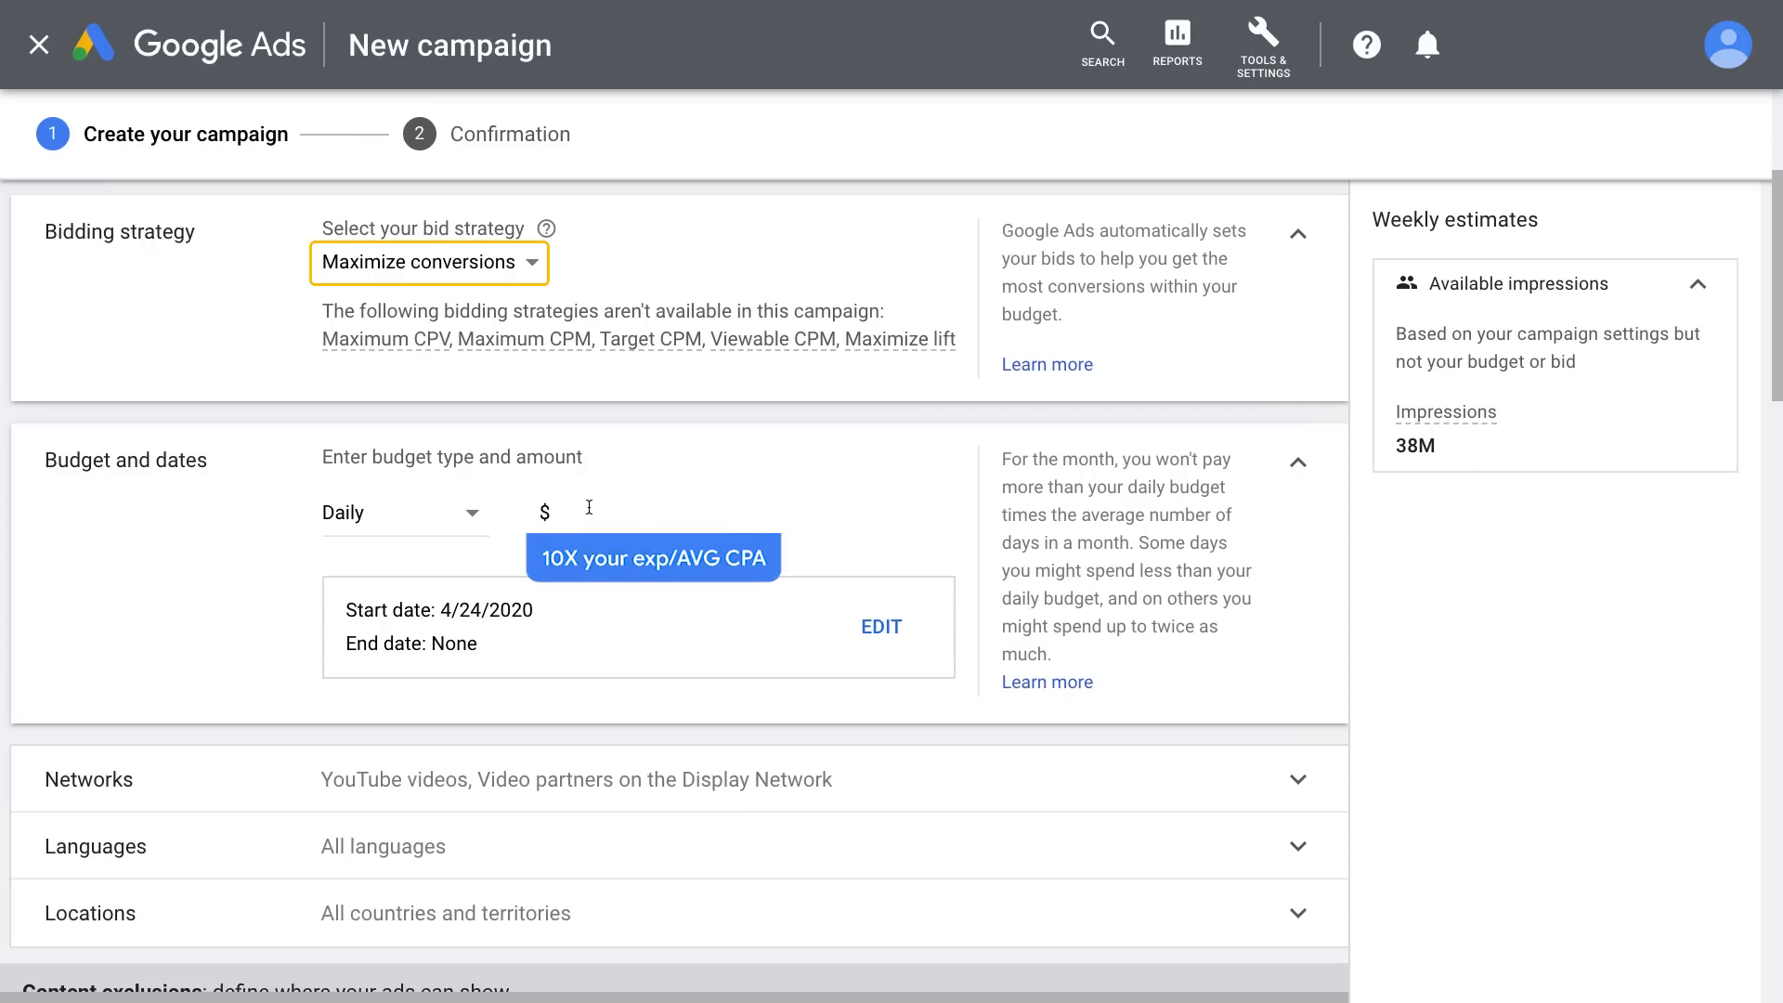
type("200.00")
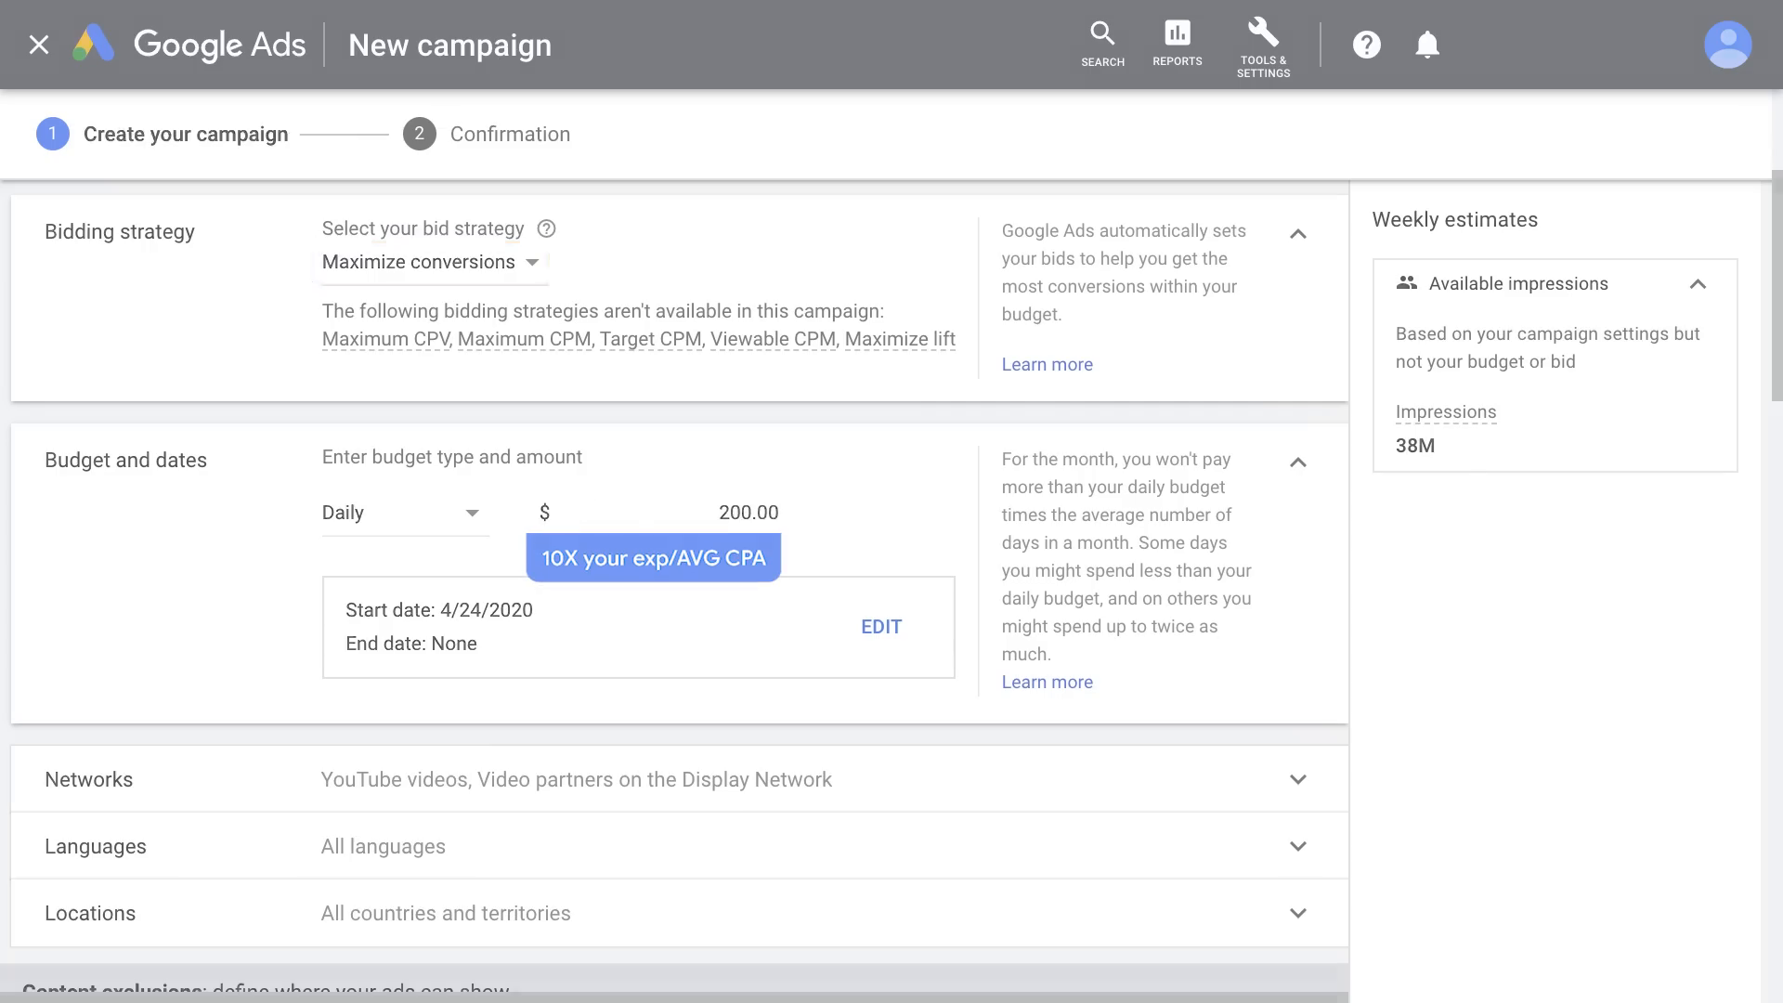
left_click(433, 261)
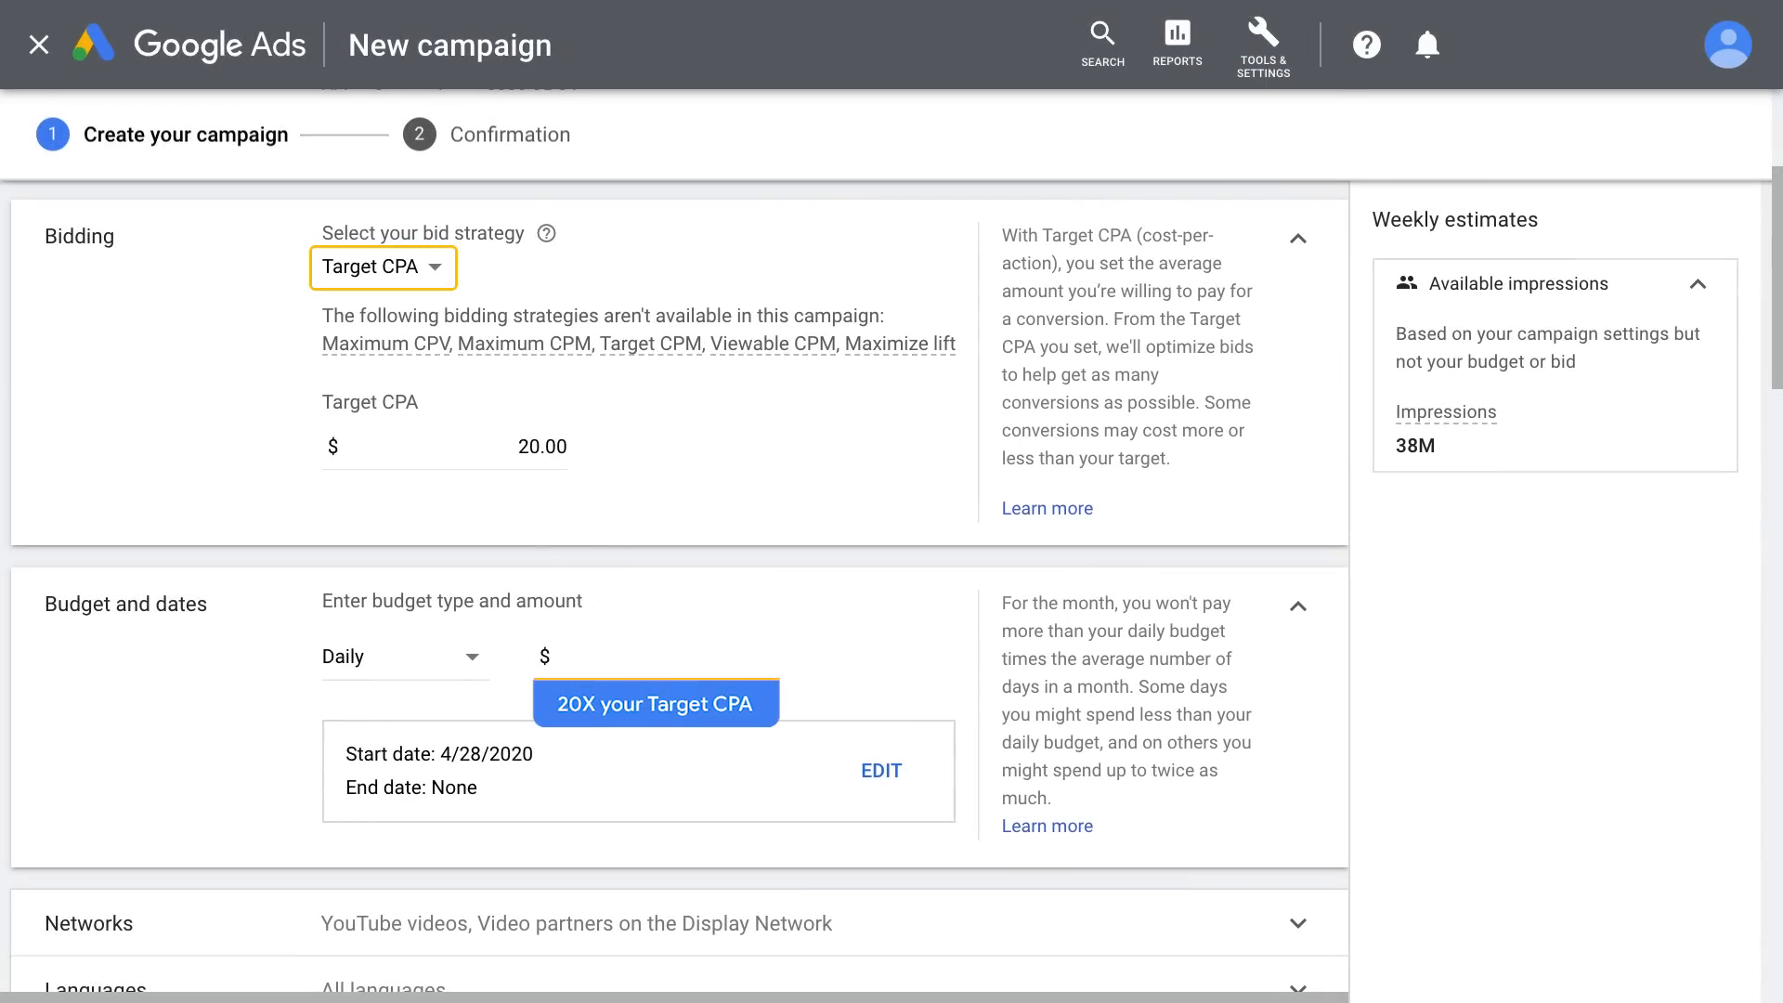
type("400.00")
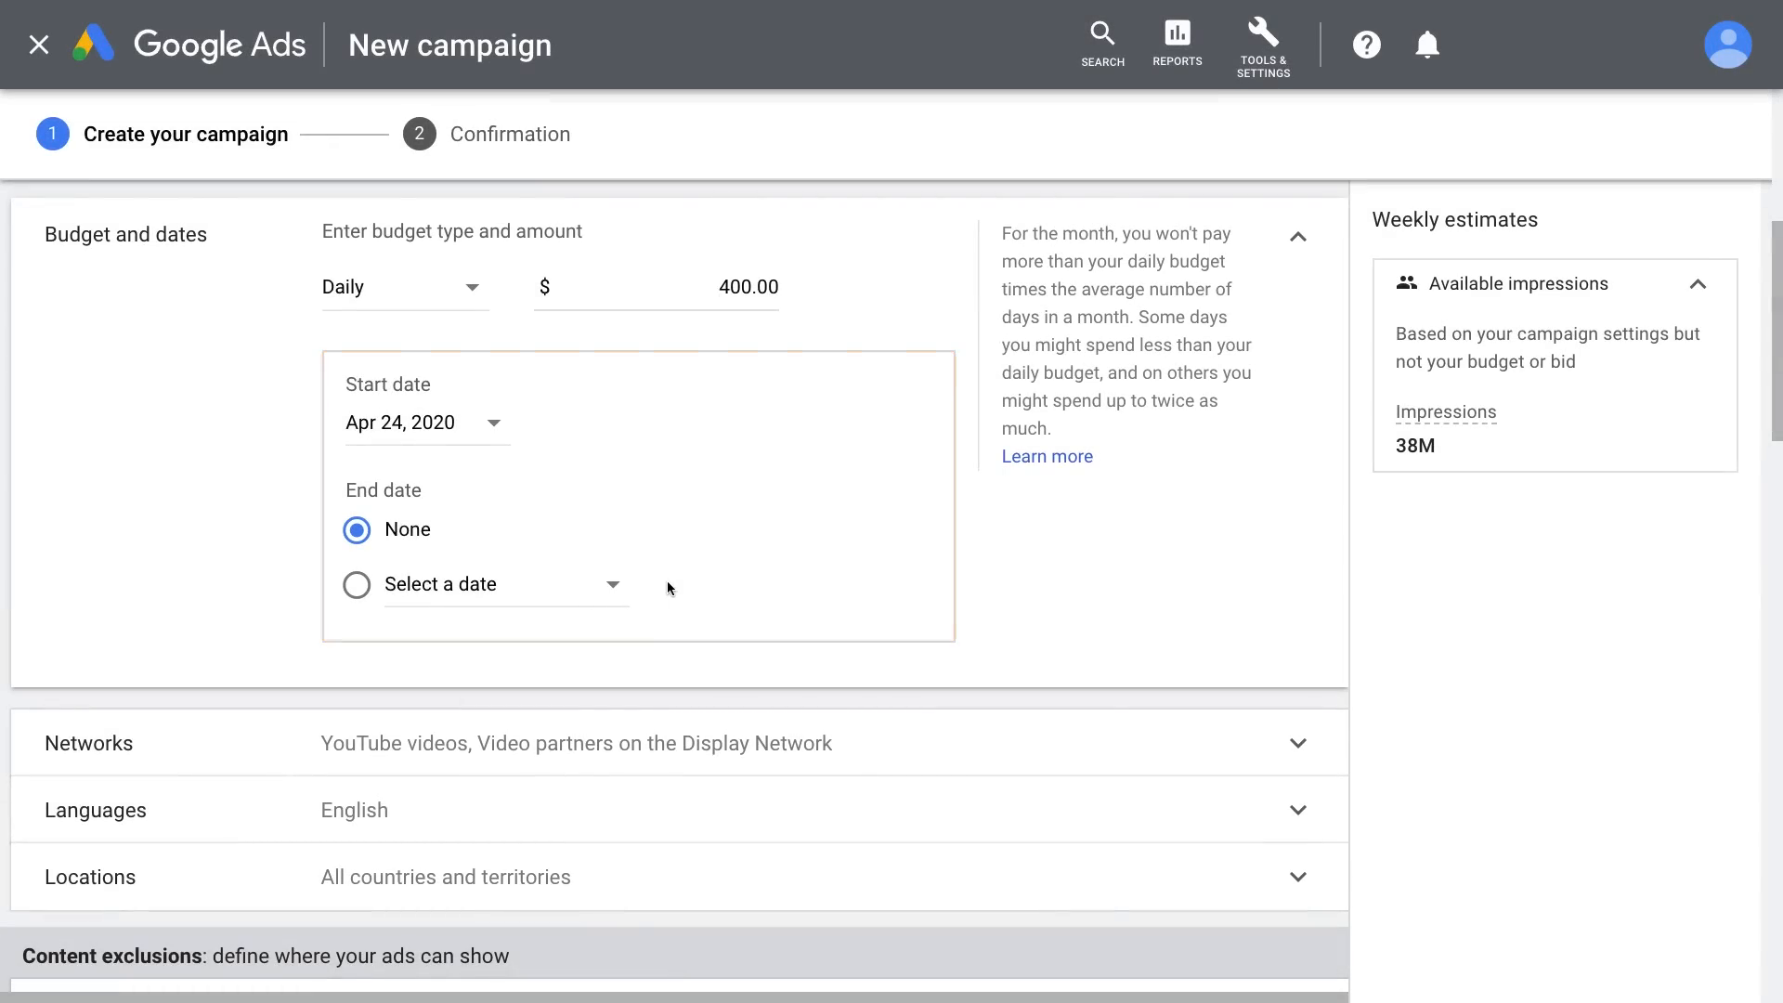
left_click(356, 585)
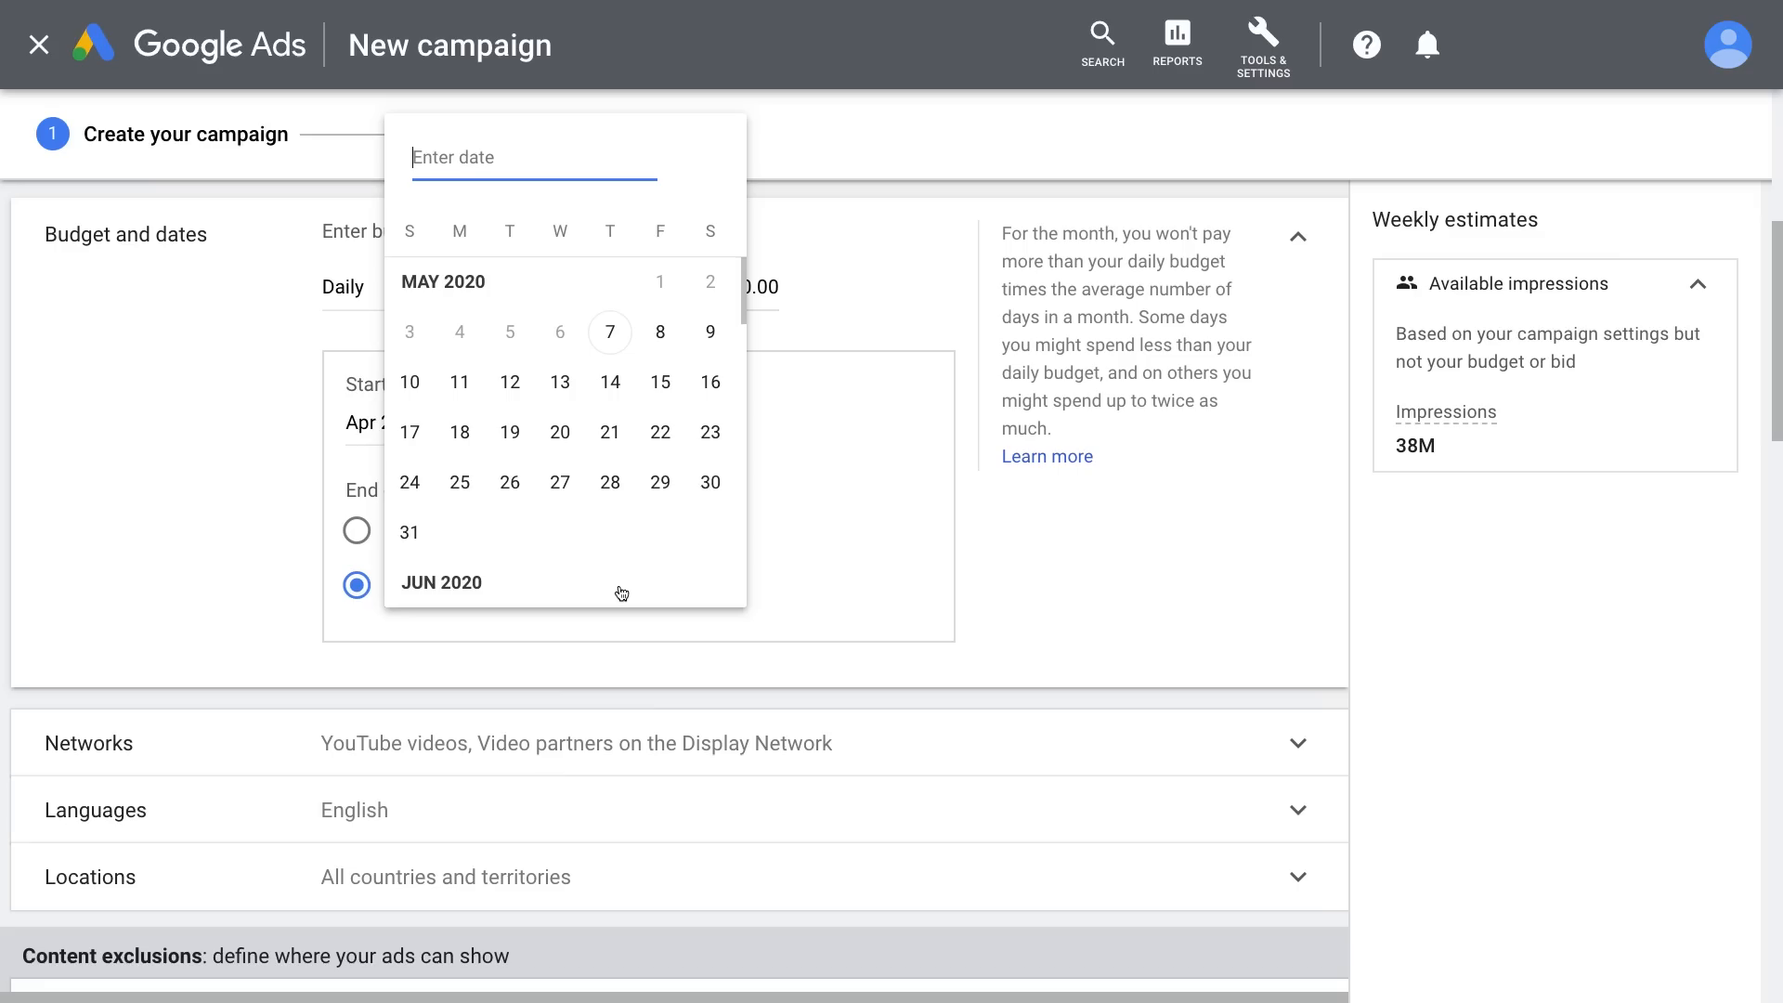
mouse_move(806, 594)
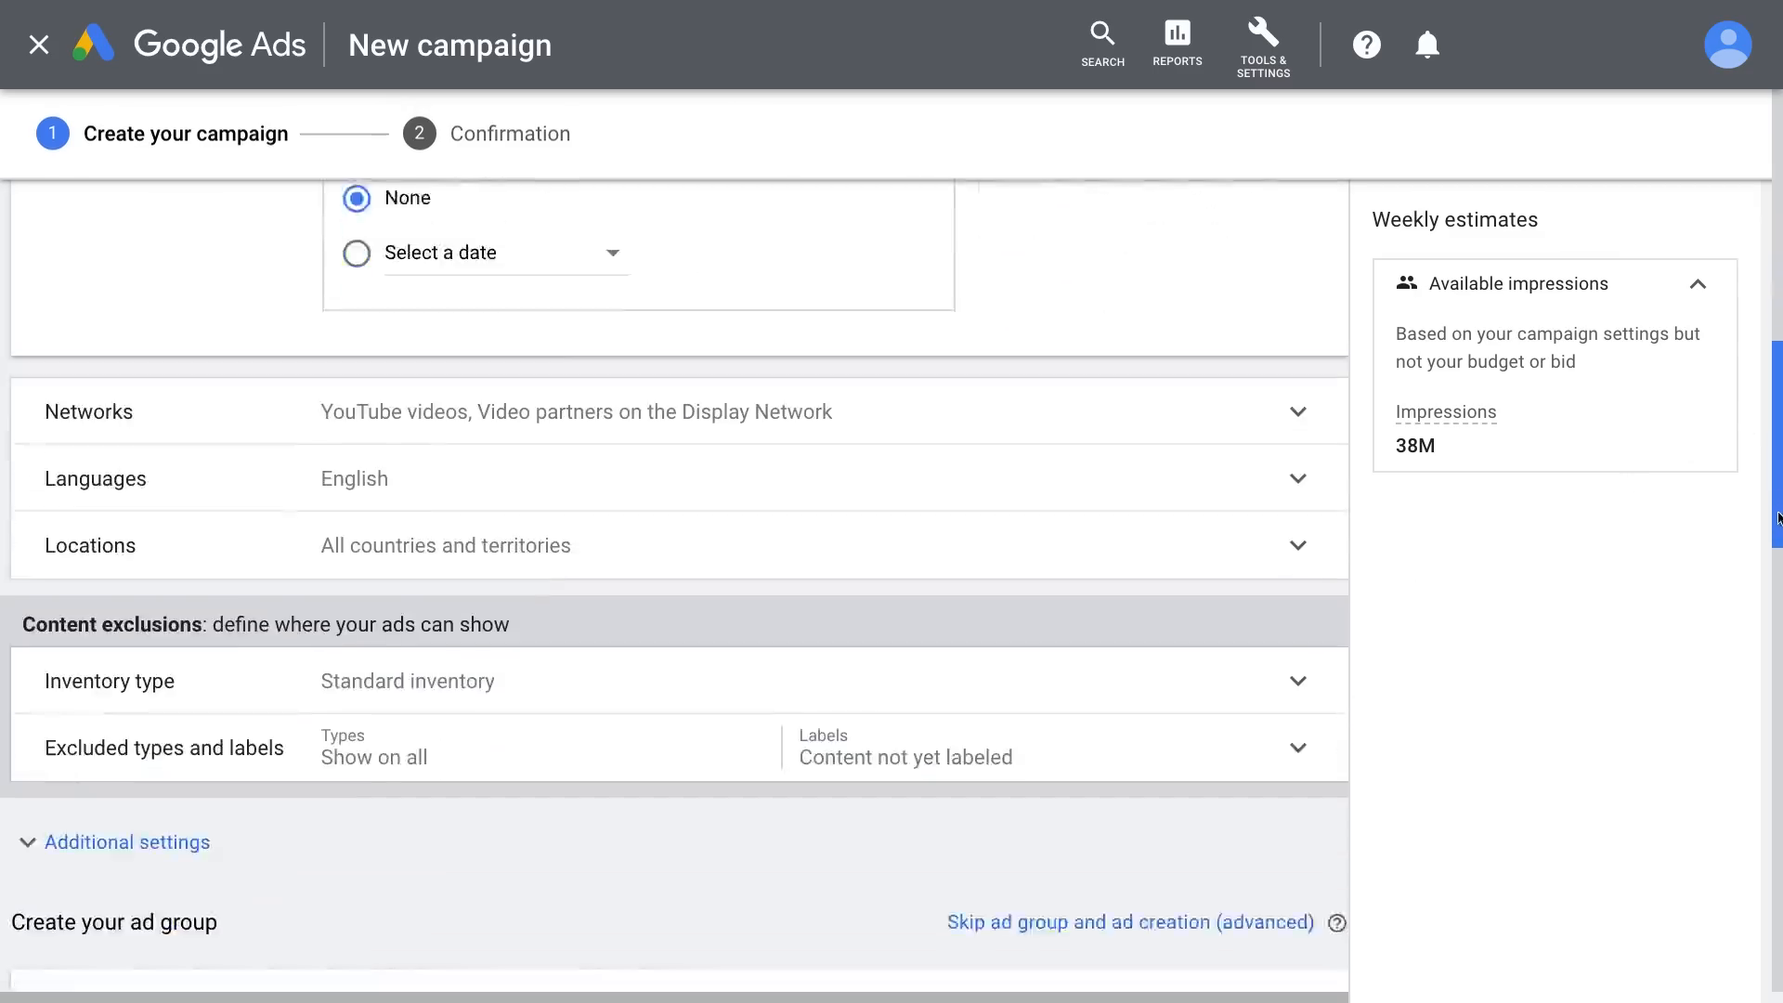
Review English language and all-locations targeting, then reach the ad group setup
left_click(1297, 477)
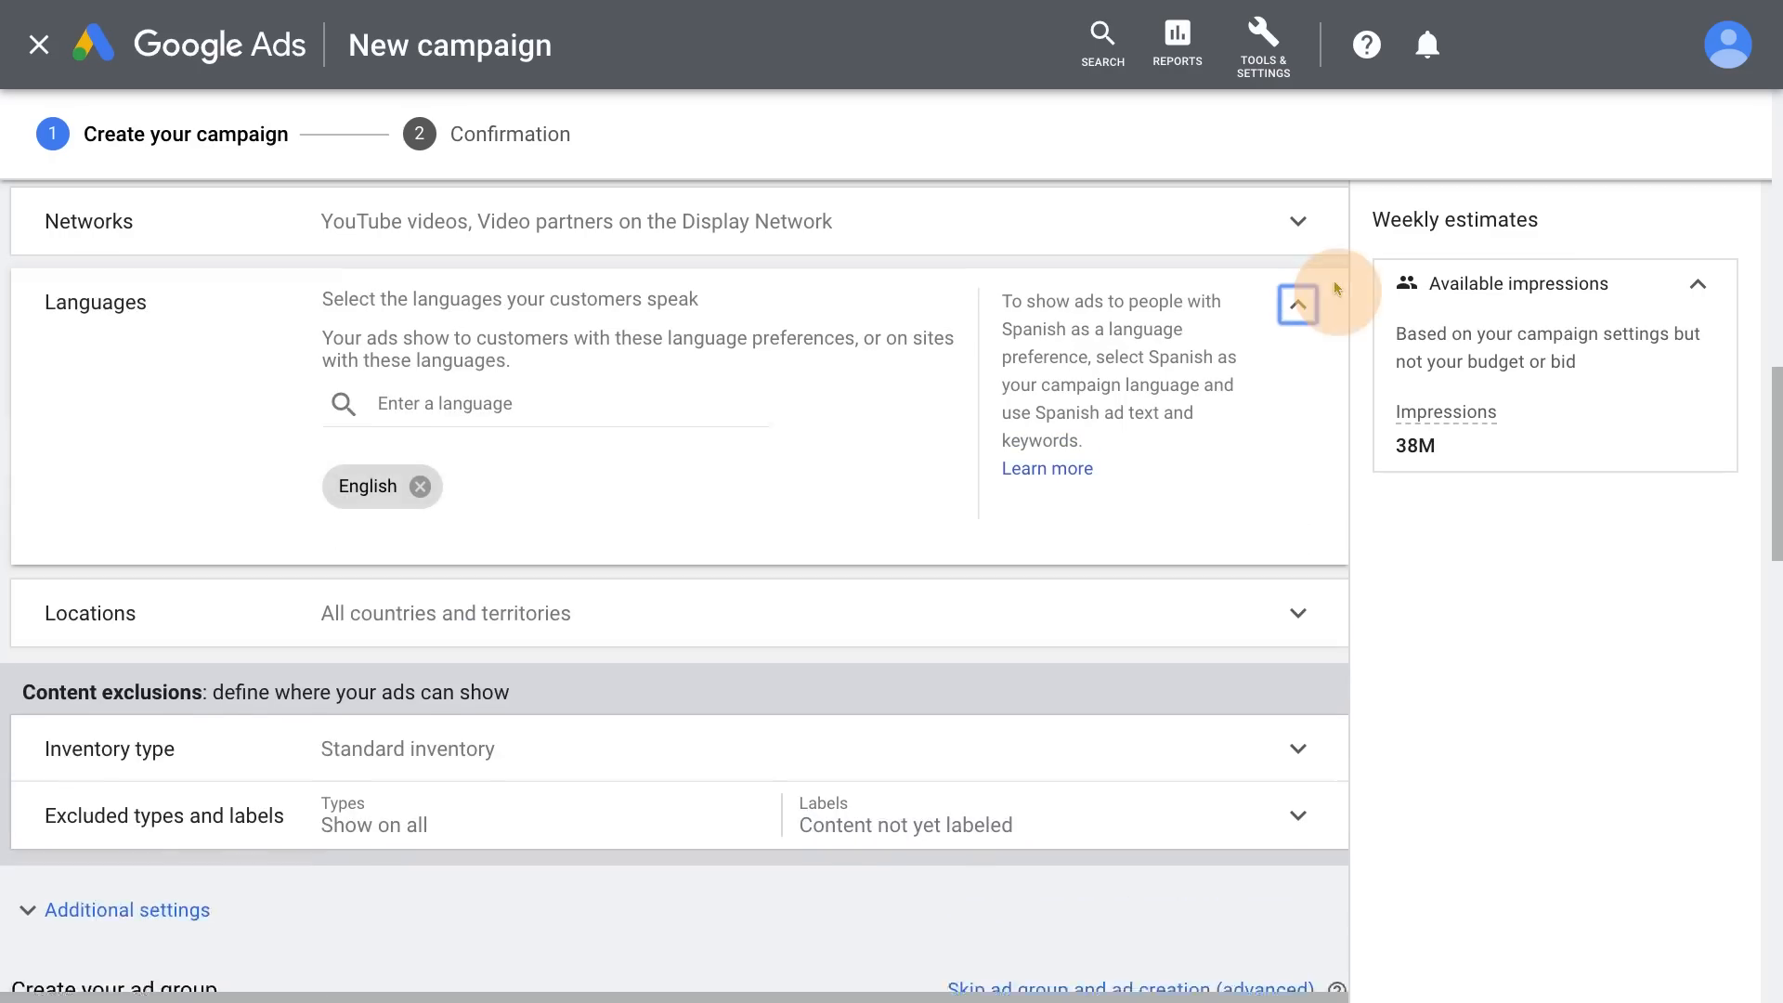
left_click(1296, 611)
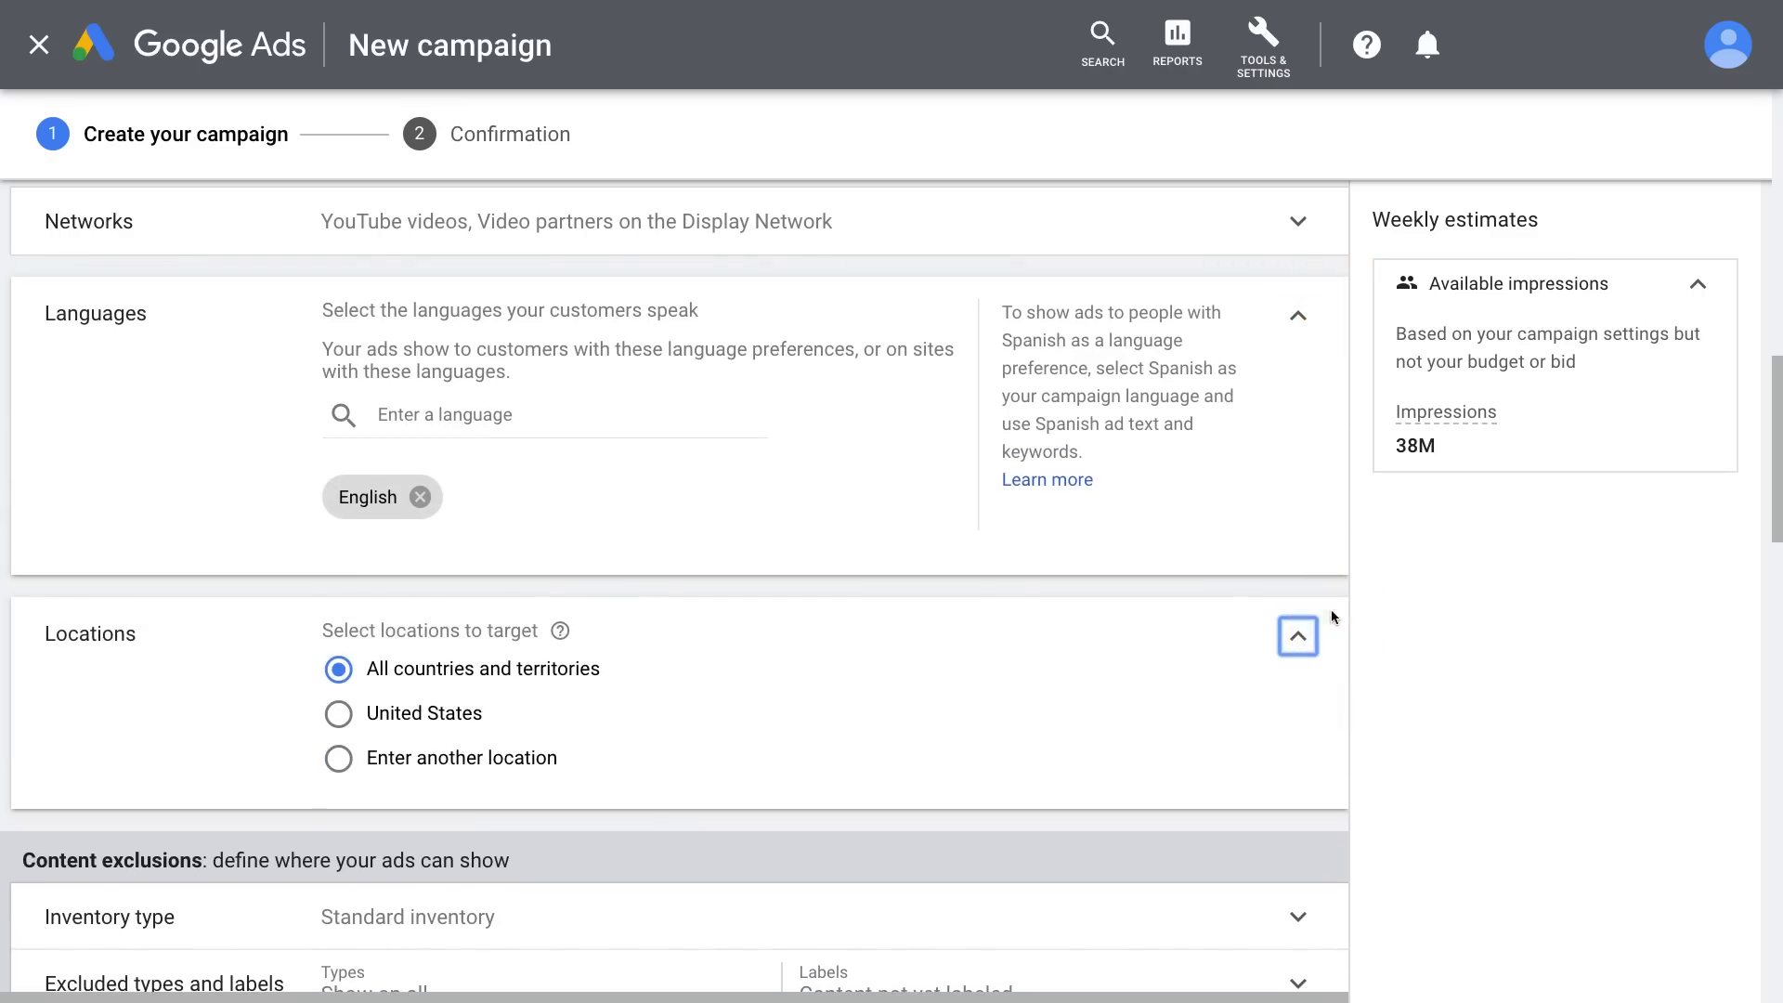
left_click(338, 713)
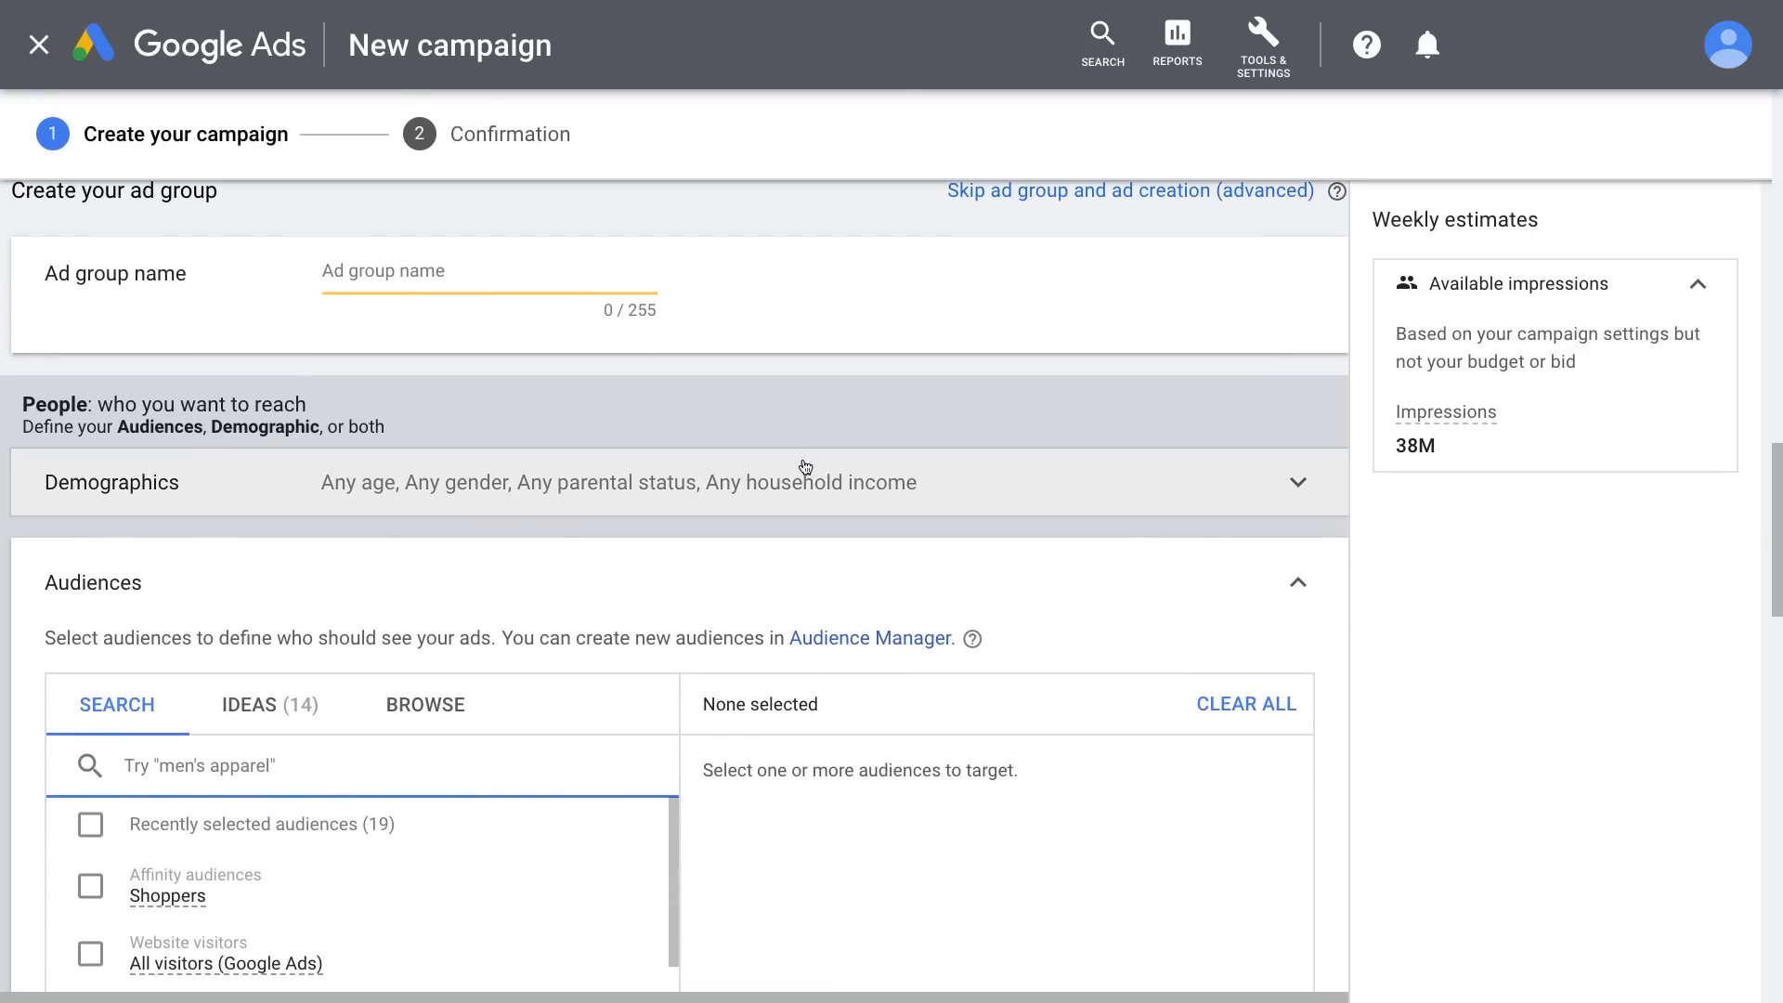
Name the ad group 'Kids clothe' and target the Kids clothes custom intent audience
type("Kids clothe")
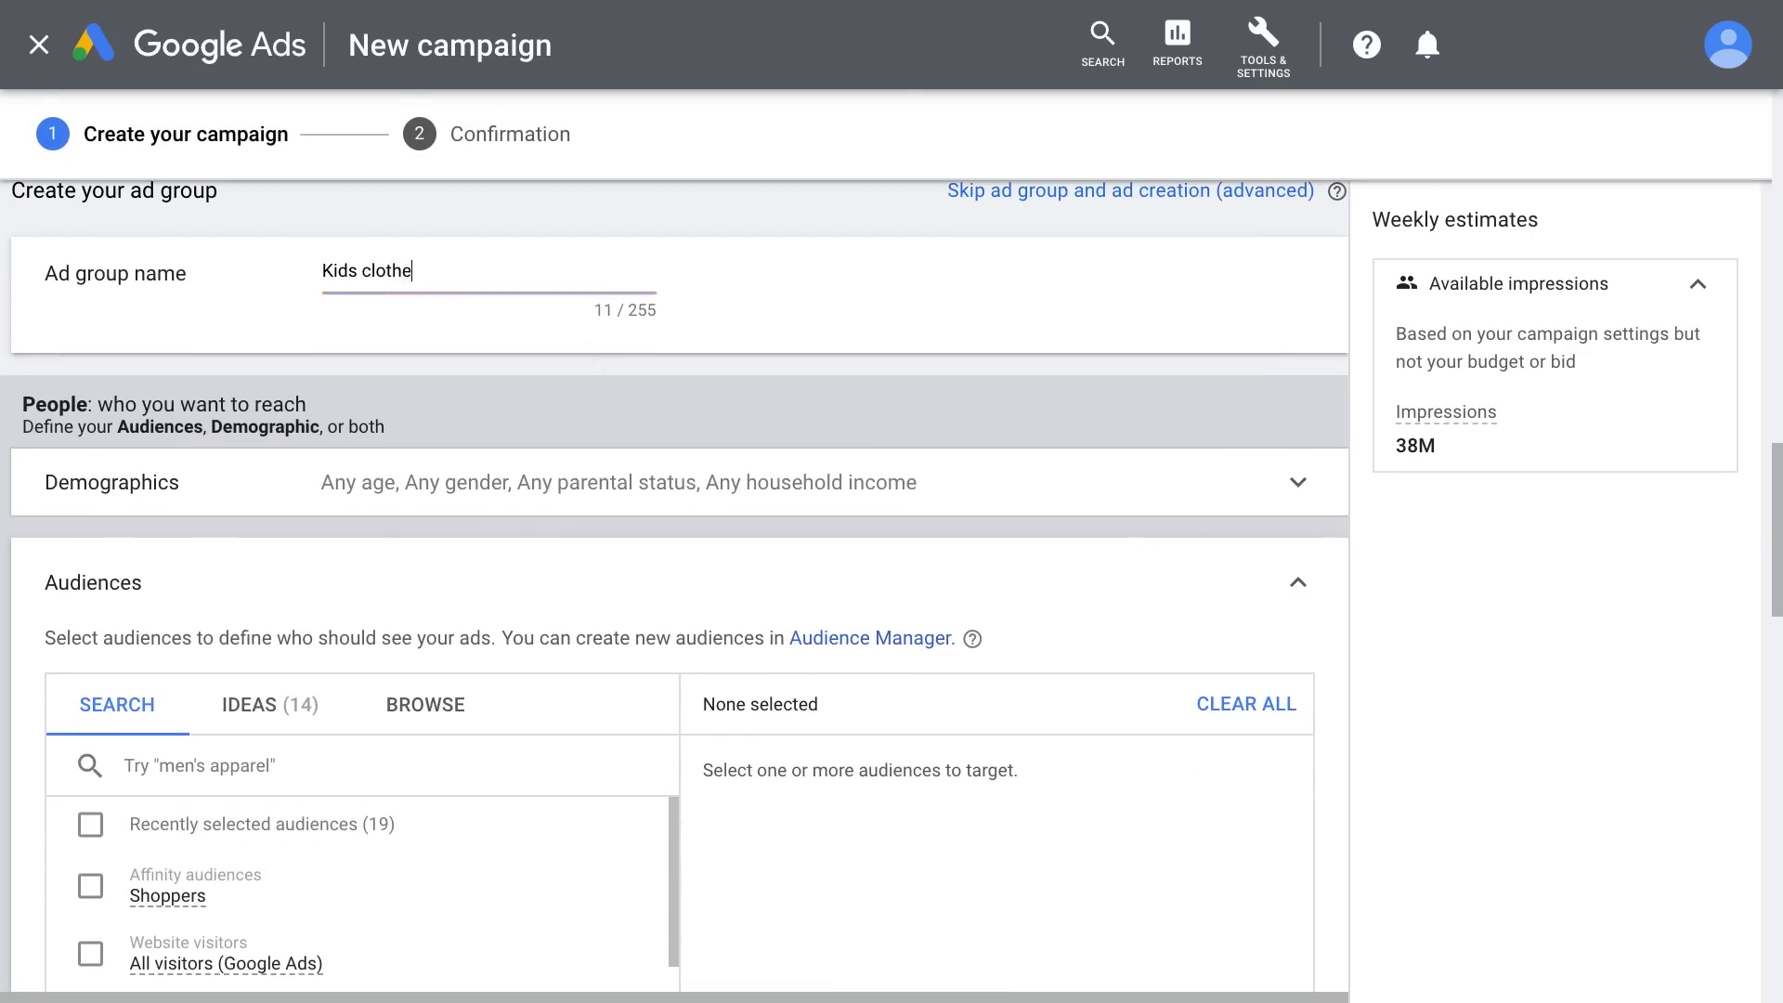
scroll("down", 3)
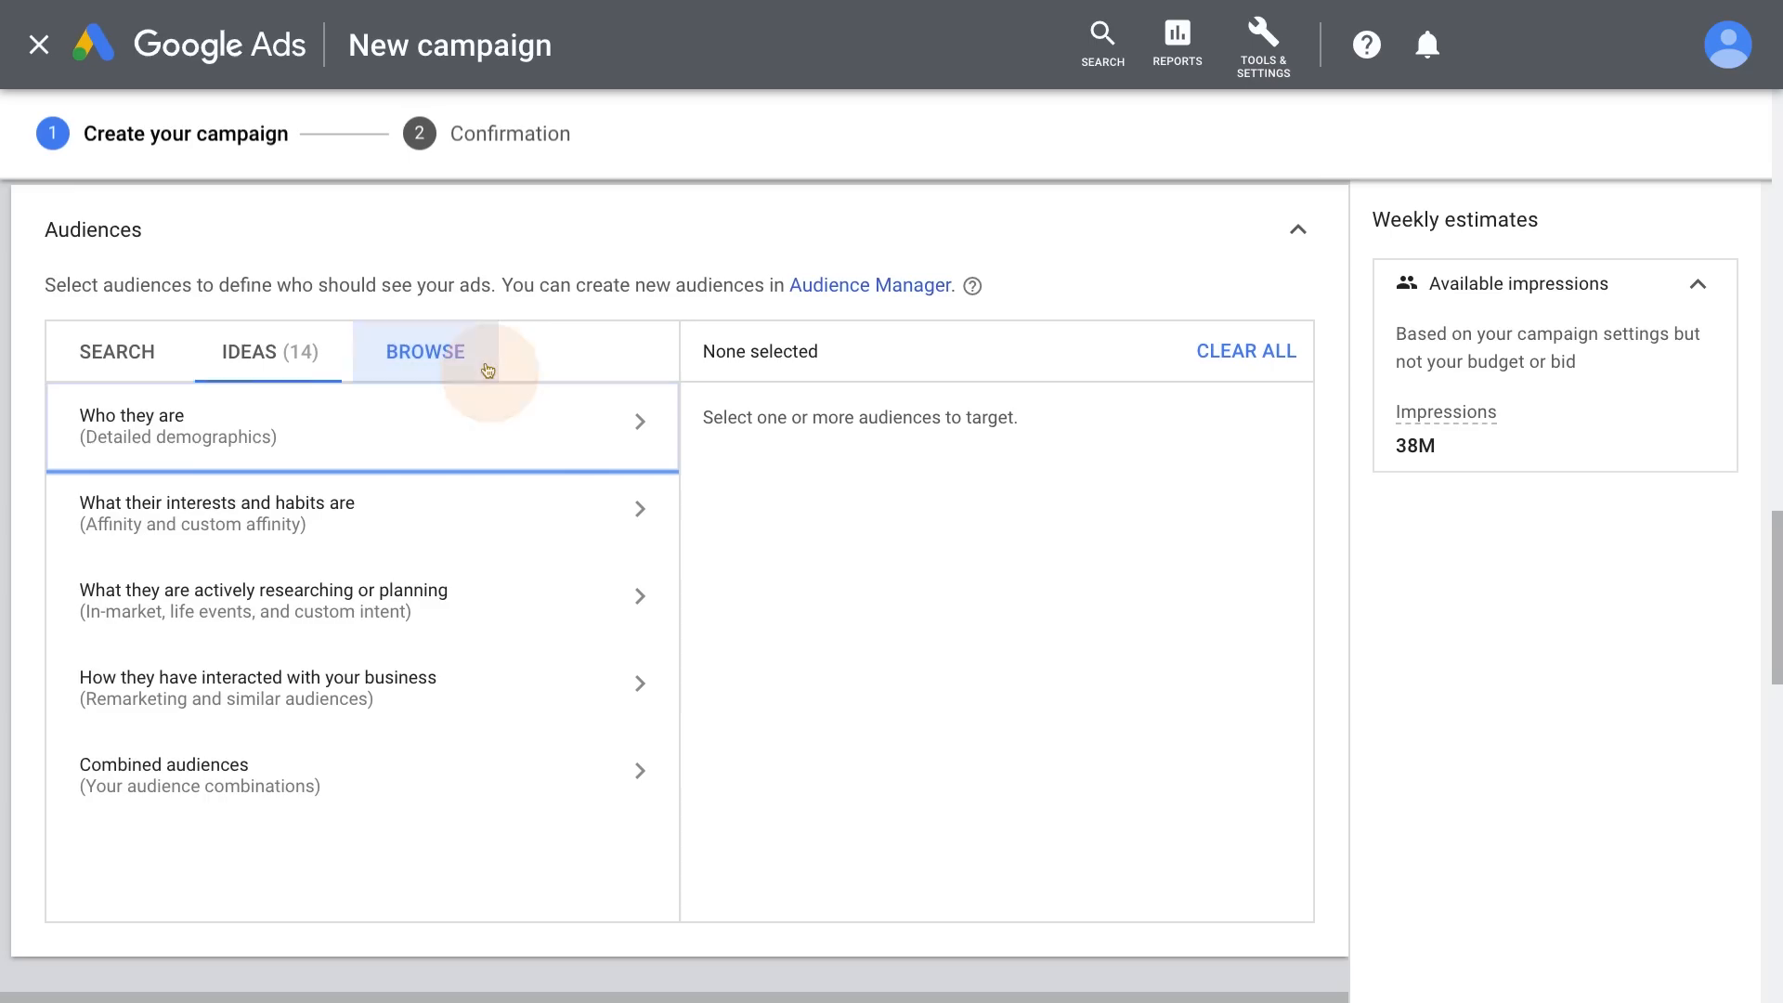
left_click(424, 351)
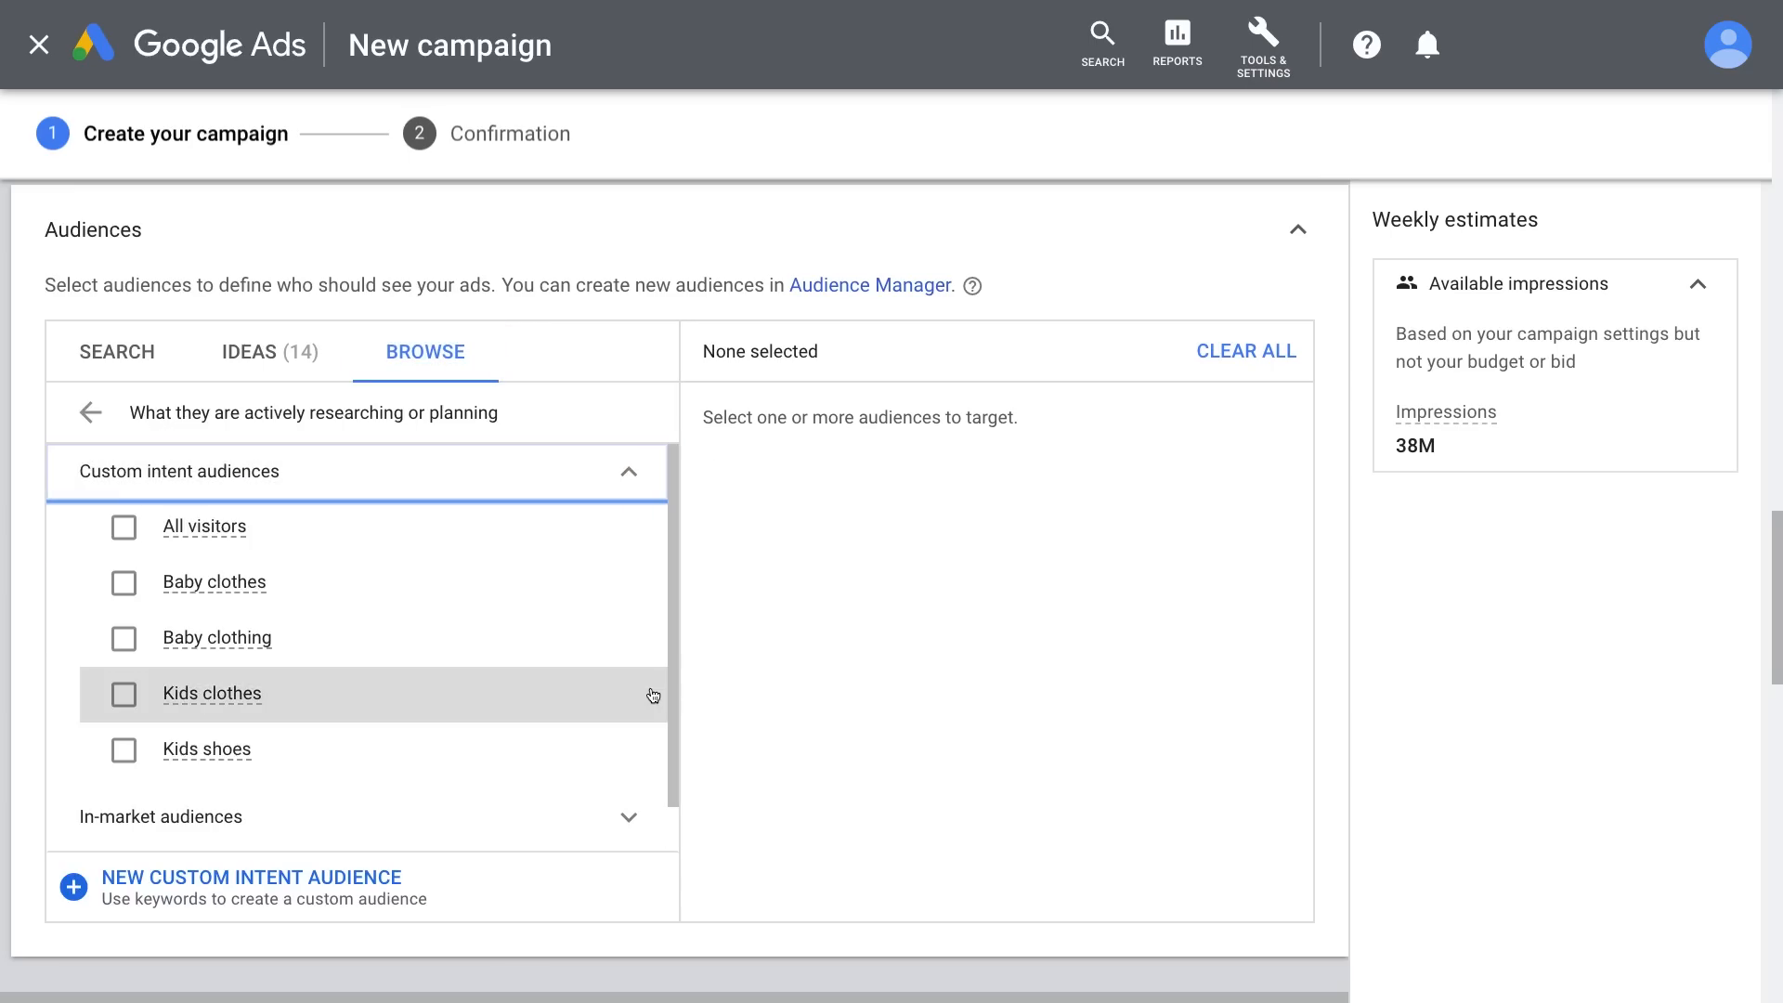
left_click(122, 693)
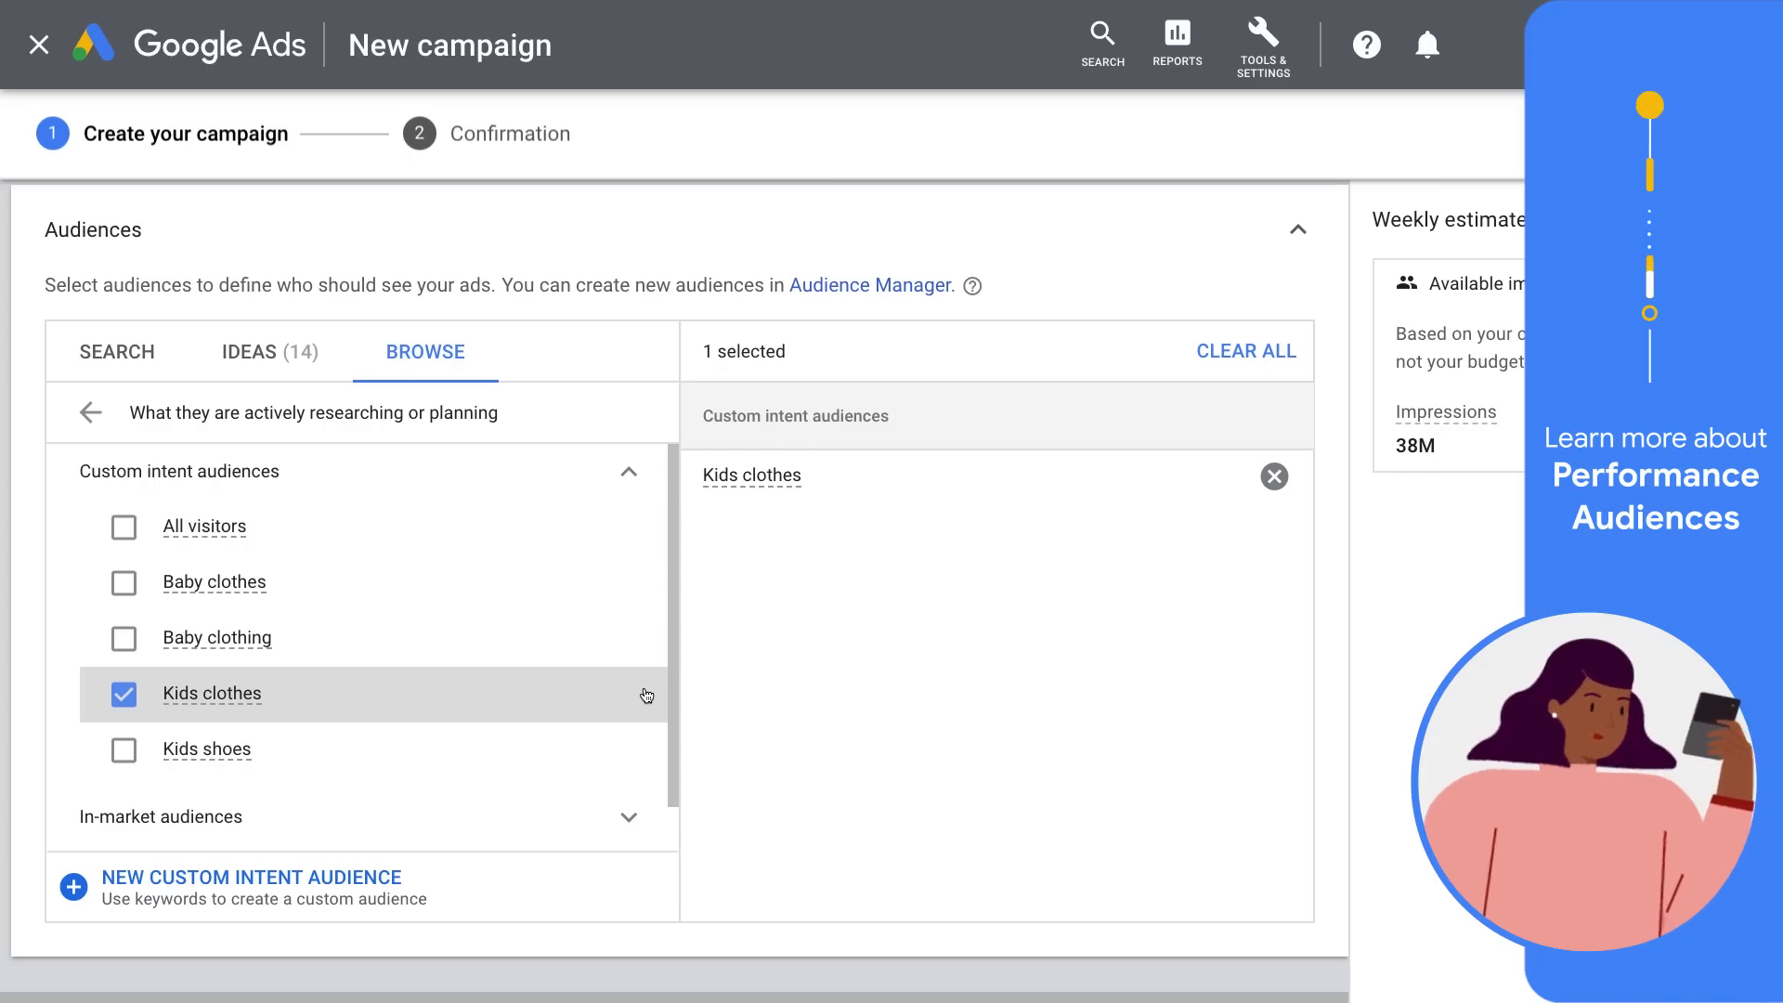
scroll("down", 3)
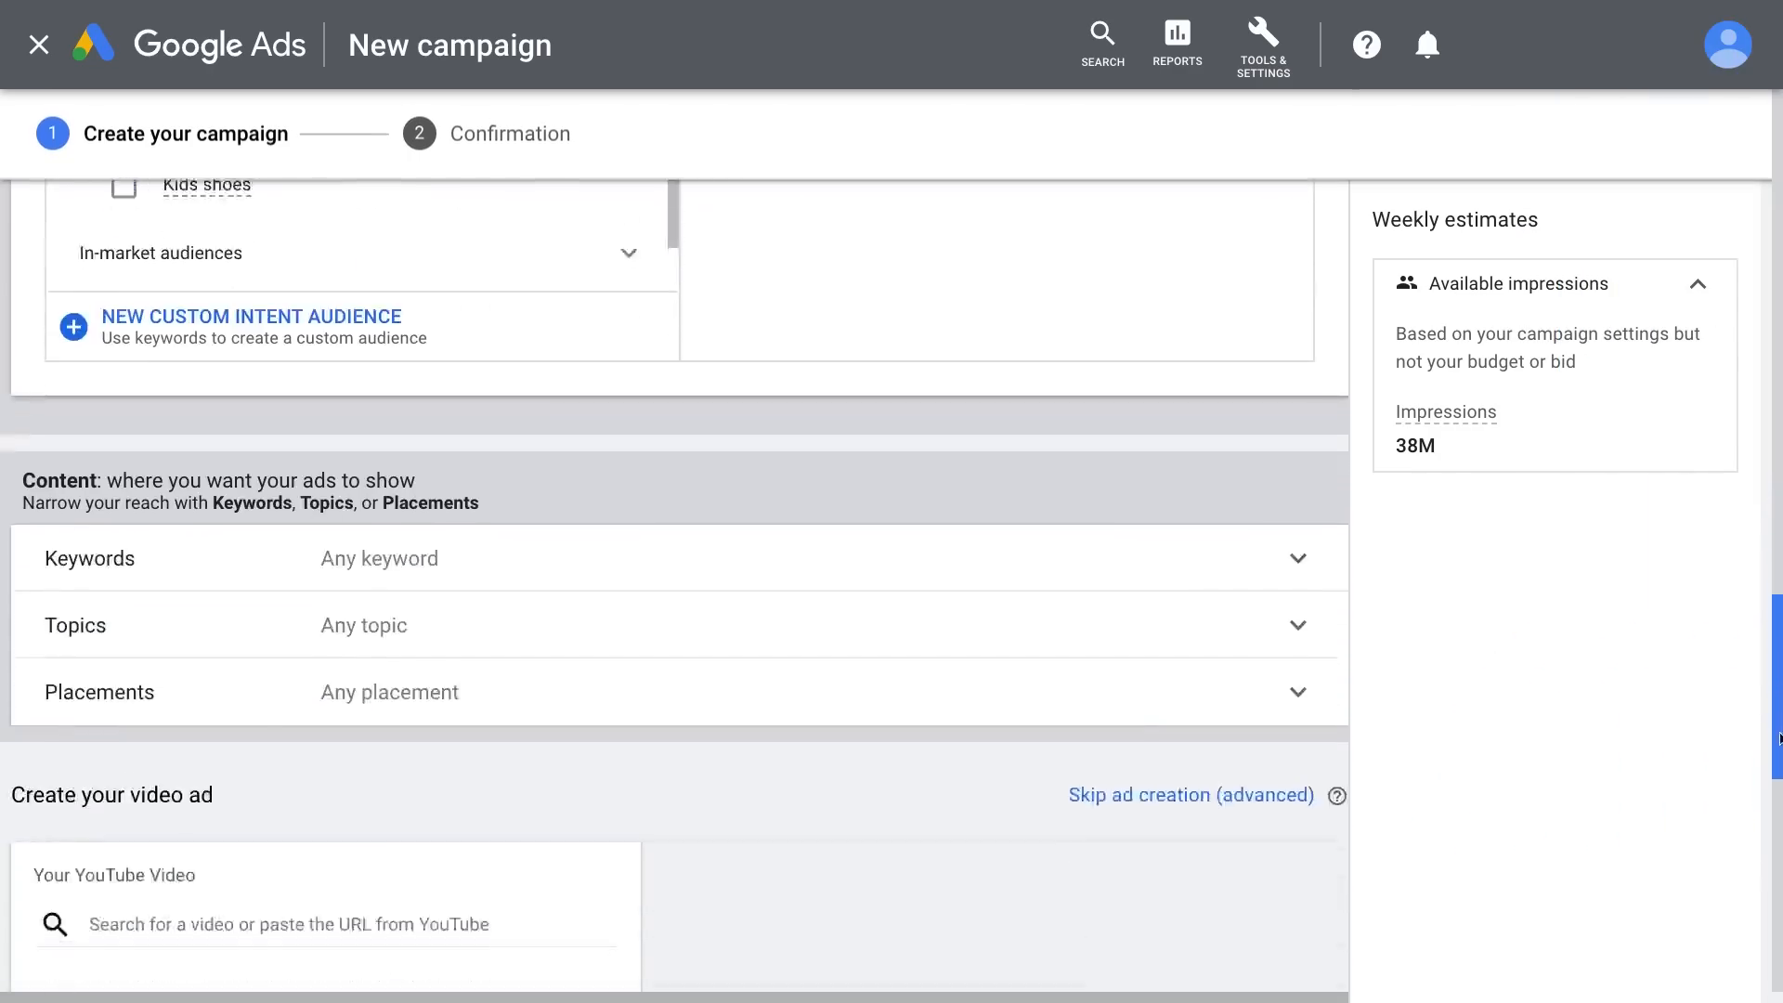
scroll("down", 3)
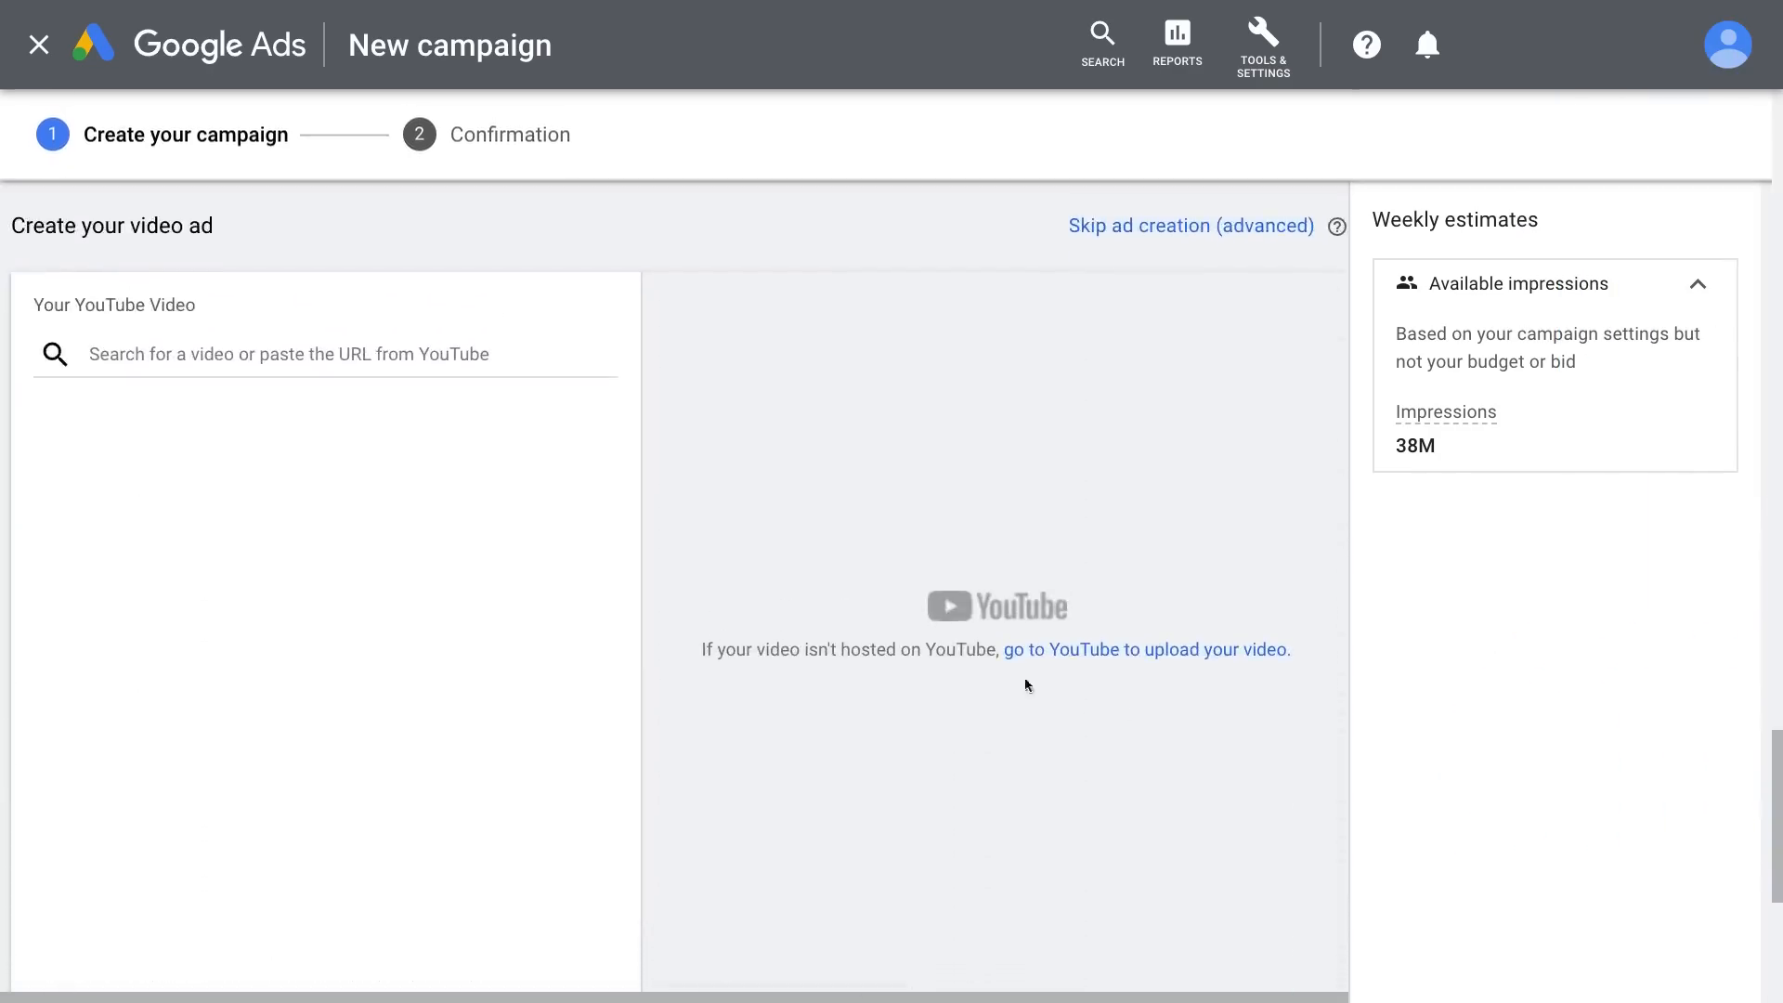
left_click(323, 353)
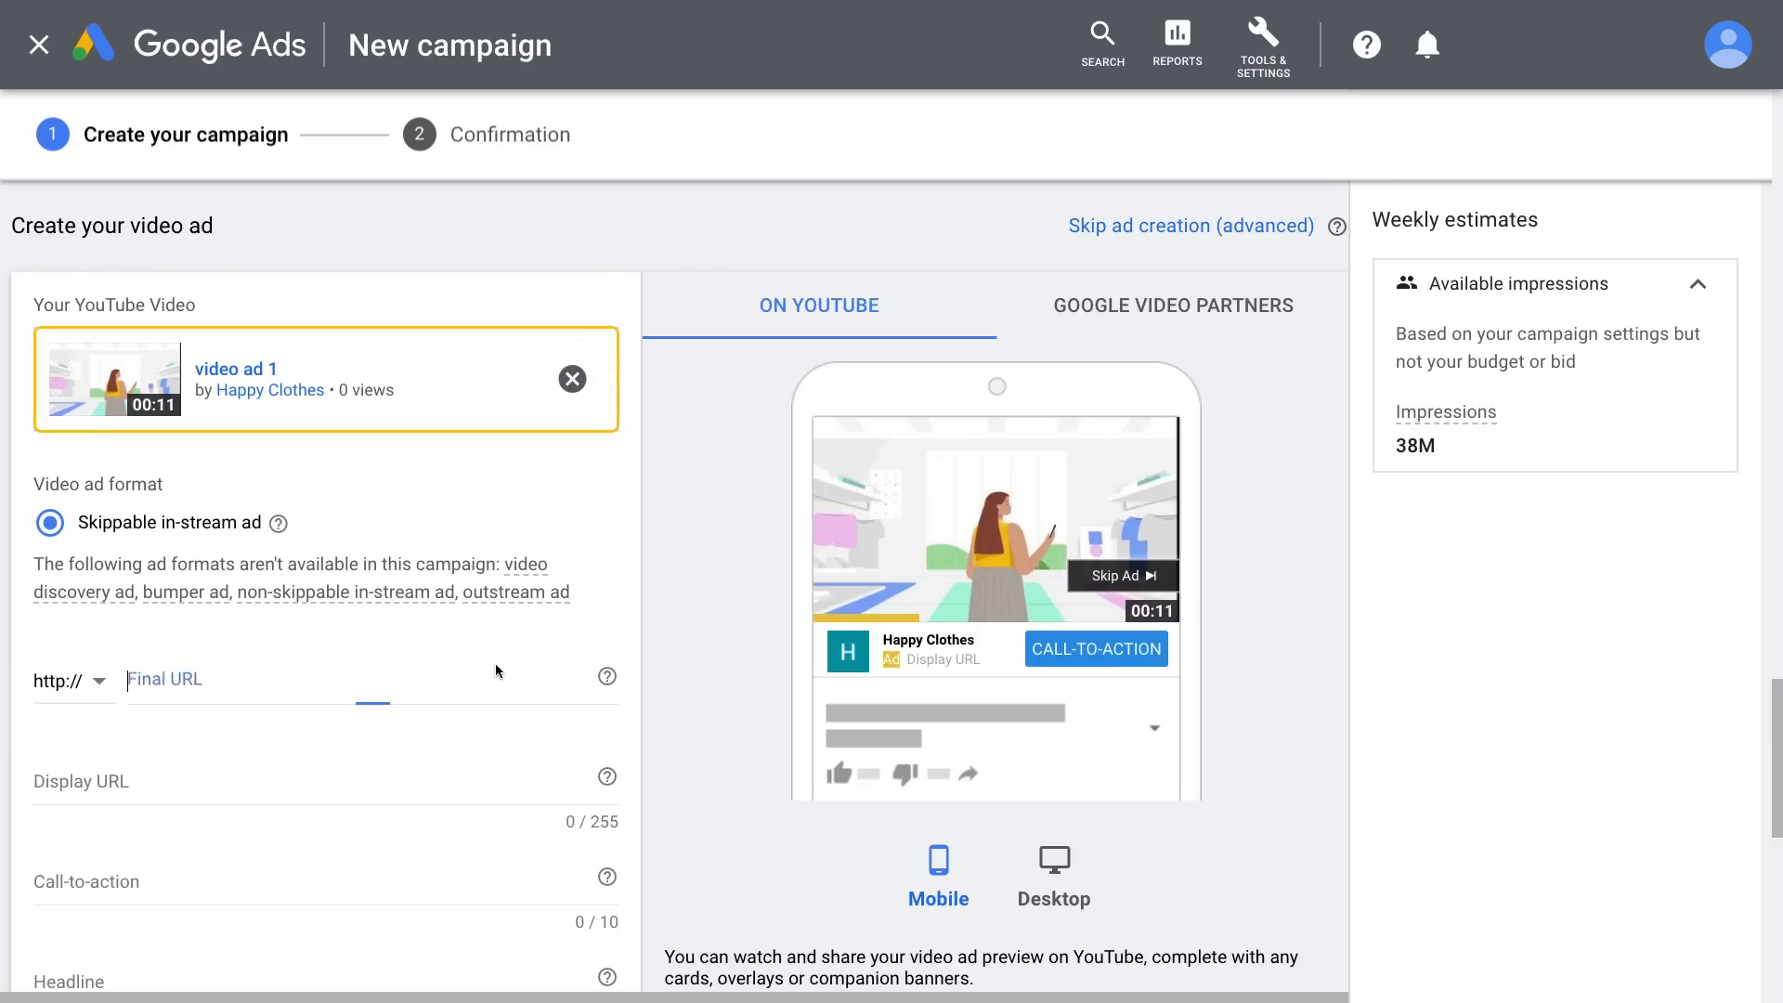
type("www.myhappyclothes.com/shop-collection")
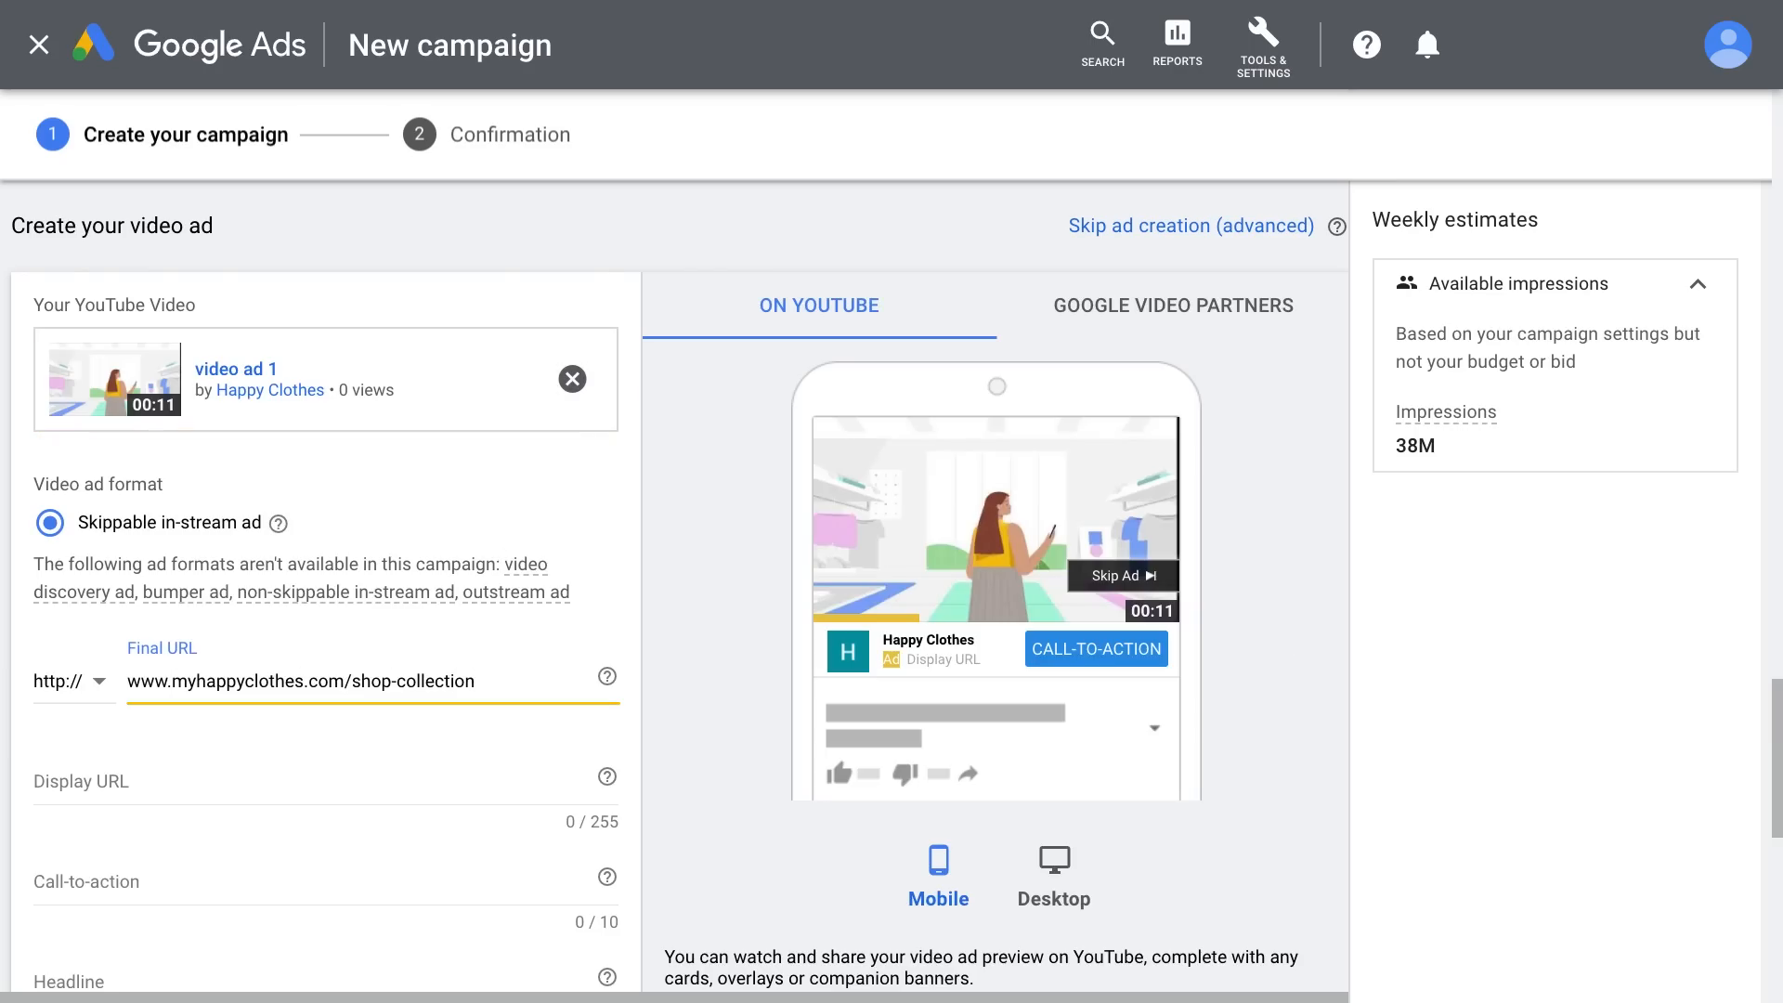
type("www.myhappyclothes.com/shop-collection")
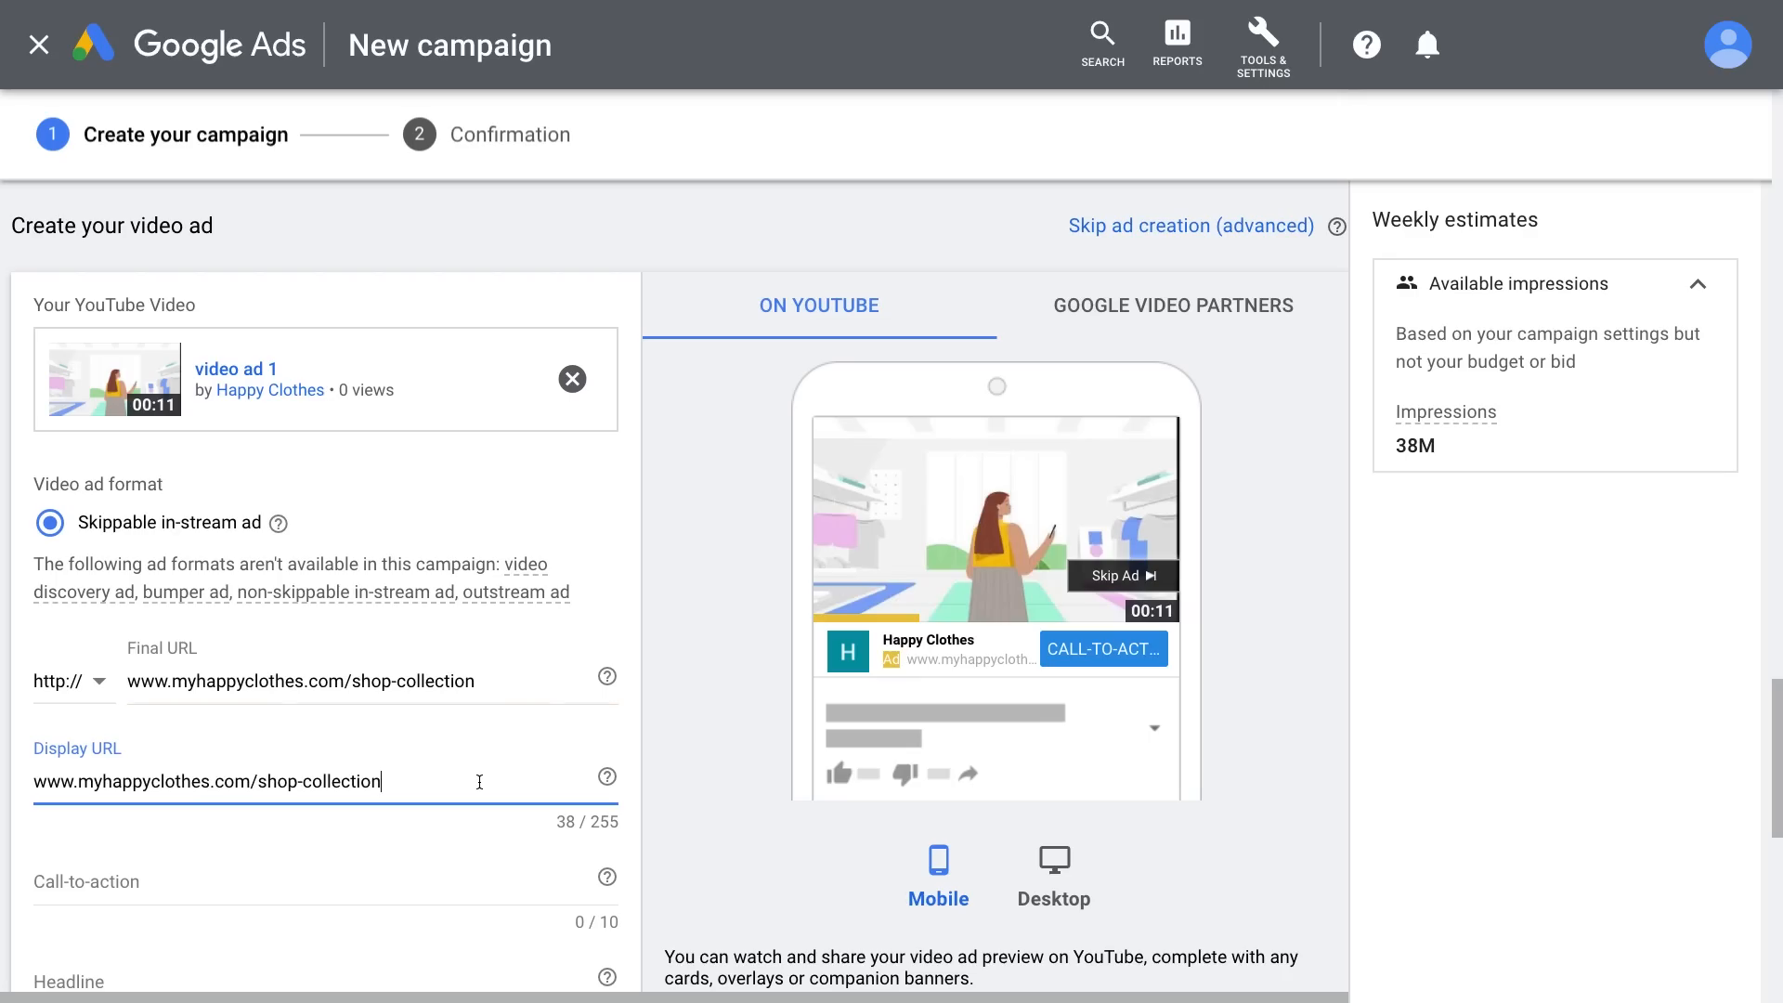
left_click(323, 782)
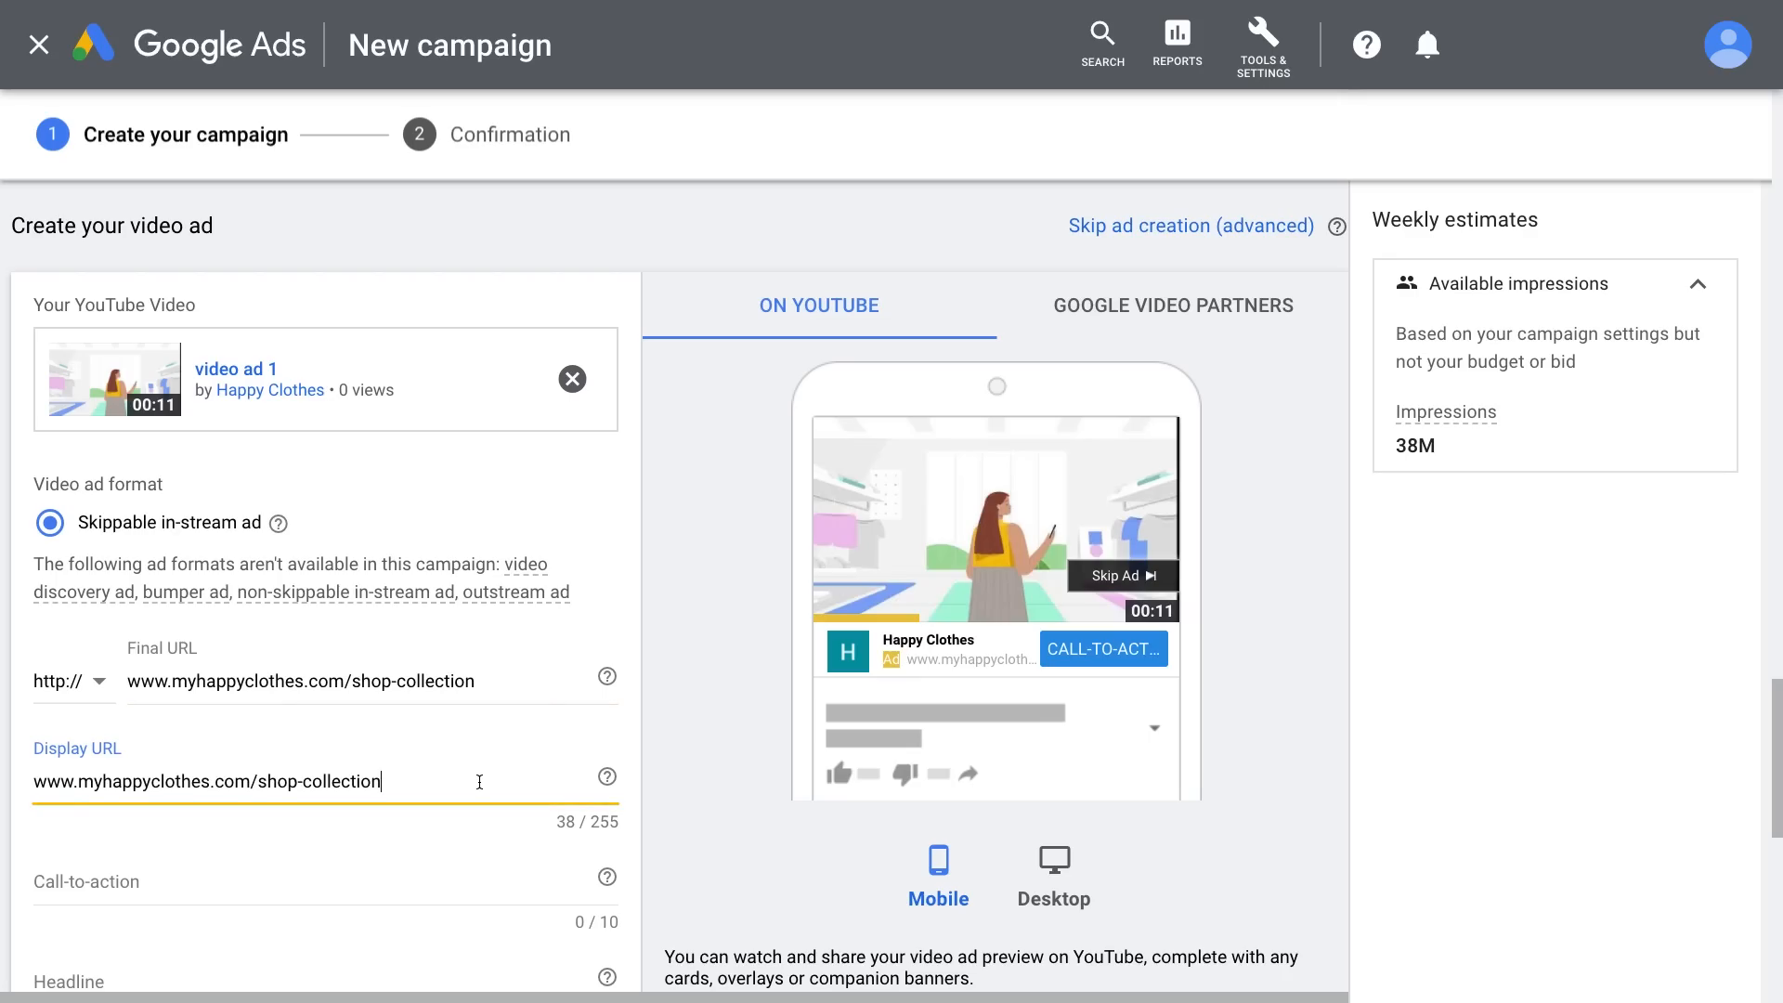
mouse_move(1111, 811)
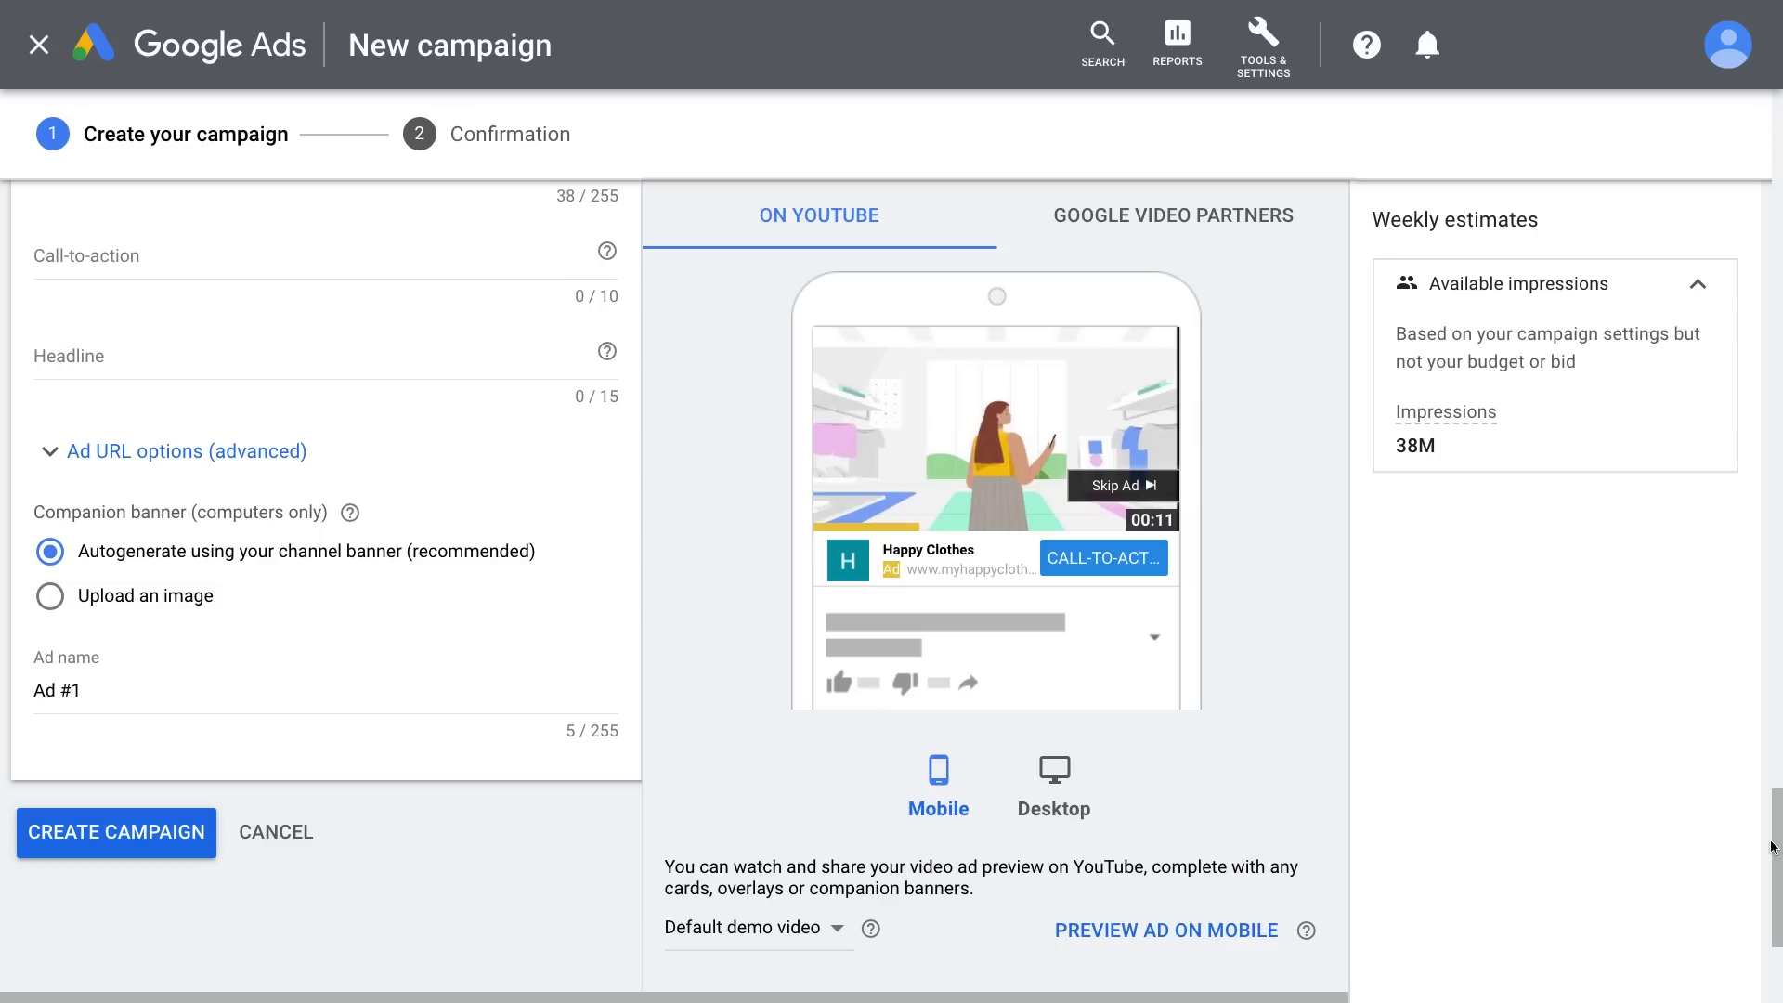
Set the call-to-action to 'Buy Now' and the headline to 'Kids clothes'
left_click(323, 262)
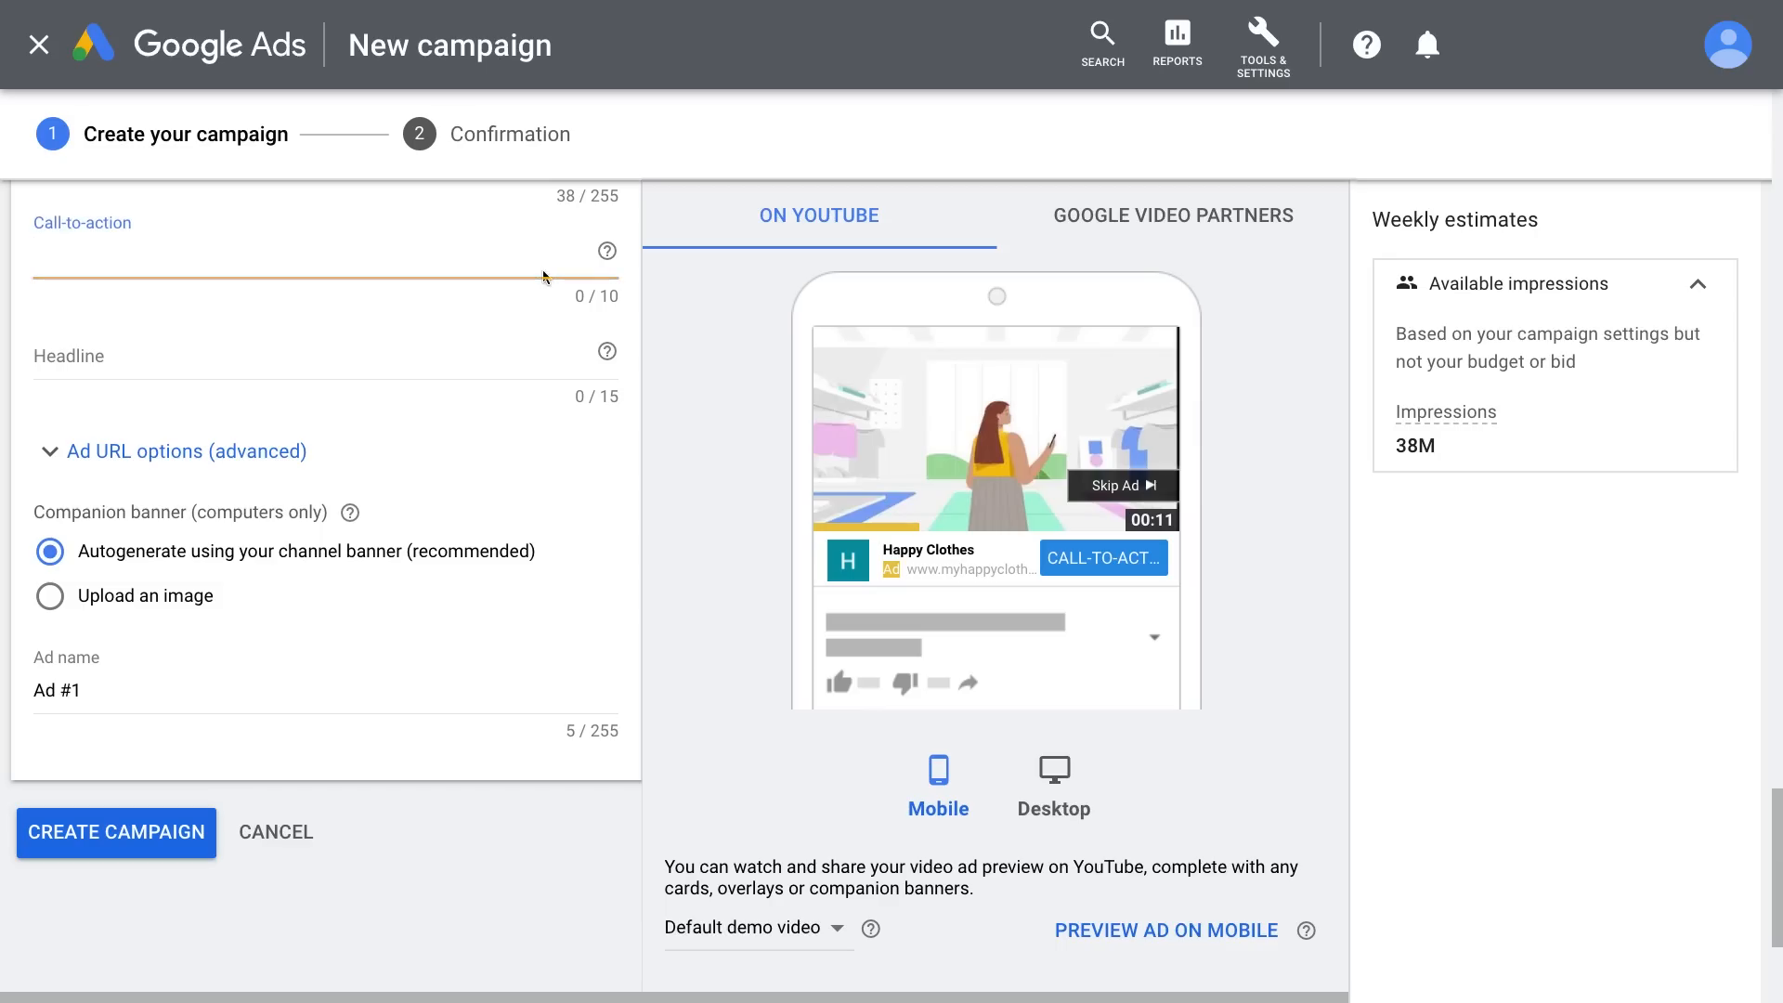
type("Buy Now")
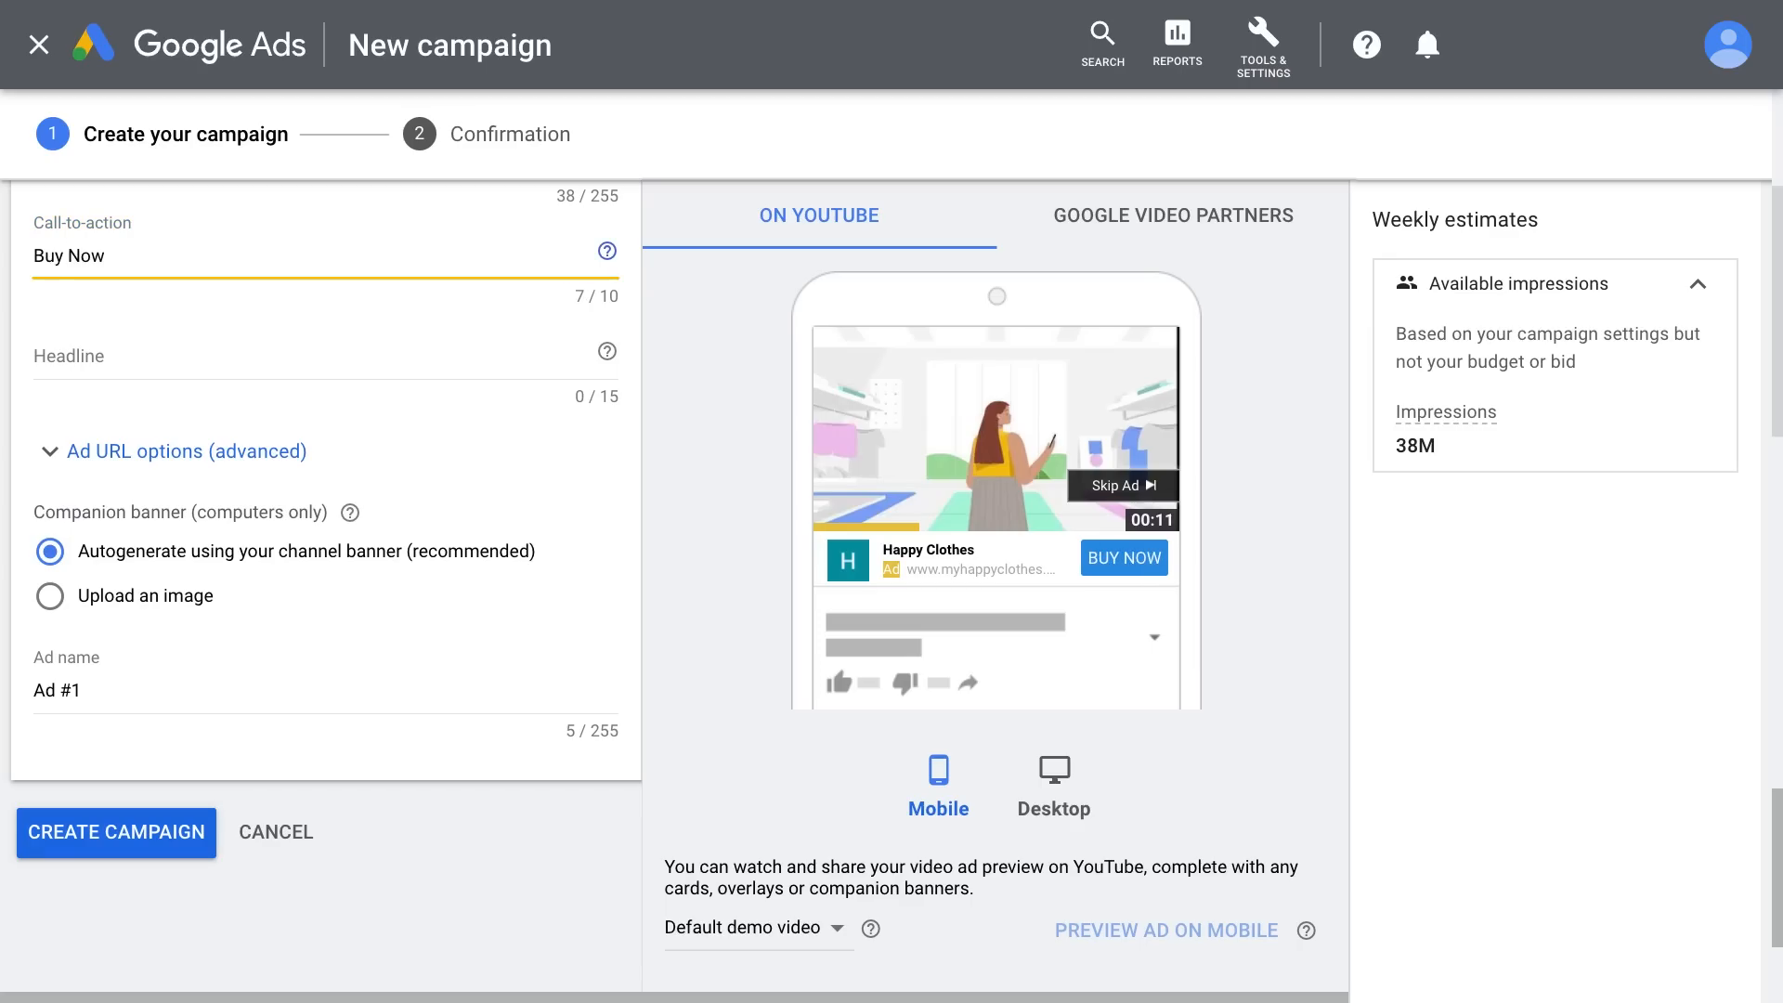
left_click(323, 356)
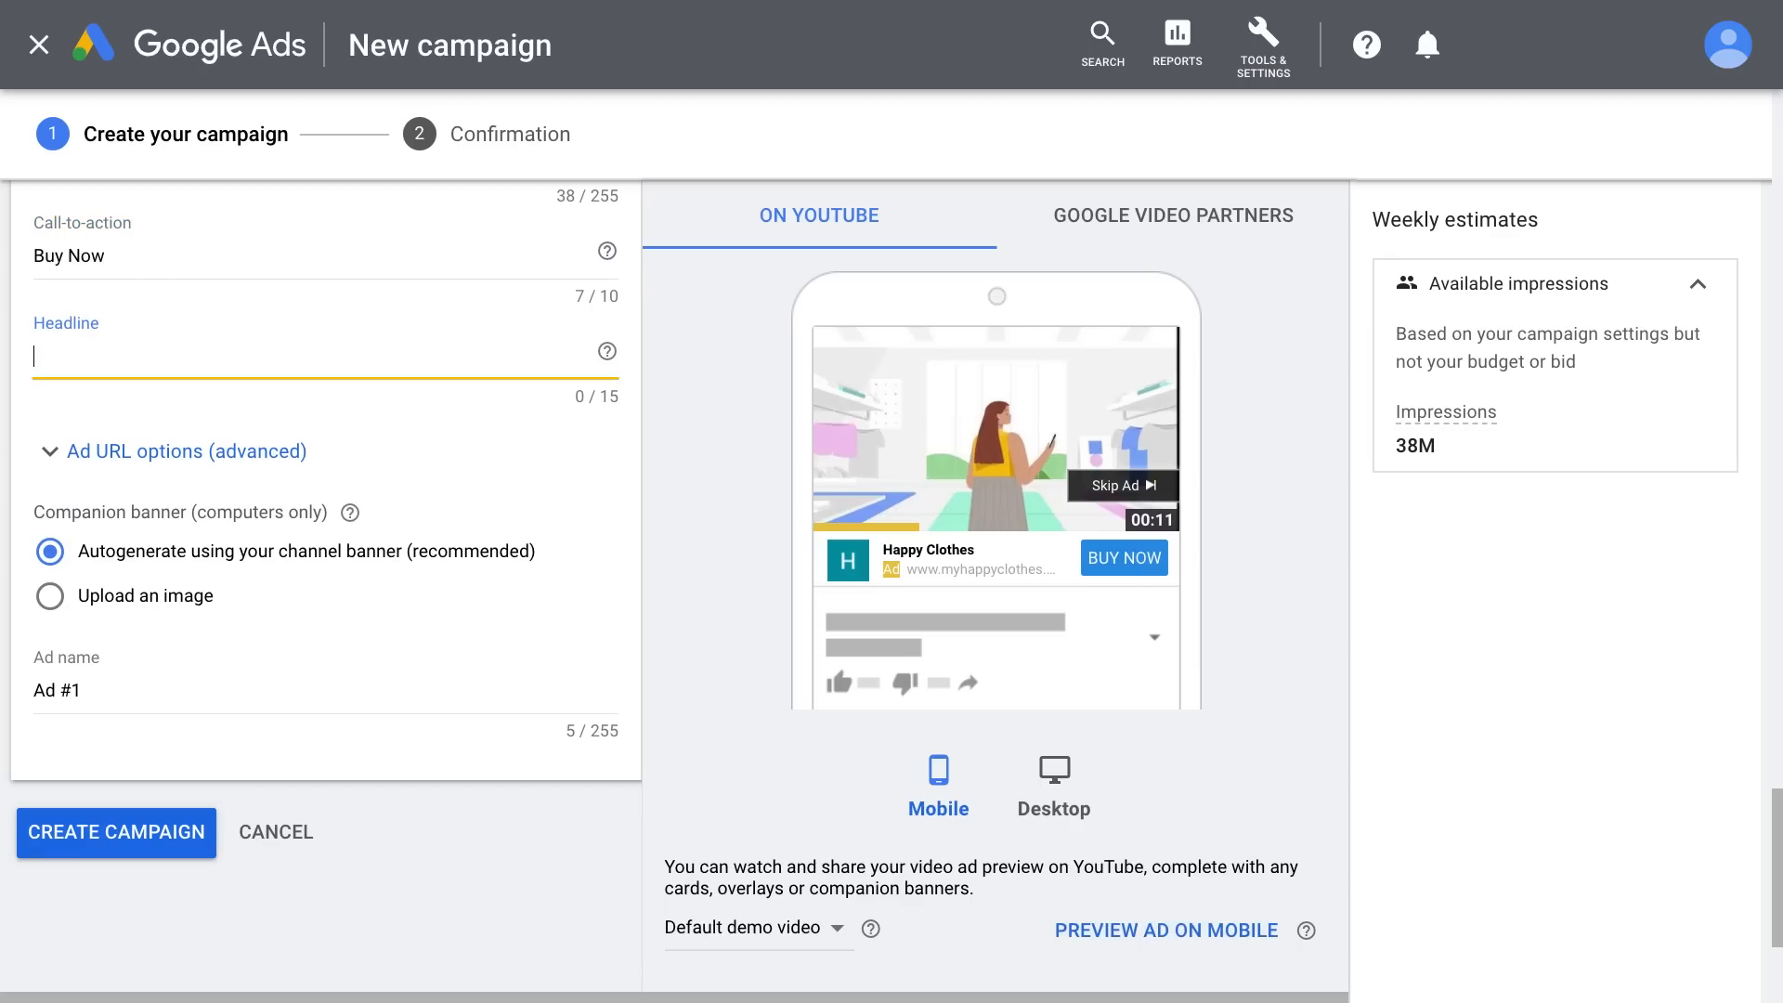
type("Kids clothes")
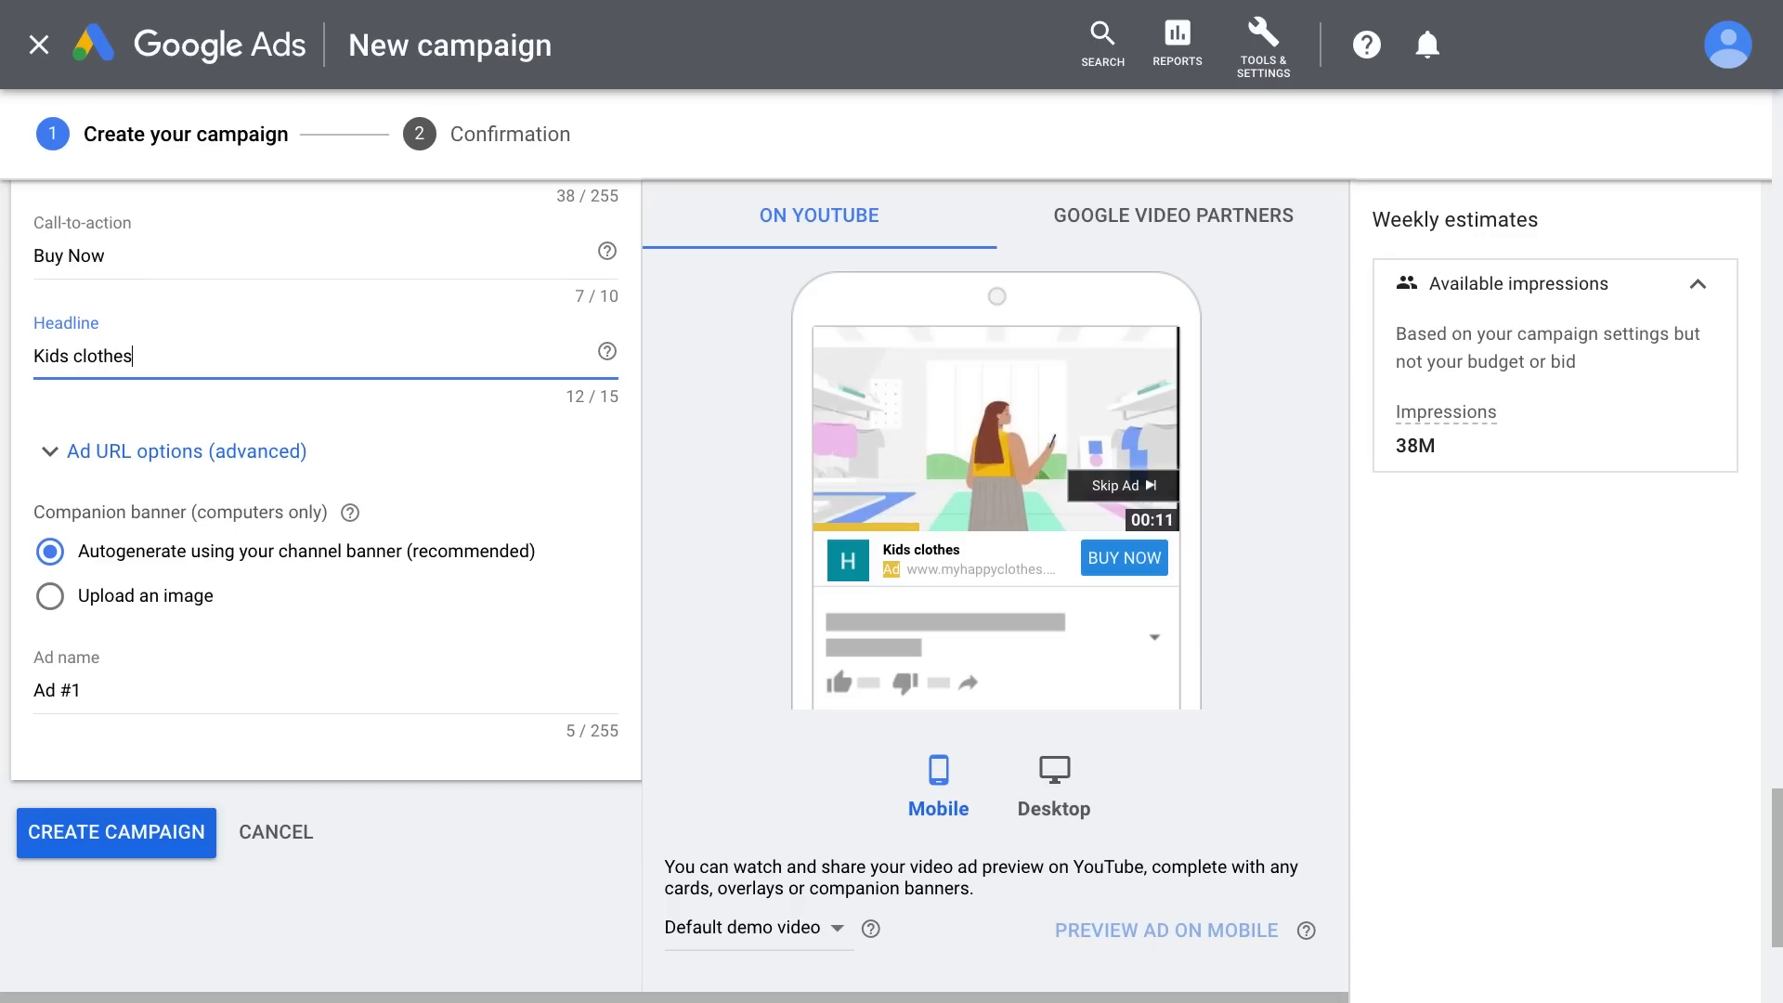
mouse_move(542, 289)
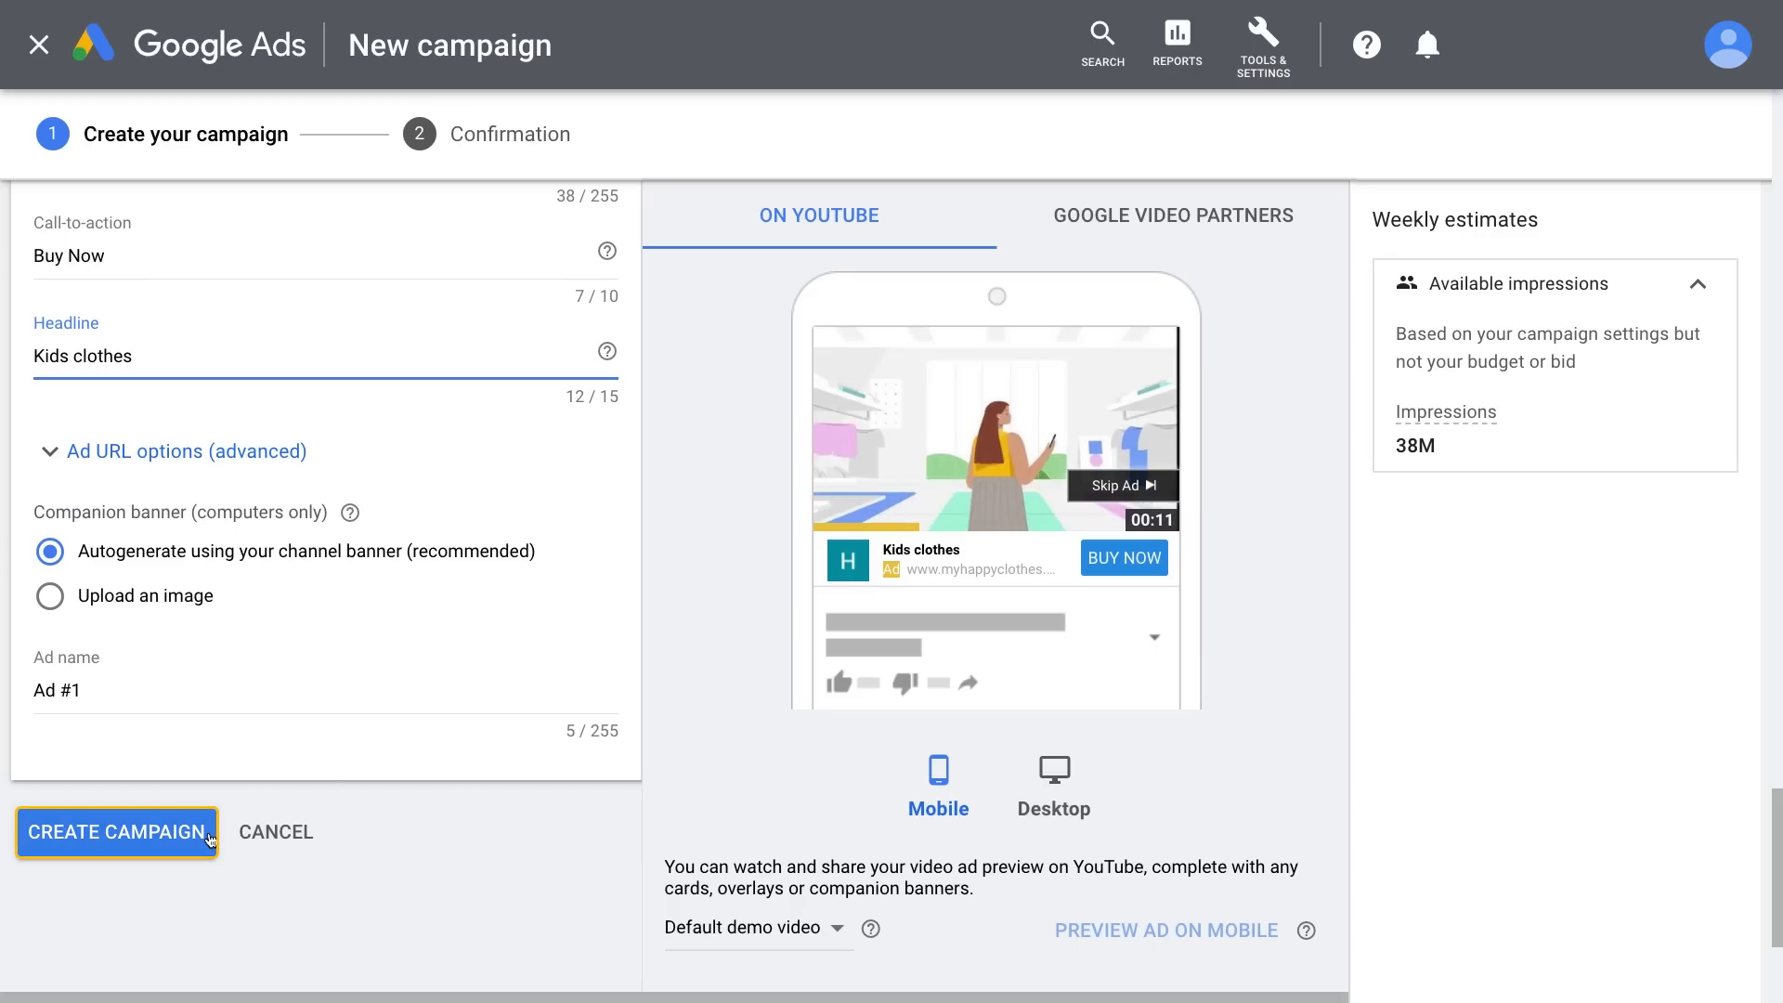
Create the campaign and review its approved video ads list
left_click(117, 832)
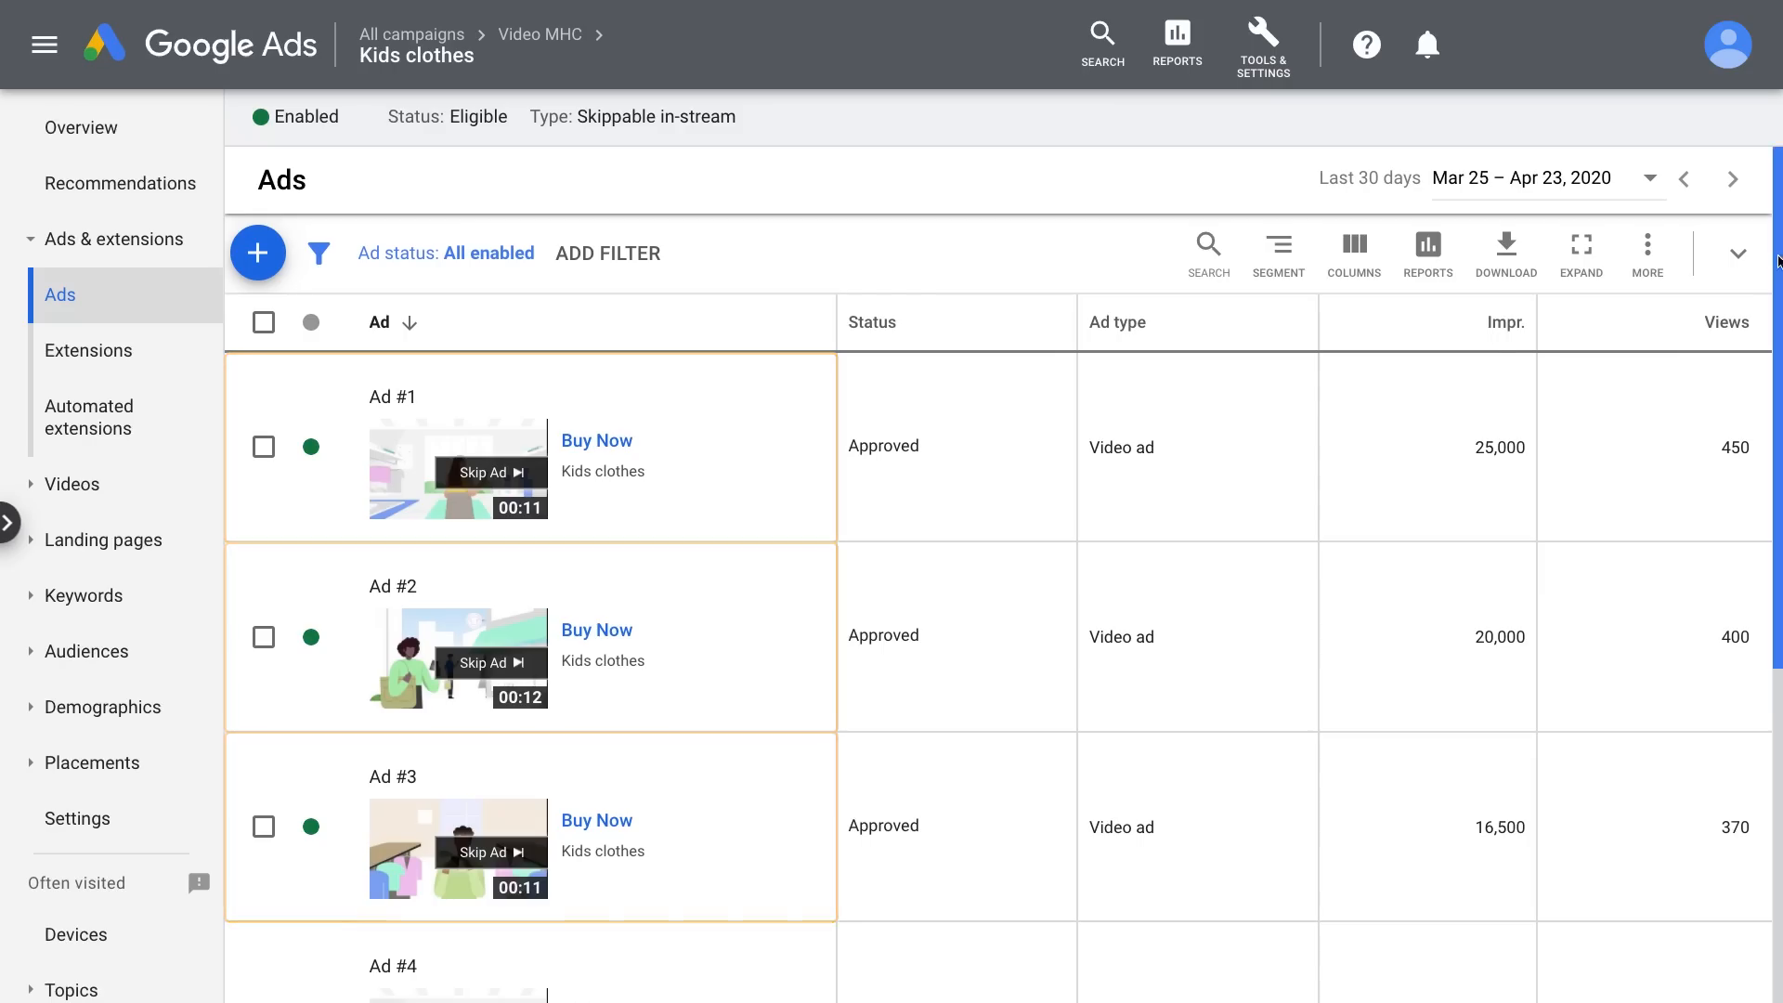
scroll("down", 3)
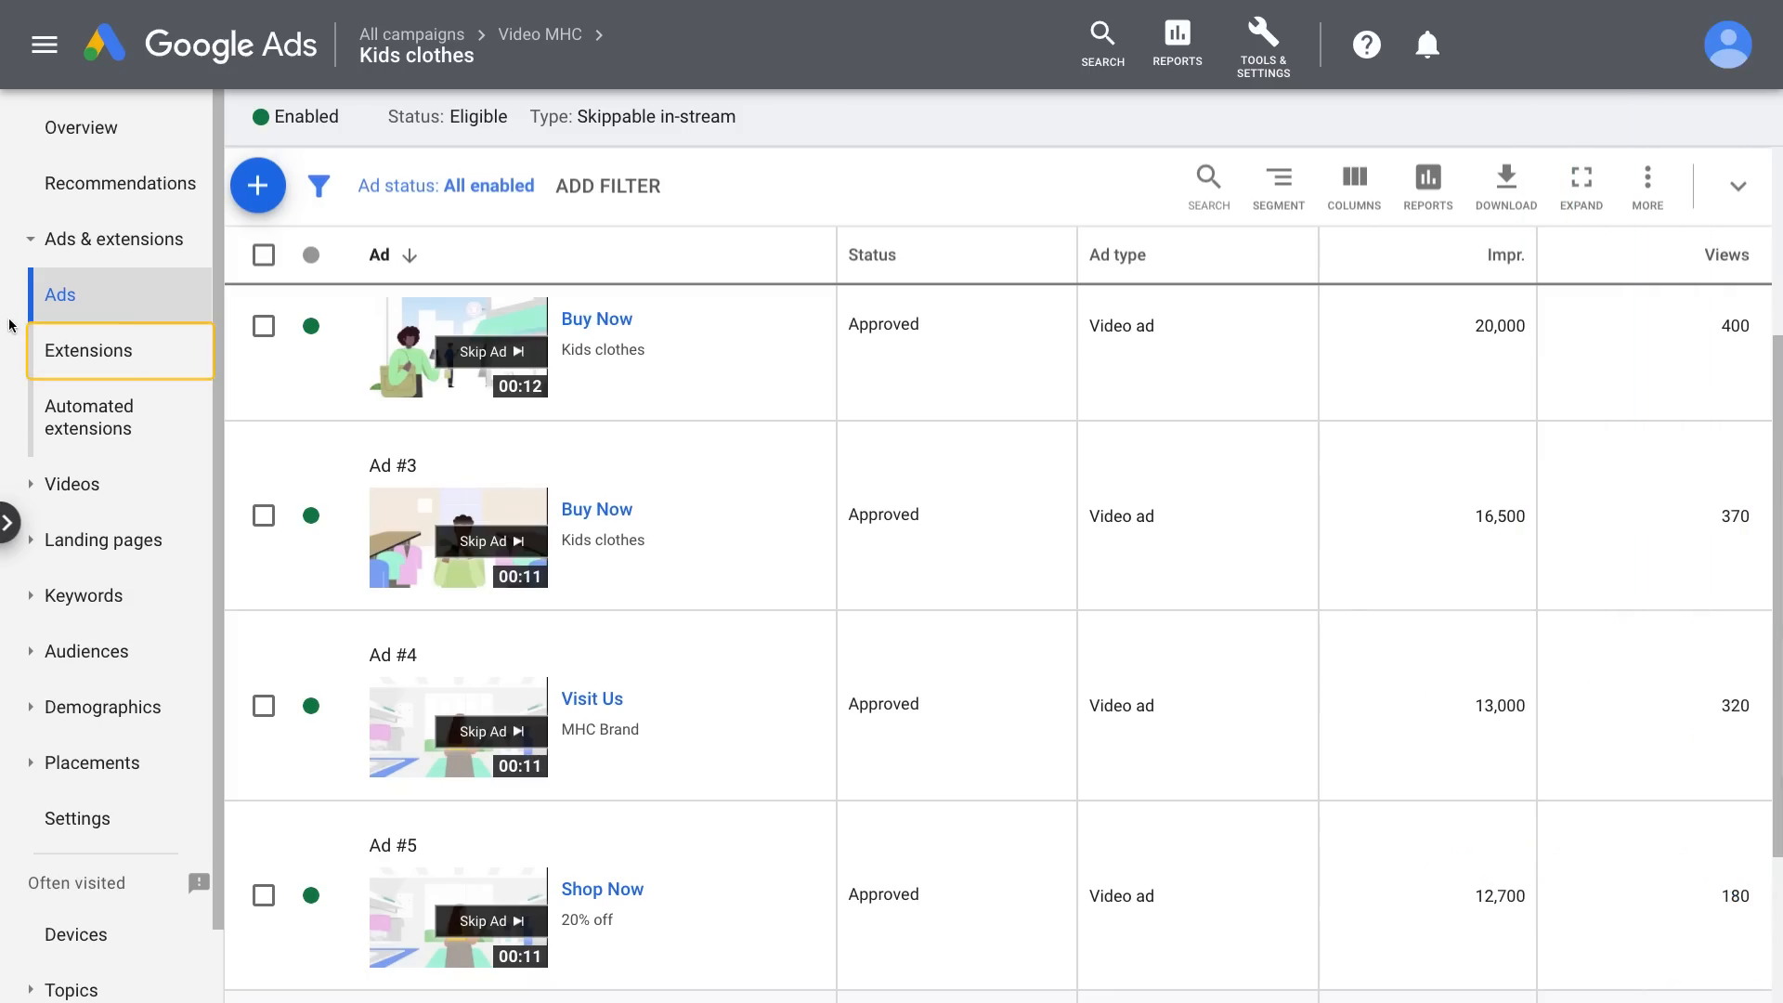
Bring up the extension types to add to the Kids clothes ad group
left_click(87, 351)
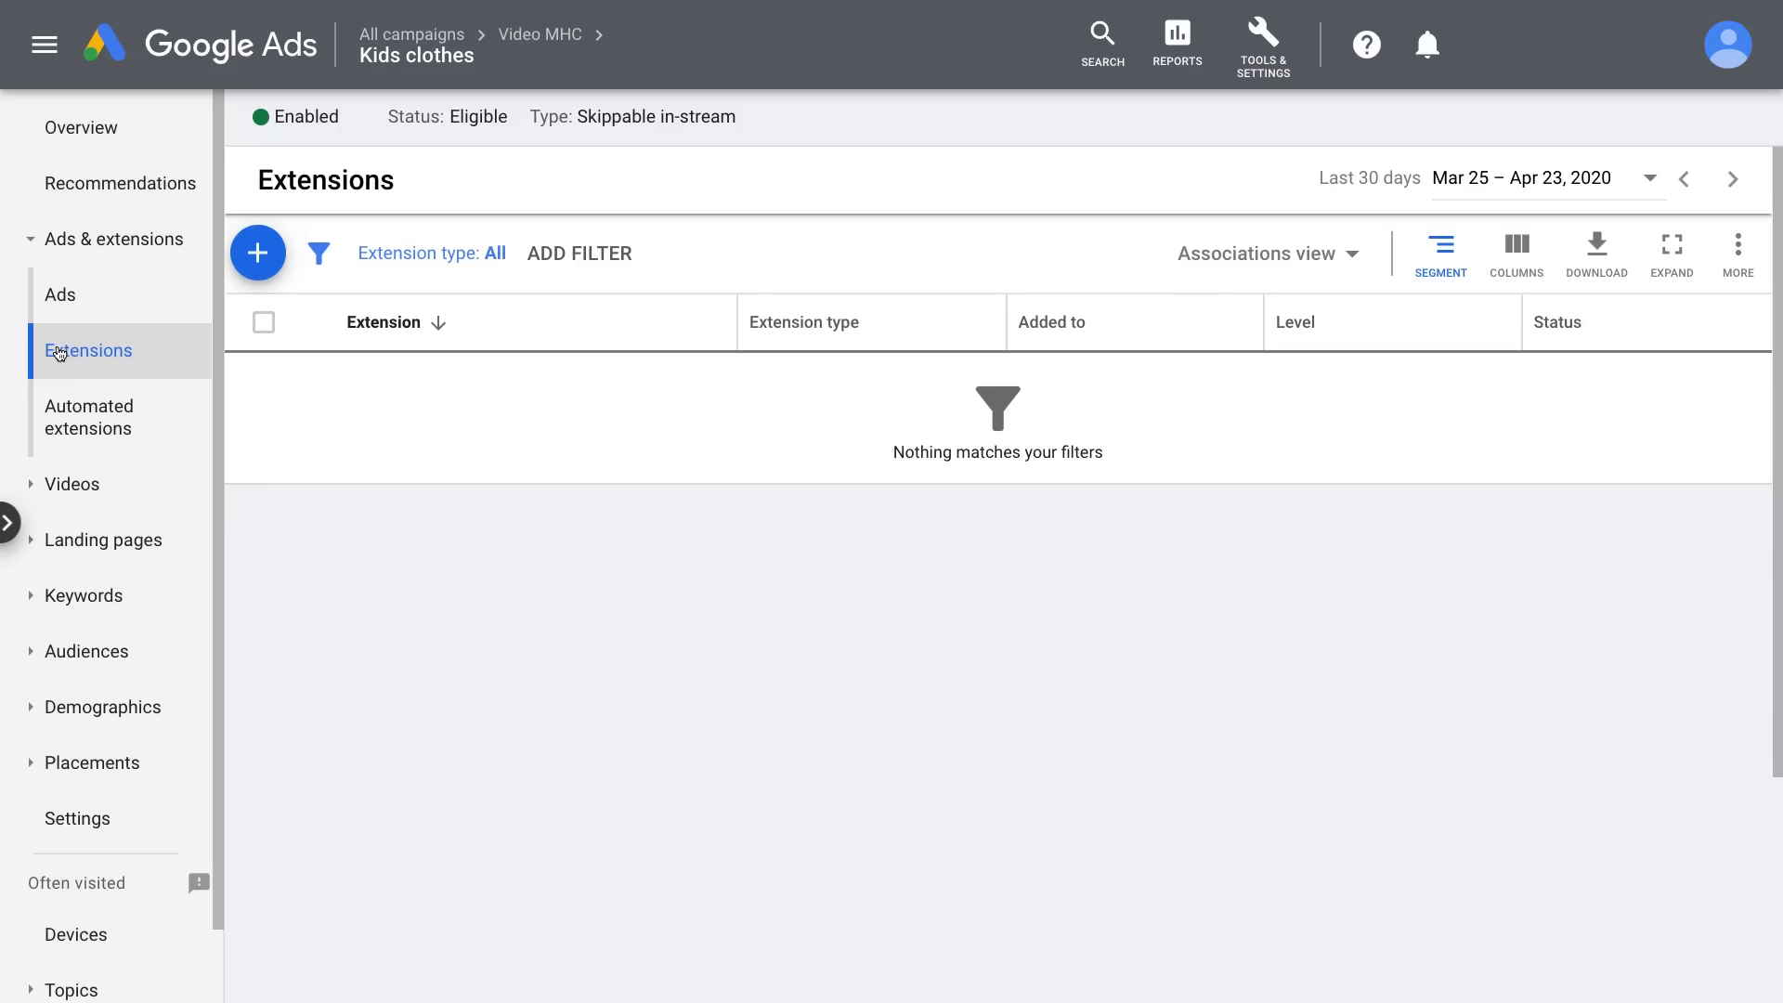
left_click(258, 252)
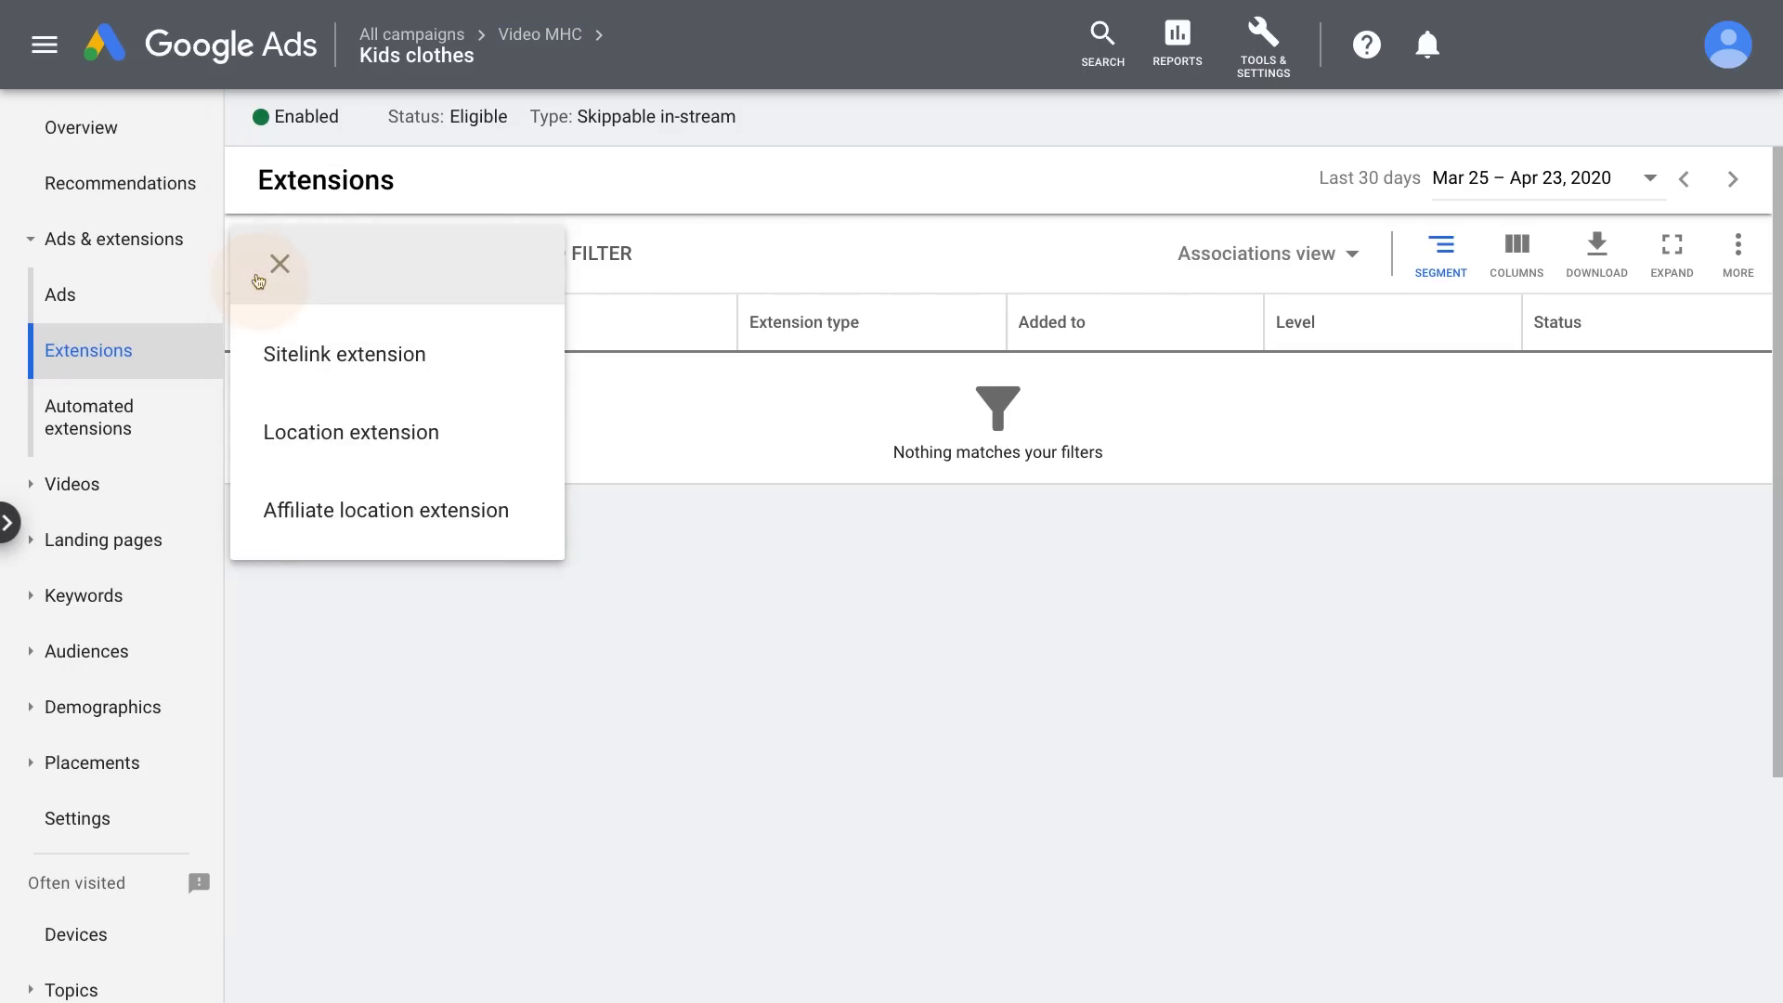